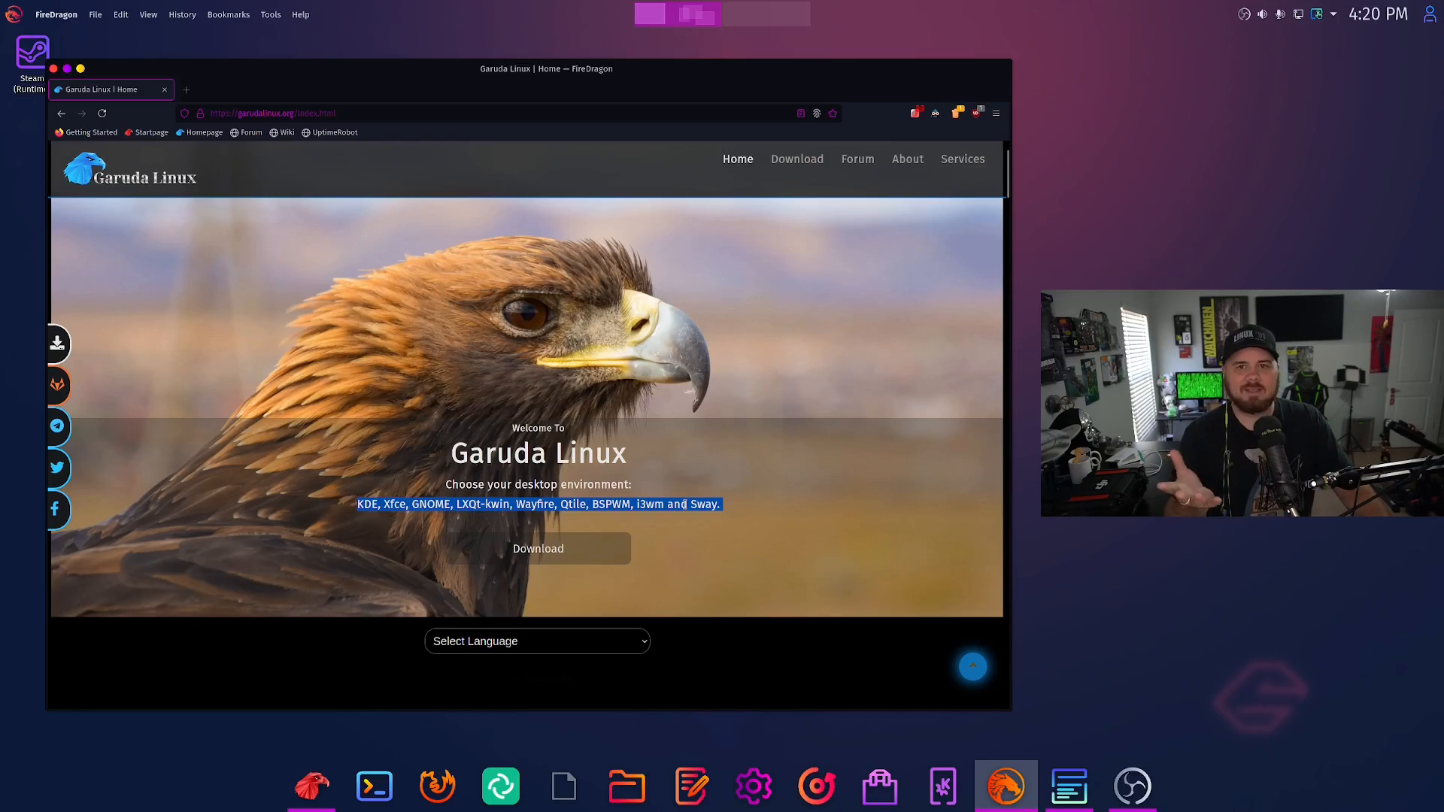
Step: Clear the text selection and scroll past the hero banner to Special Spotlights
{"action": "left_click", "coordinate": [734, 533]}
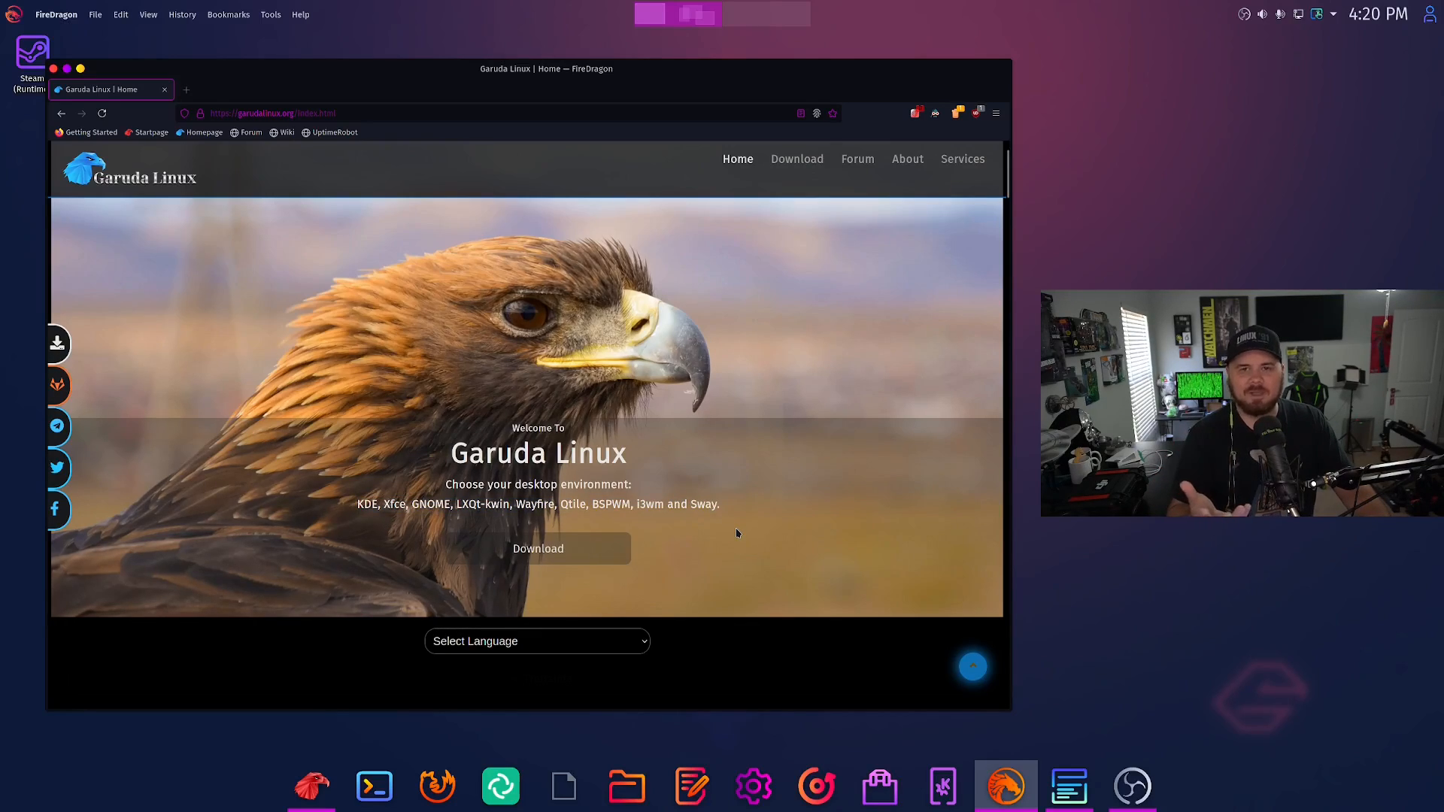
{"action": "mouse_move", "coordinate": [731, 530]}
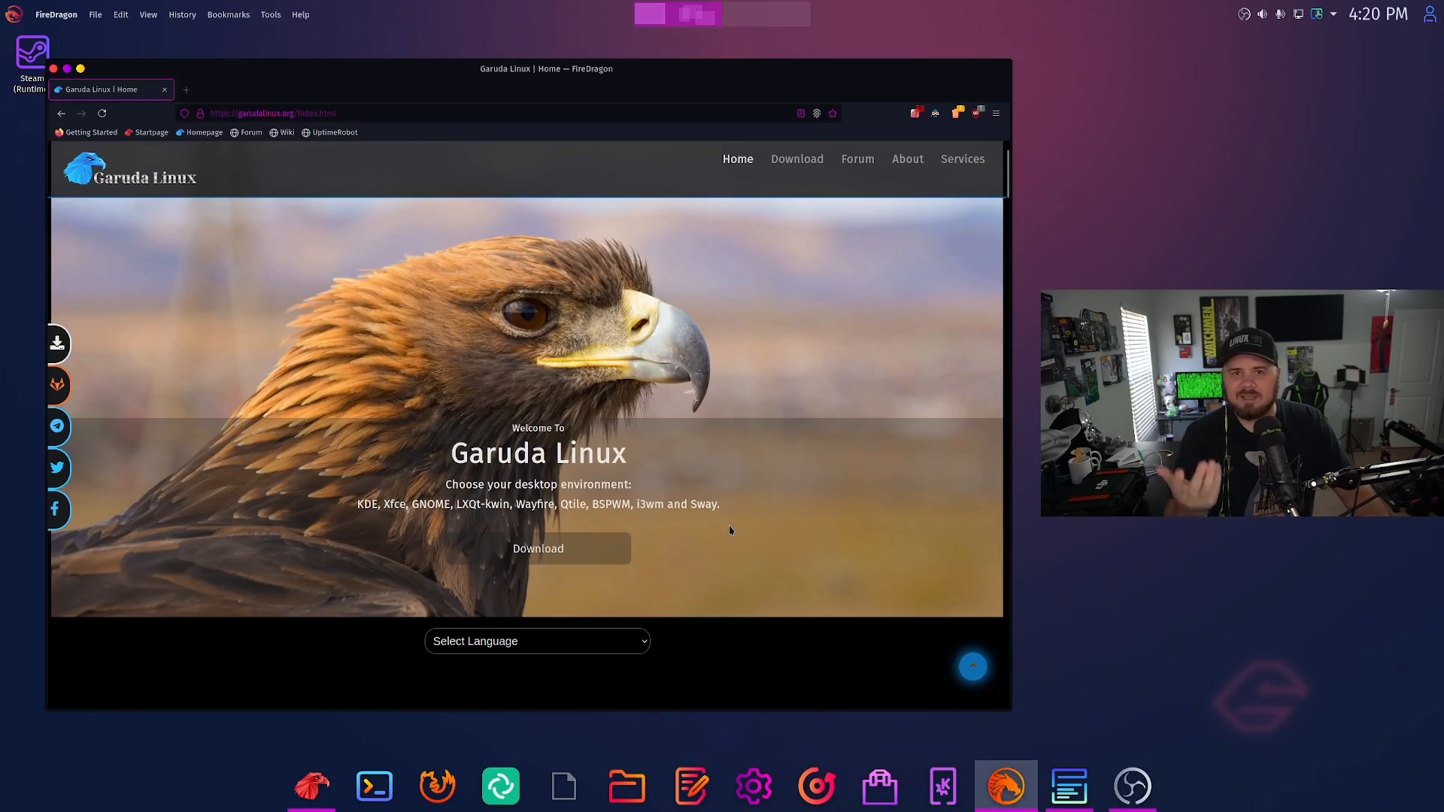
{"action": "scroll", "scroll_direction": "down", "scroll_amount": 3}
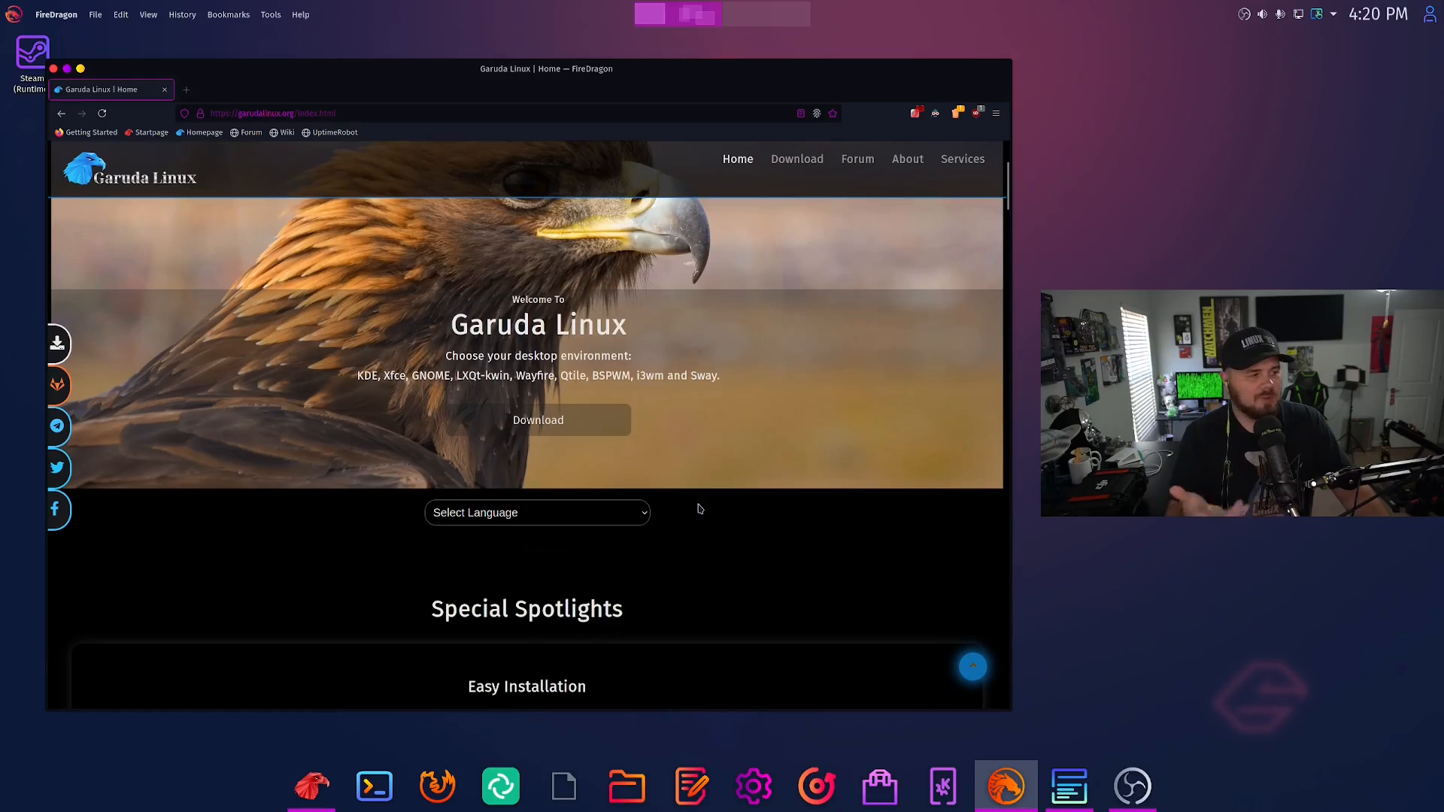
{"action": "scroll", "scroll_direction": "down", "scroll_amount": 3}
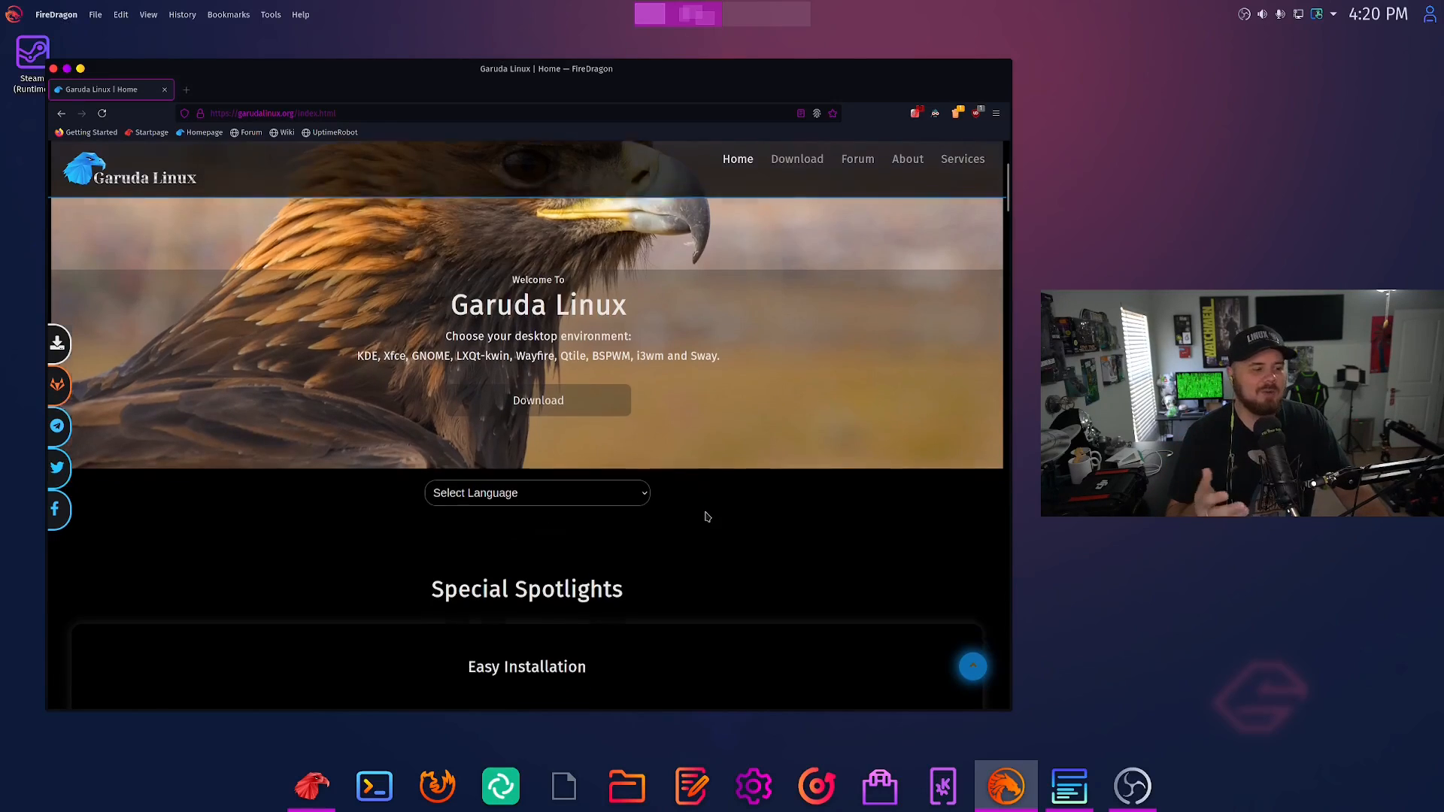
Step: Scroll through the Easy Installation and Unleash the beauty spotlights to the BTRFS section
{"action": "scroll", "scroll_direction": "down", "scroll_amount": 3}
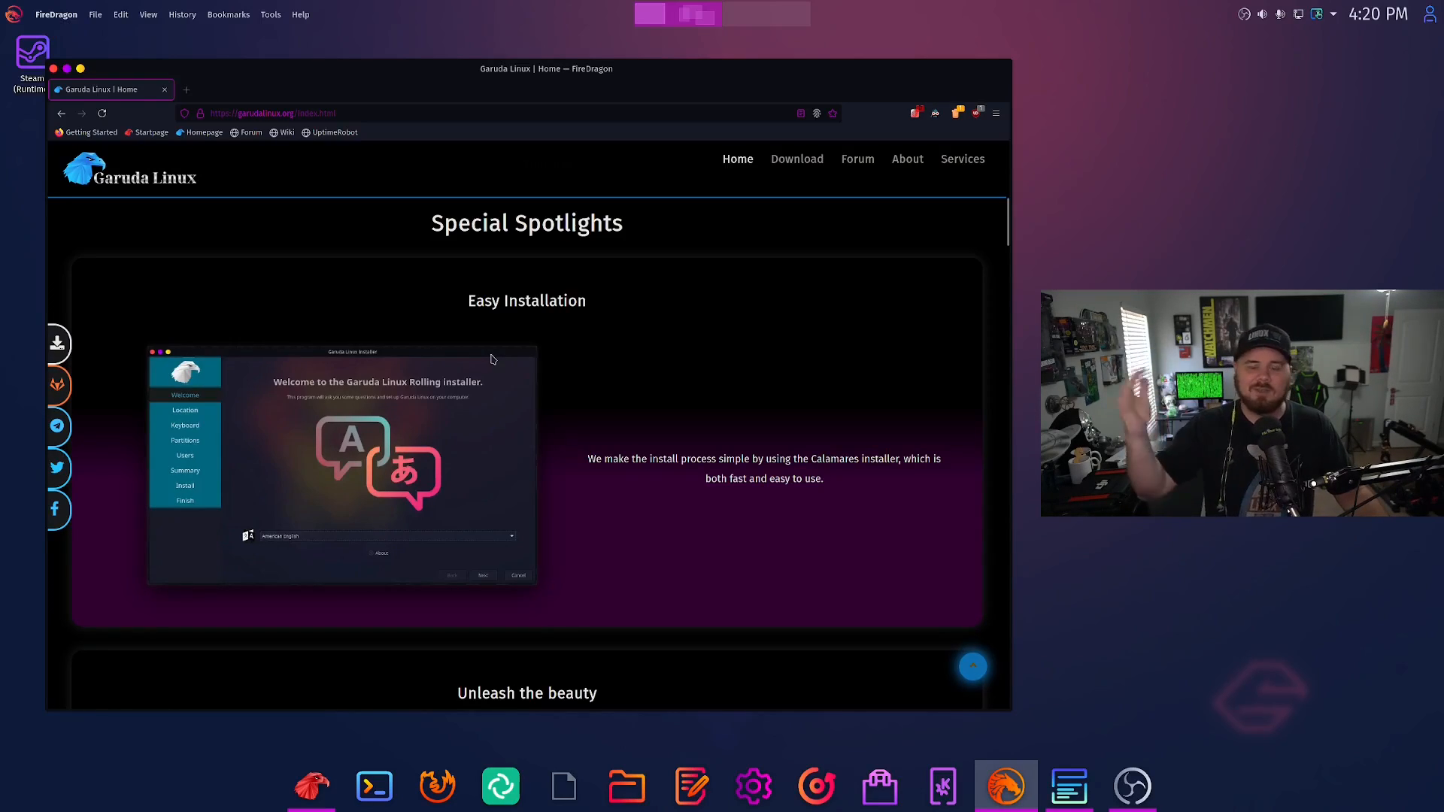
{"action": "mouse_move", "coordinate": [620, 379]}
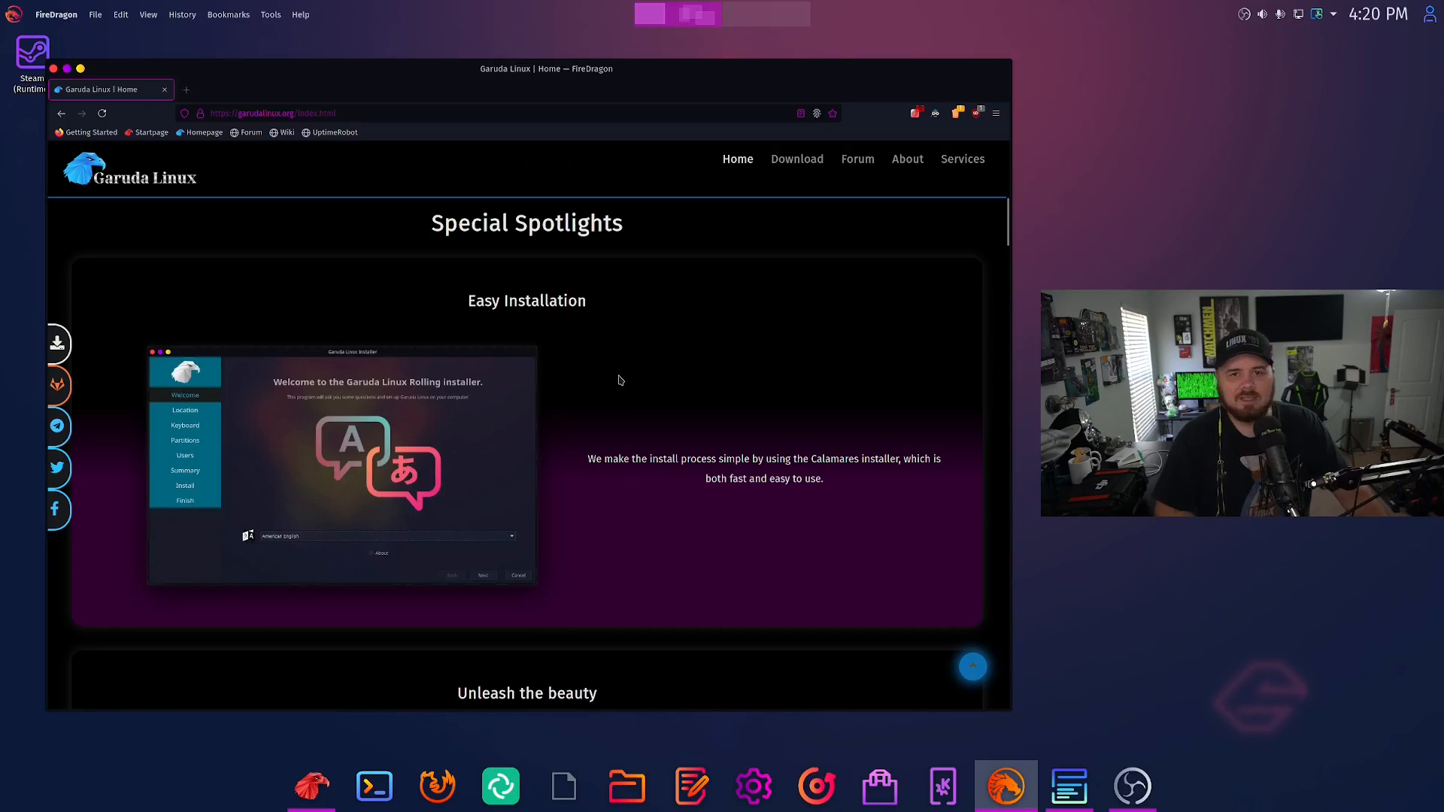
{"action": "scroll", "scroll_direction": "down", "scroll_amount": 3}
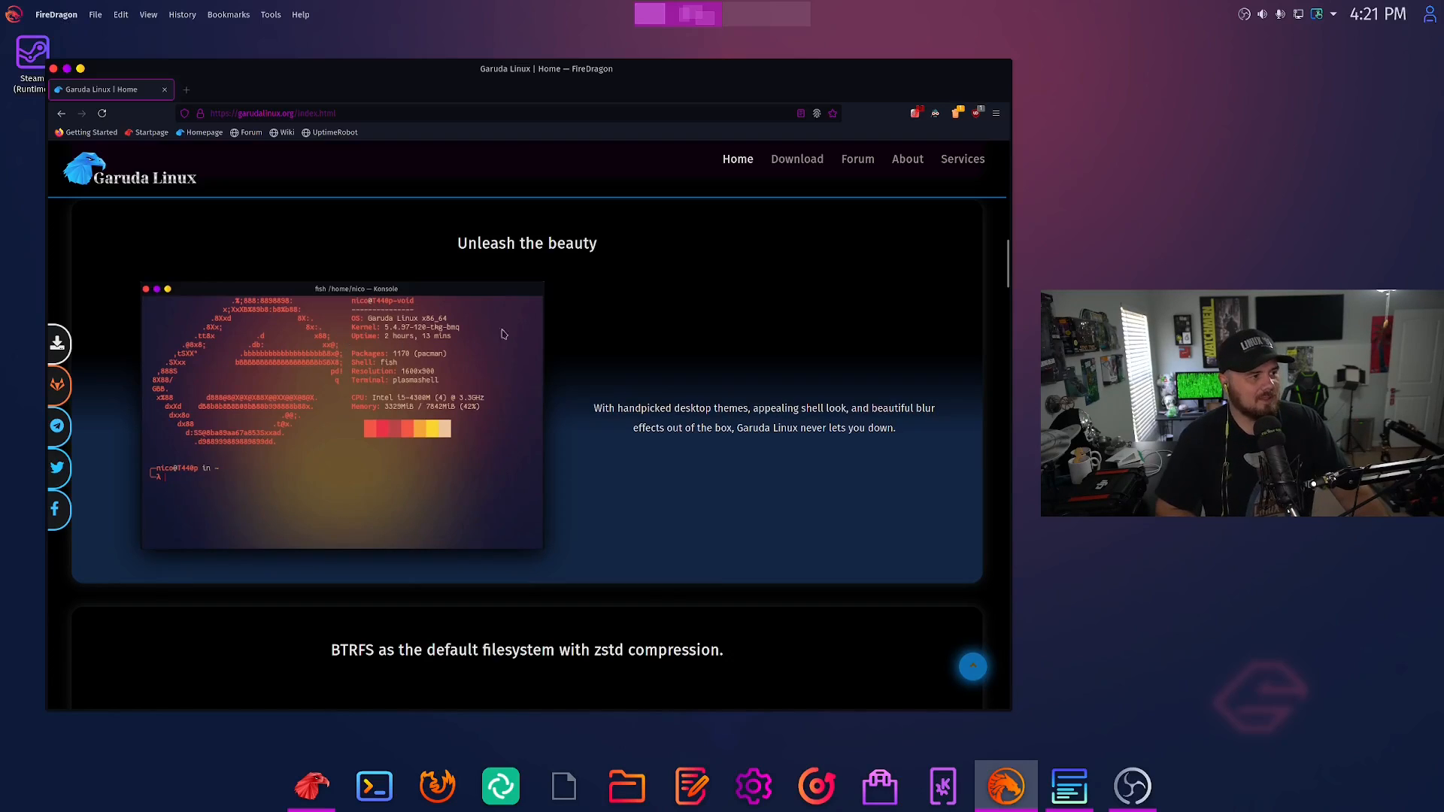
{"action": "left_click", "coordinate": [373, 785]}
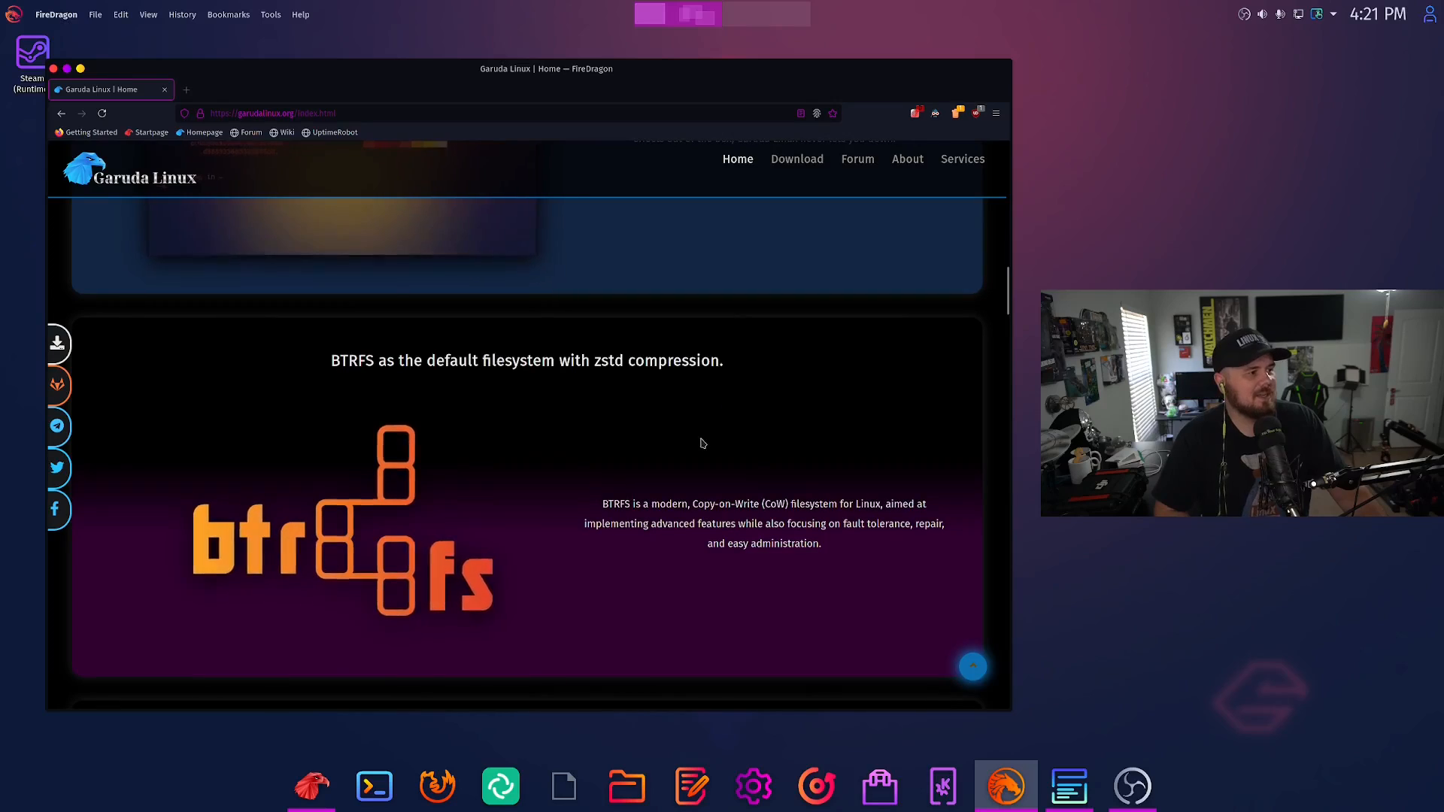
Step: Scroll past the Timeshift snapshots spotlight to the Pamac package management section
{"action": "scroll", "scroll_direction": "down", "scroll_amount": 3}
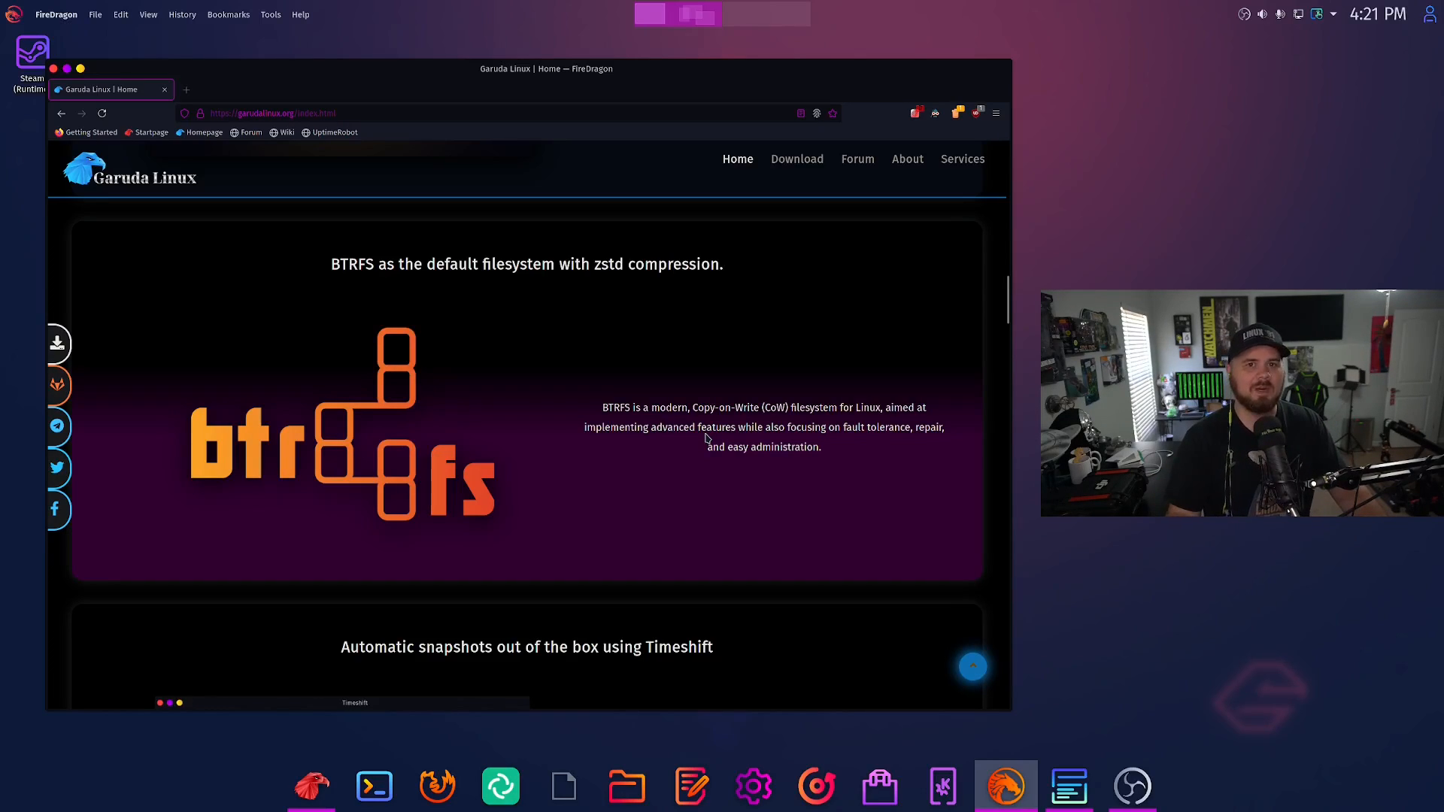
{"action": "scroll", "scroll_direction": "down", "scroll_amount": 3}
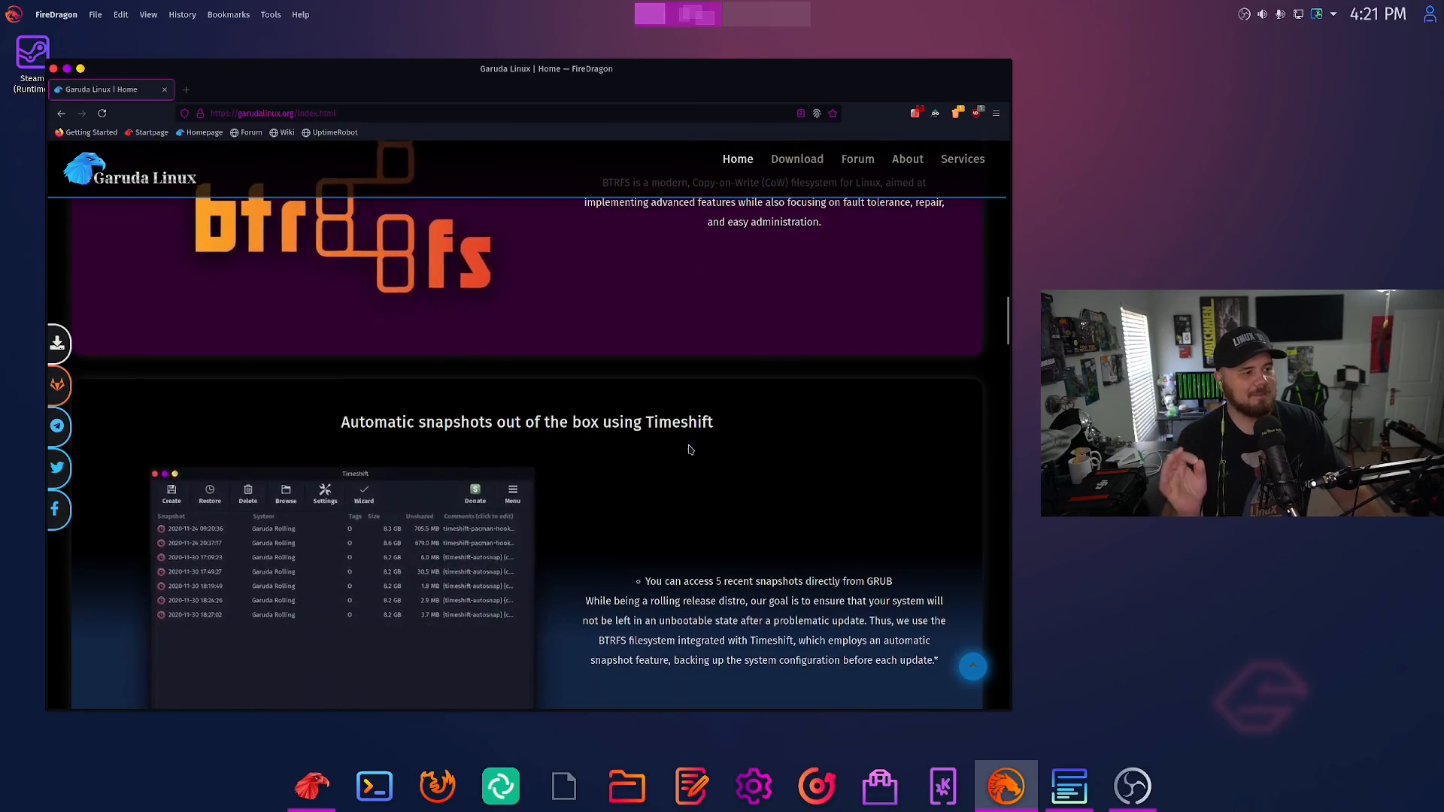
{"action": "scroll", "scroll_direction": "down", "scroll_amount": 3}
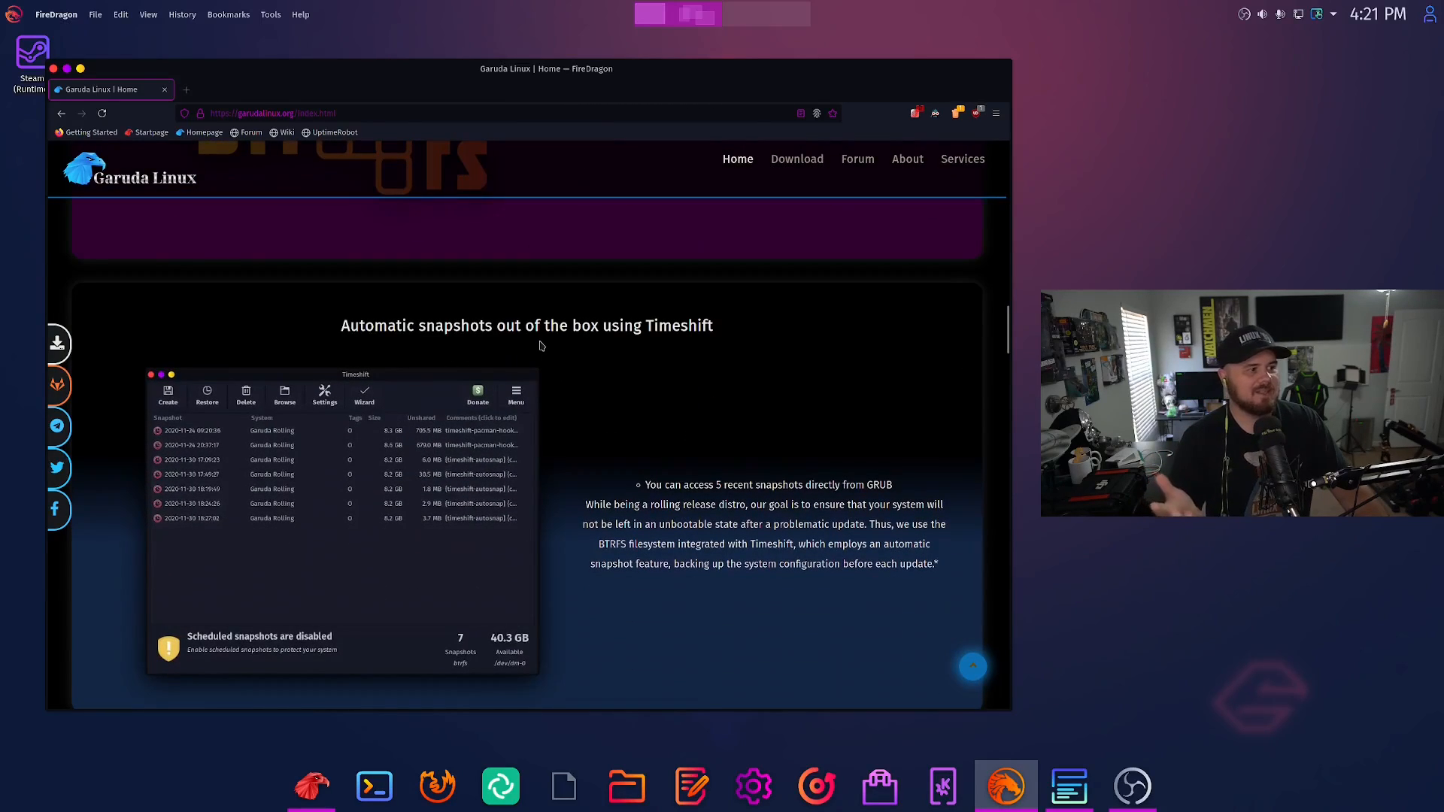
{"action": "scroll", "scroll_direction": "down", "scroll_amount": 3}
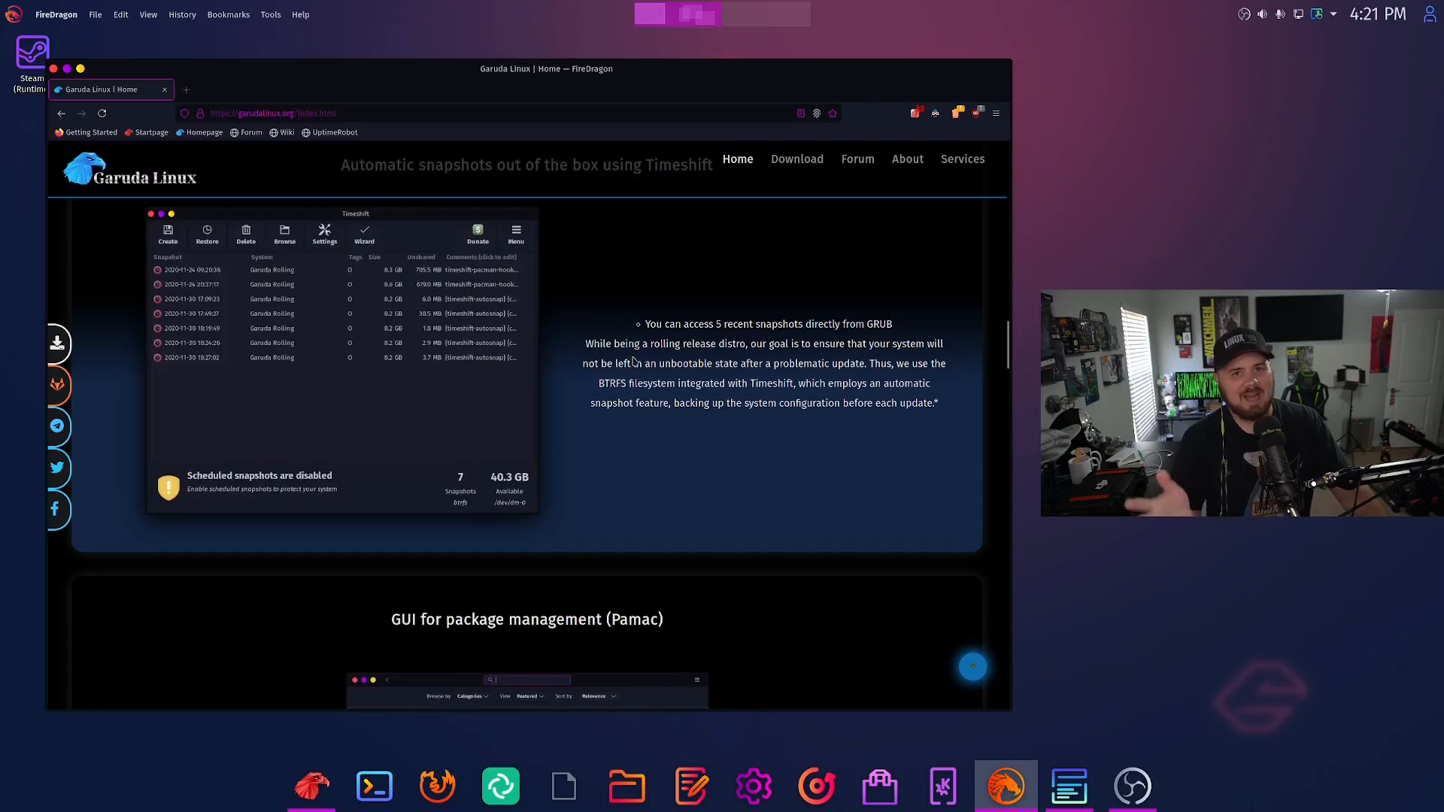
{"action": "scroll", "scroll_direction": "down", "scroll_amount": 3}
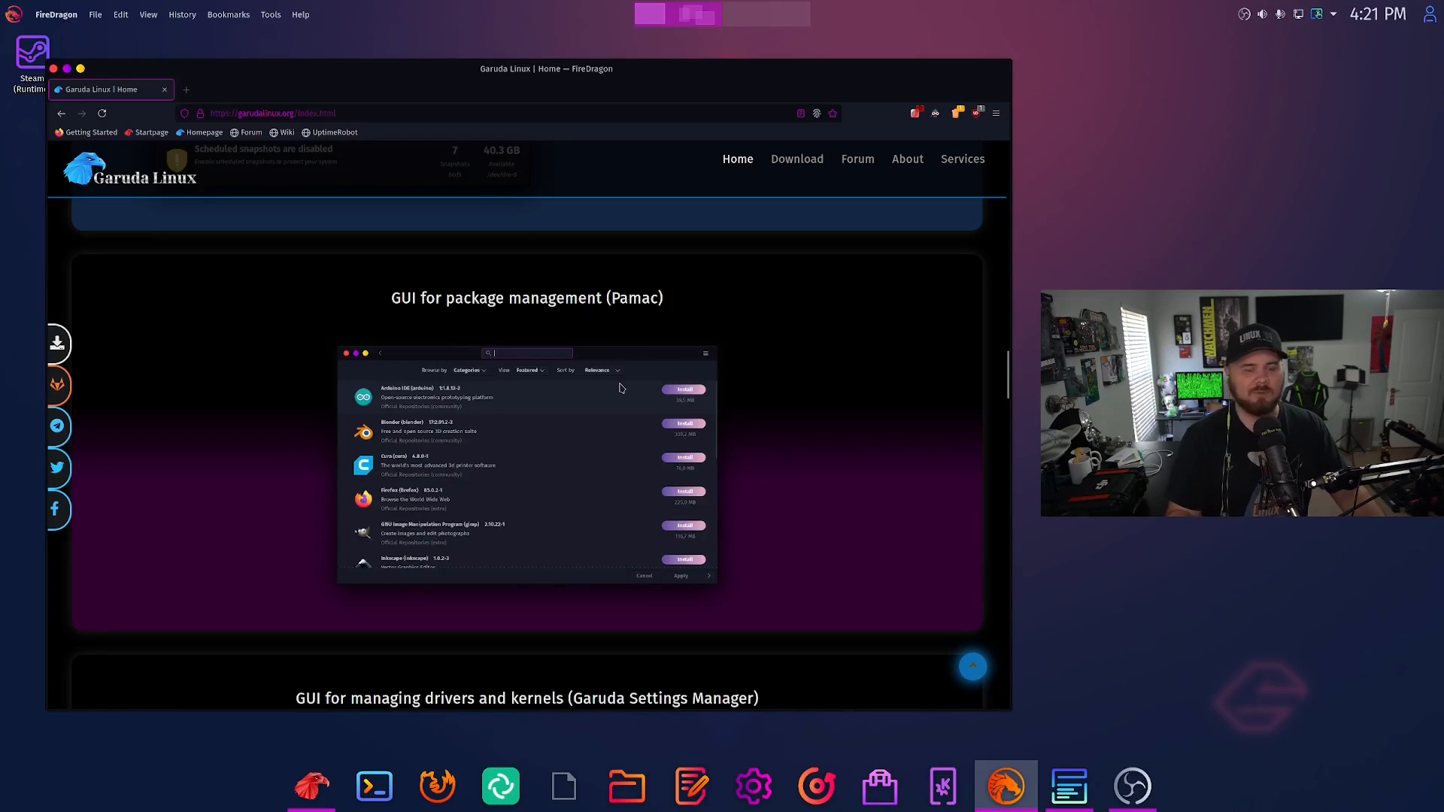
{"action": "mouse_move", "coordinate": [506, 364]}
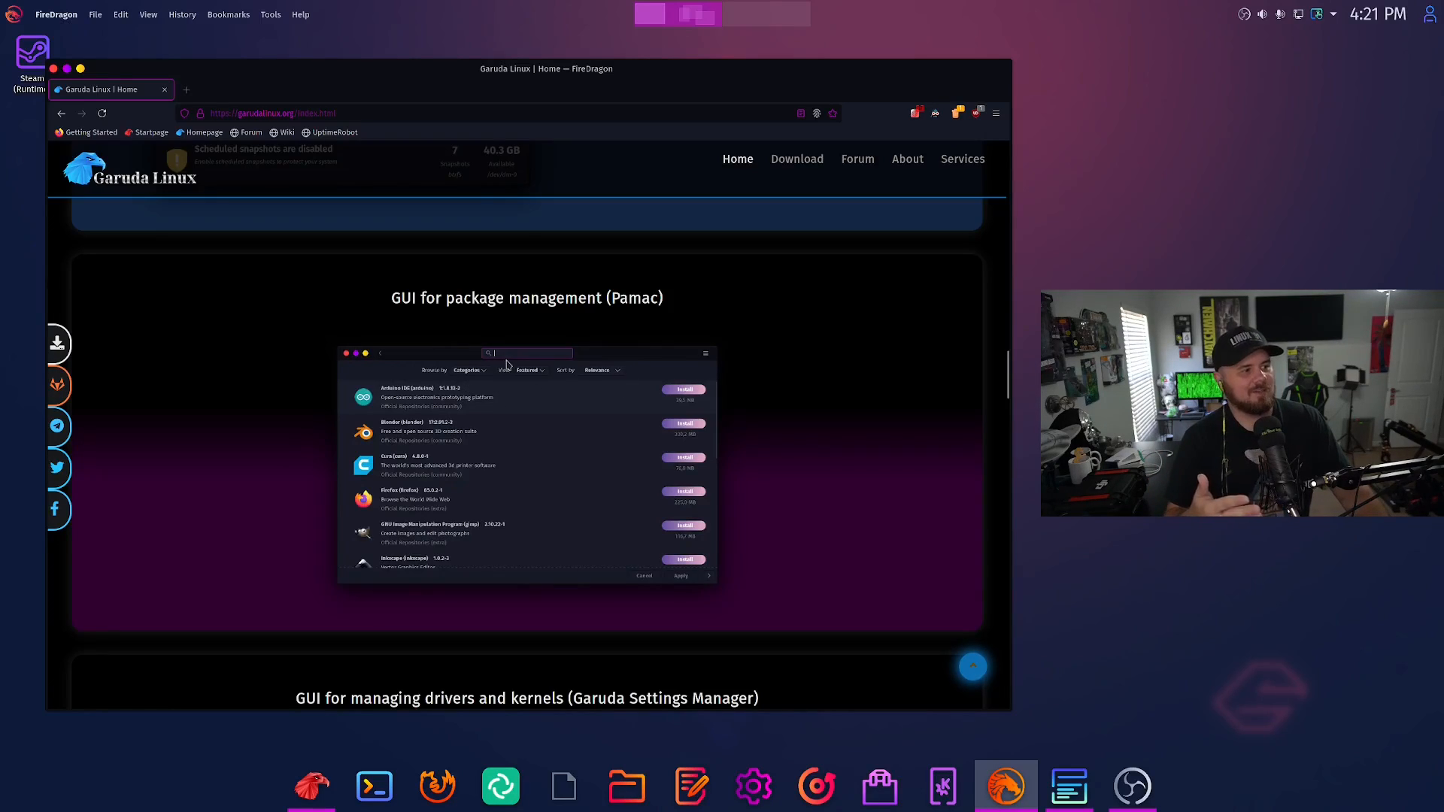
Step: Scroll through Garuda Settings Manager and Garuda Assistant to the Garuda Gamer section
{"action": "scroll", "scroll_direction": "down", "scroll_amount": 3}
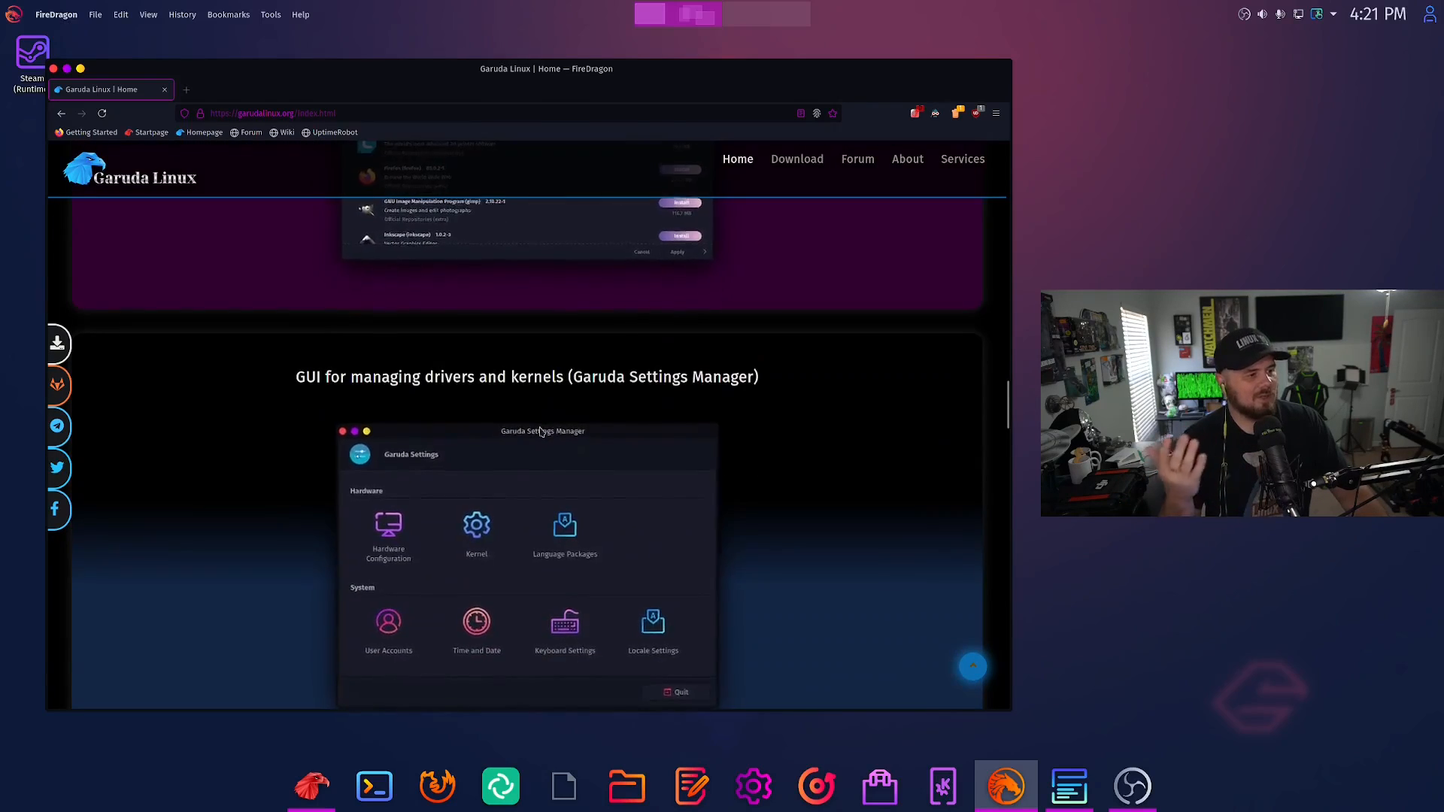
{"action": "scroll", "scroll_direction": "down", "scroll_amount": 3}
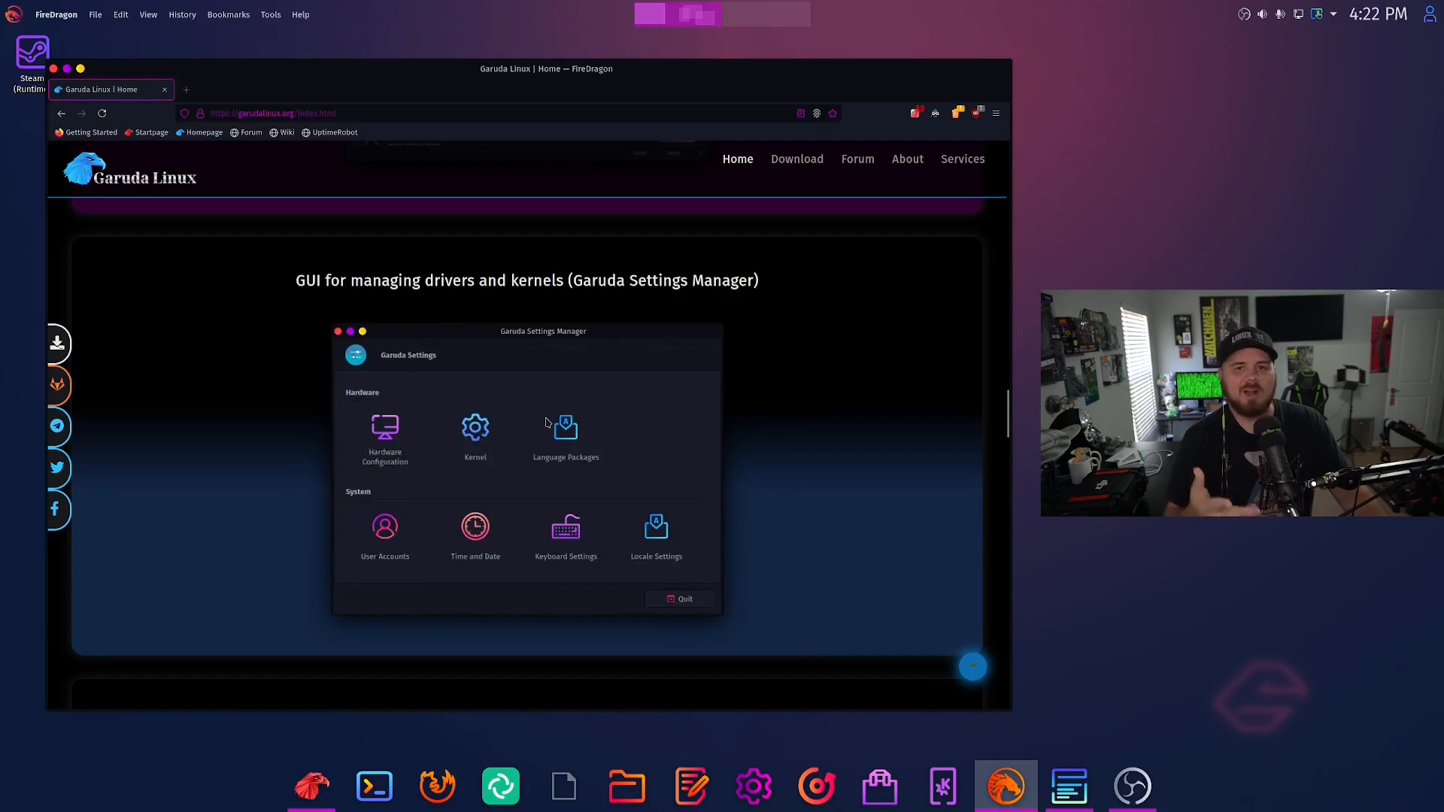
{"action": "scroll", "scroll_direction": "down", "scroll_amount": 3}
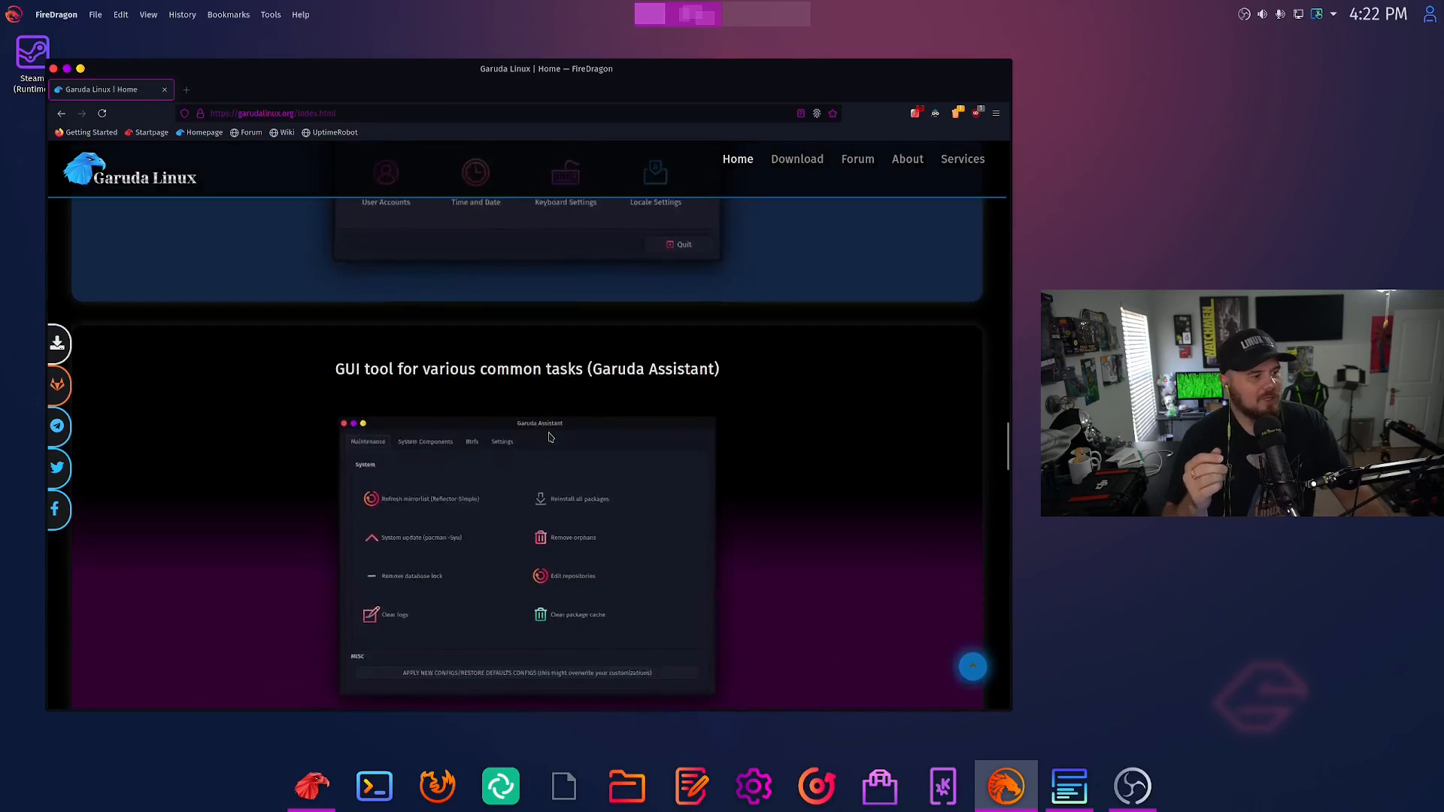
{"action": "scroll", "scroll_direction": "down", "scroll_amount": 3}
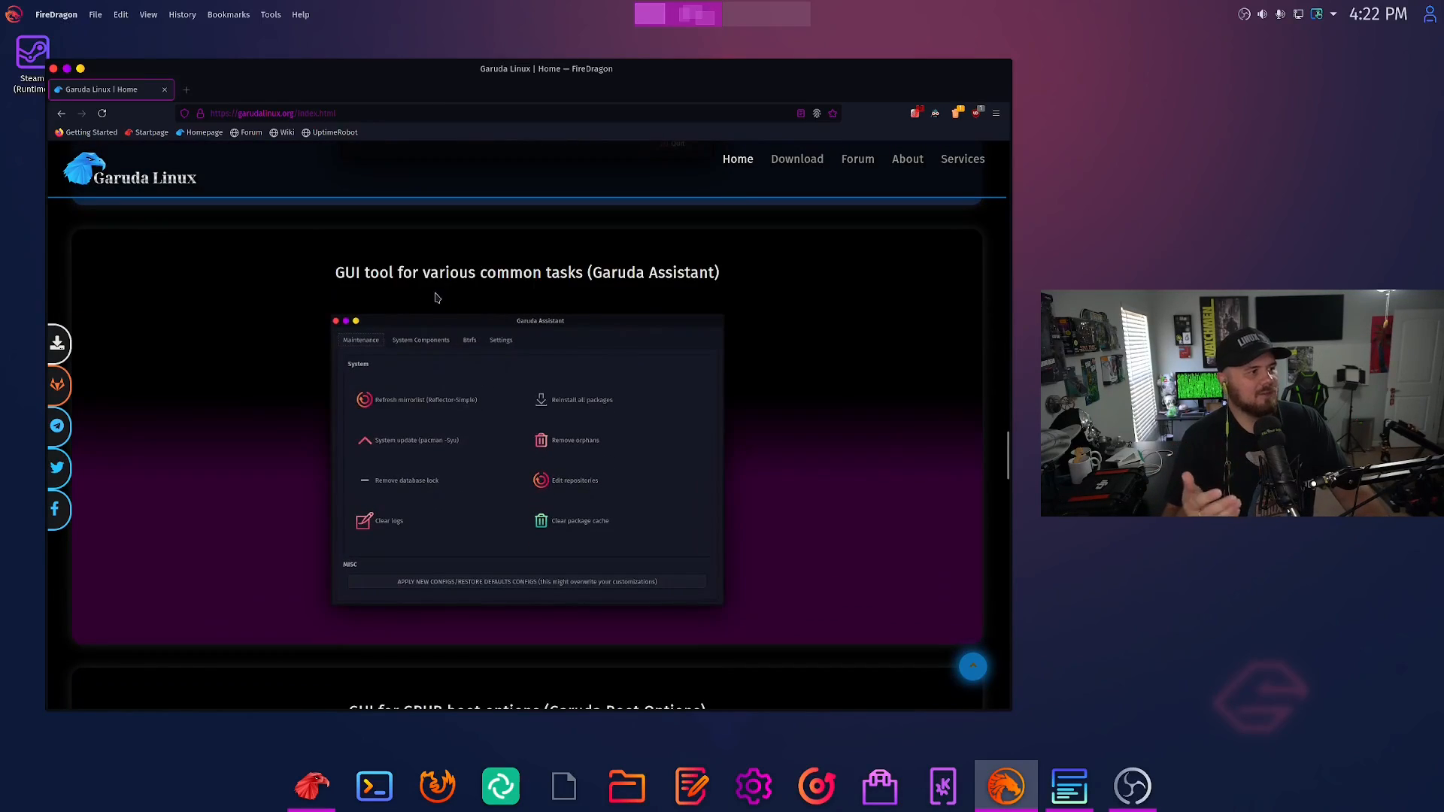
{"action": "mouse_move", "coordinate": [457, 364]}
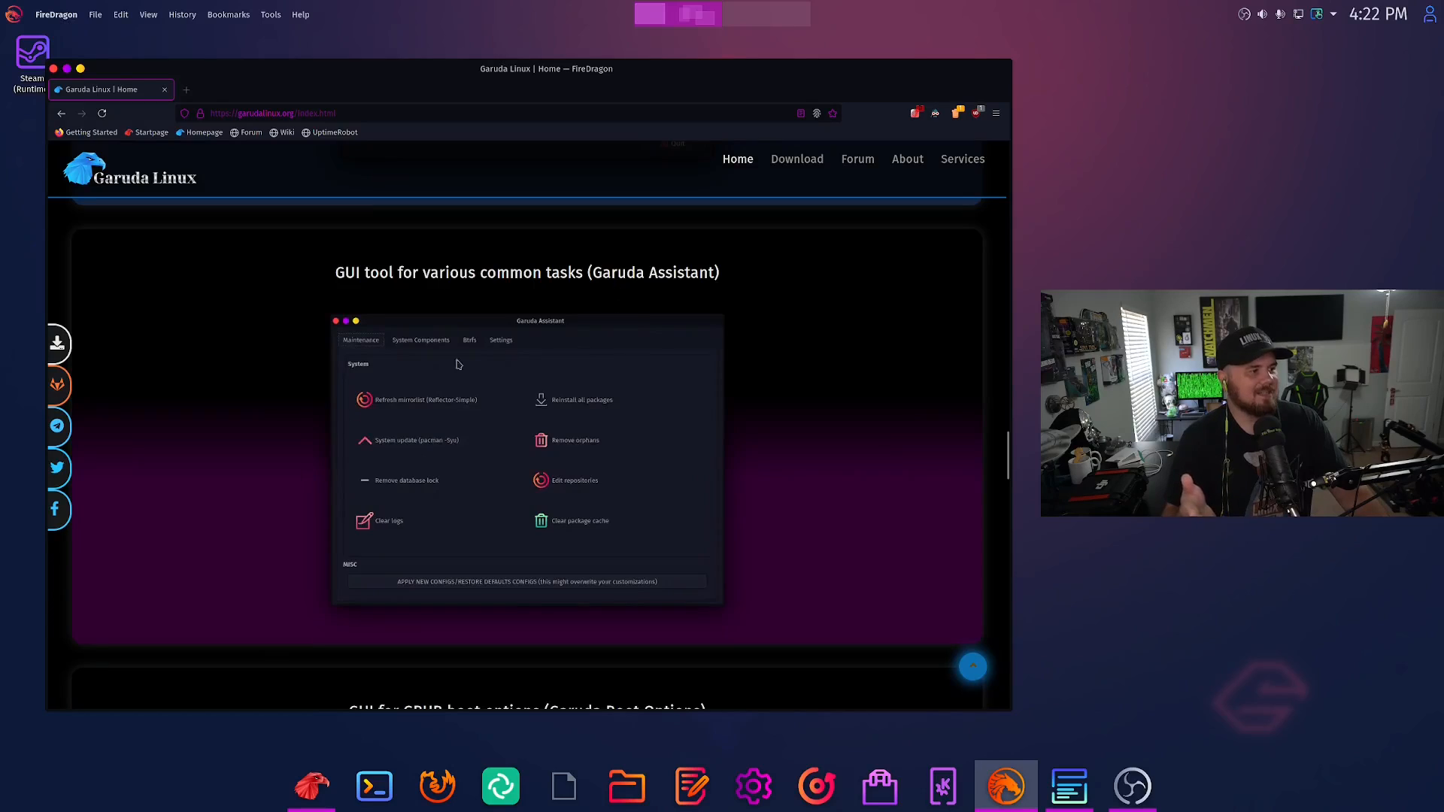
{"action": "scroll", "scroll_direction": "down", "scroll_amount": 3}
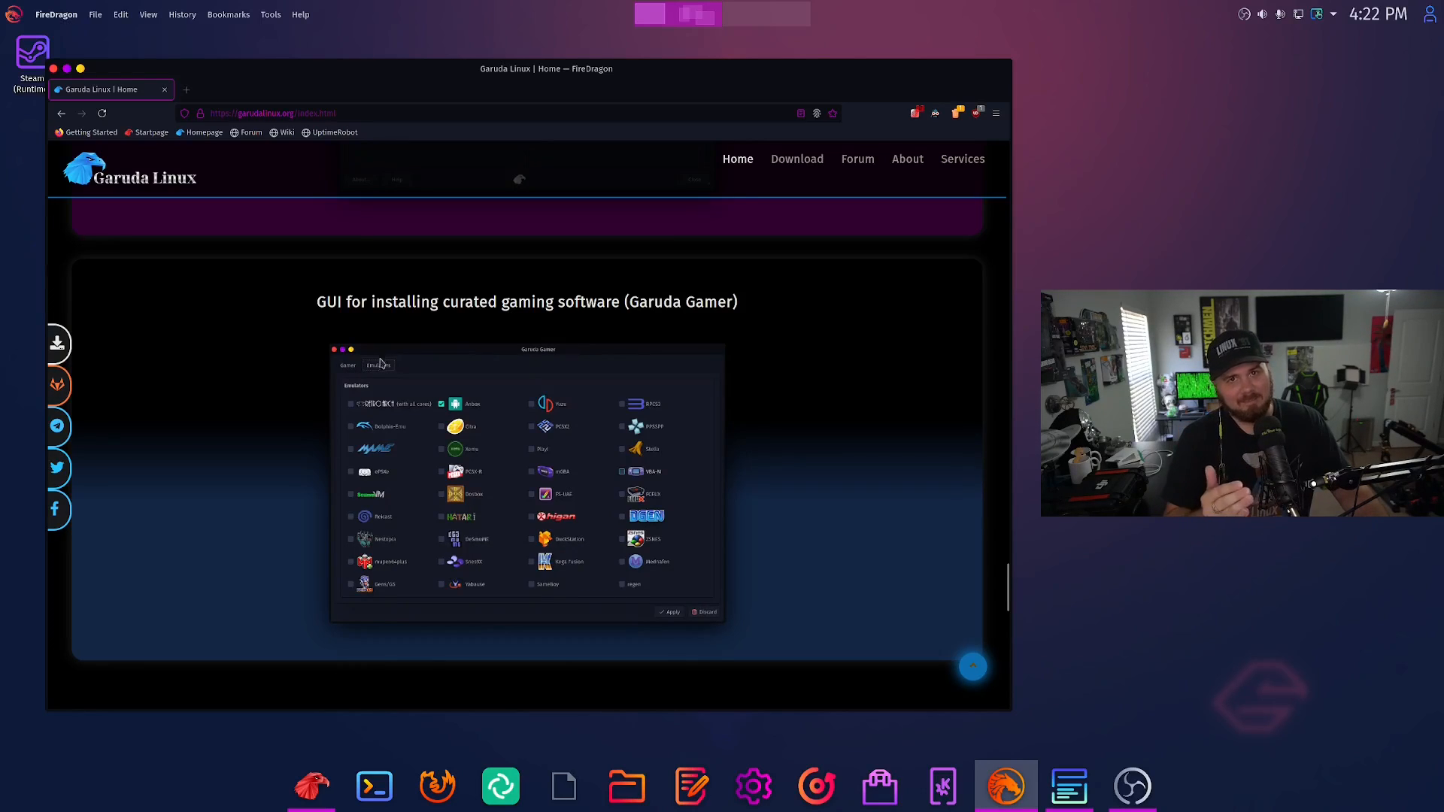
Step: Scroll to the Focus on Performance list of tweaks at the bottom of the homepage
{"action": "scroll", "scroll_direction": "down", "scroll_amount": 3}
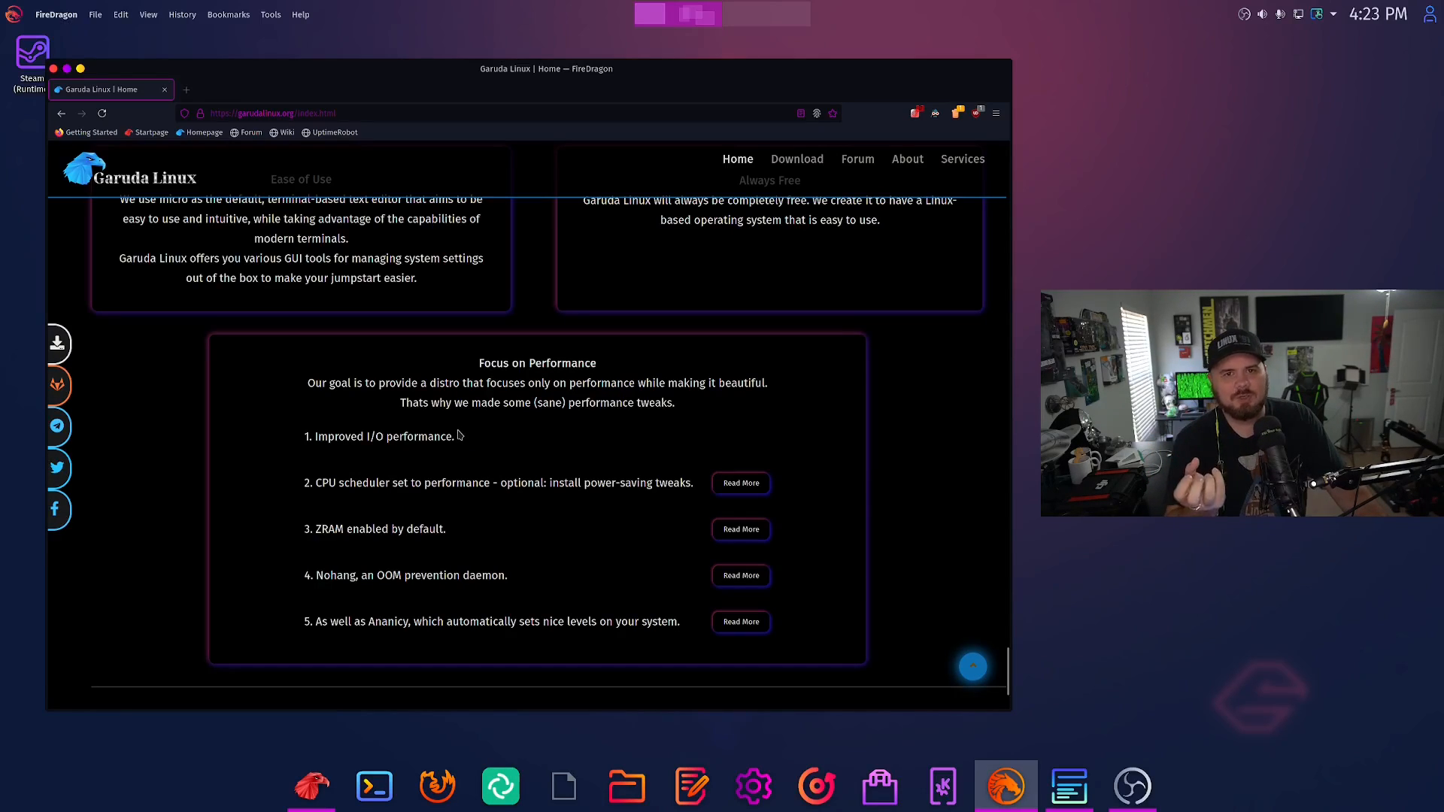
{"action": "mouse_move", "coordinate": [426, 467]}
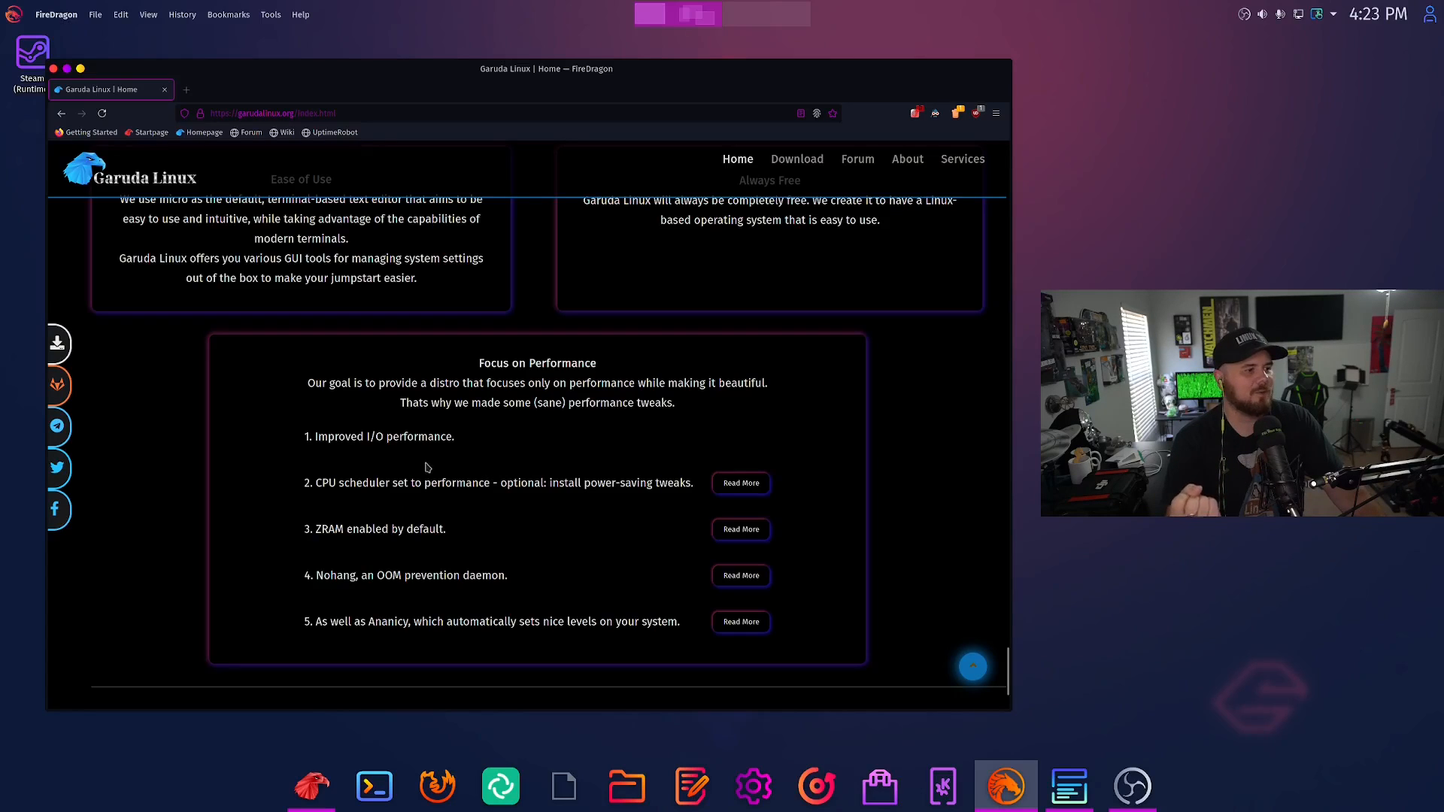
{"action": "mouse_move", "coordinate": [472, 498]}
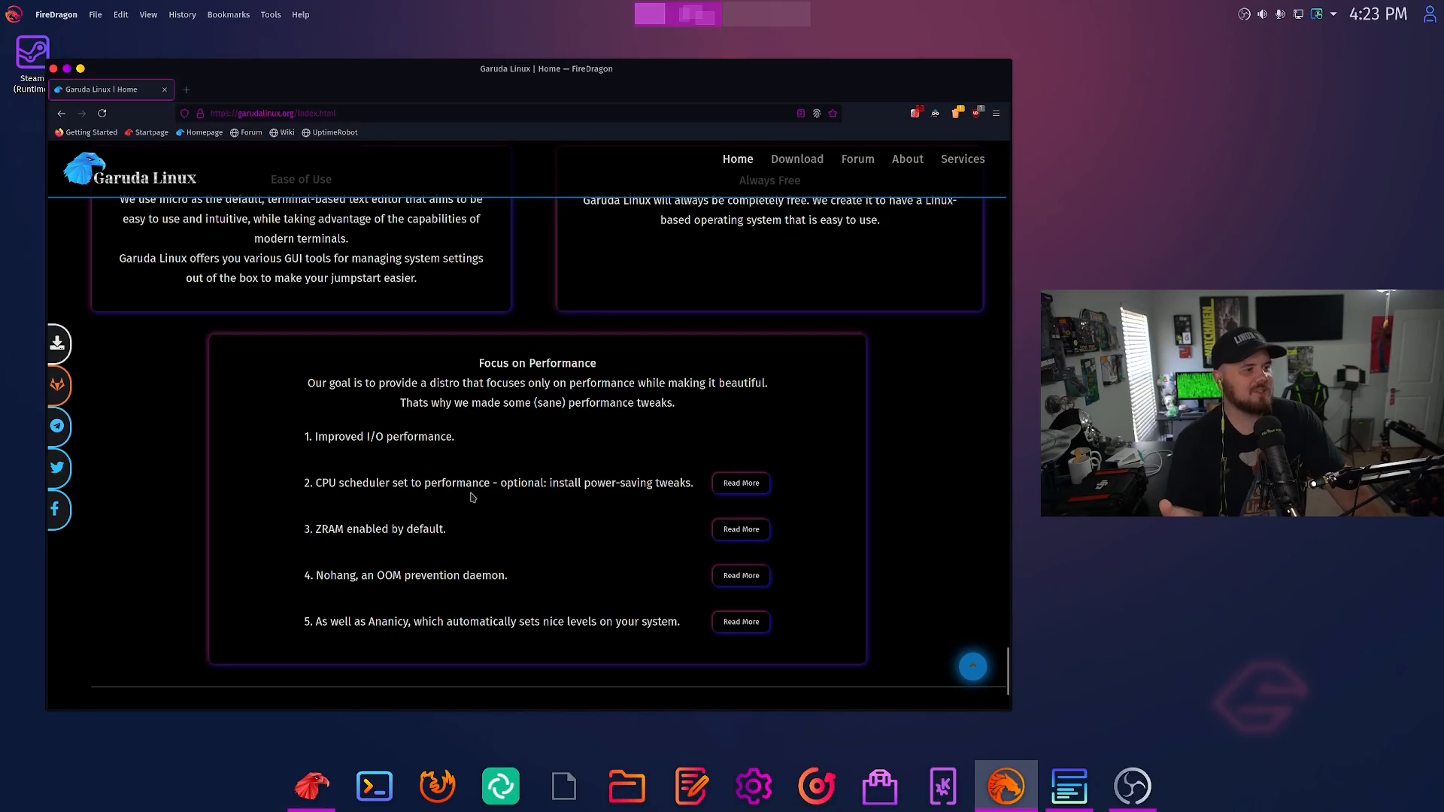
{"action": "mouse_move", "coordinate": [632, 496]}
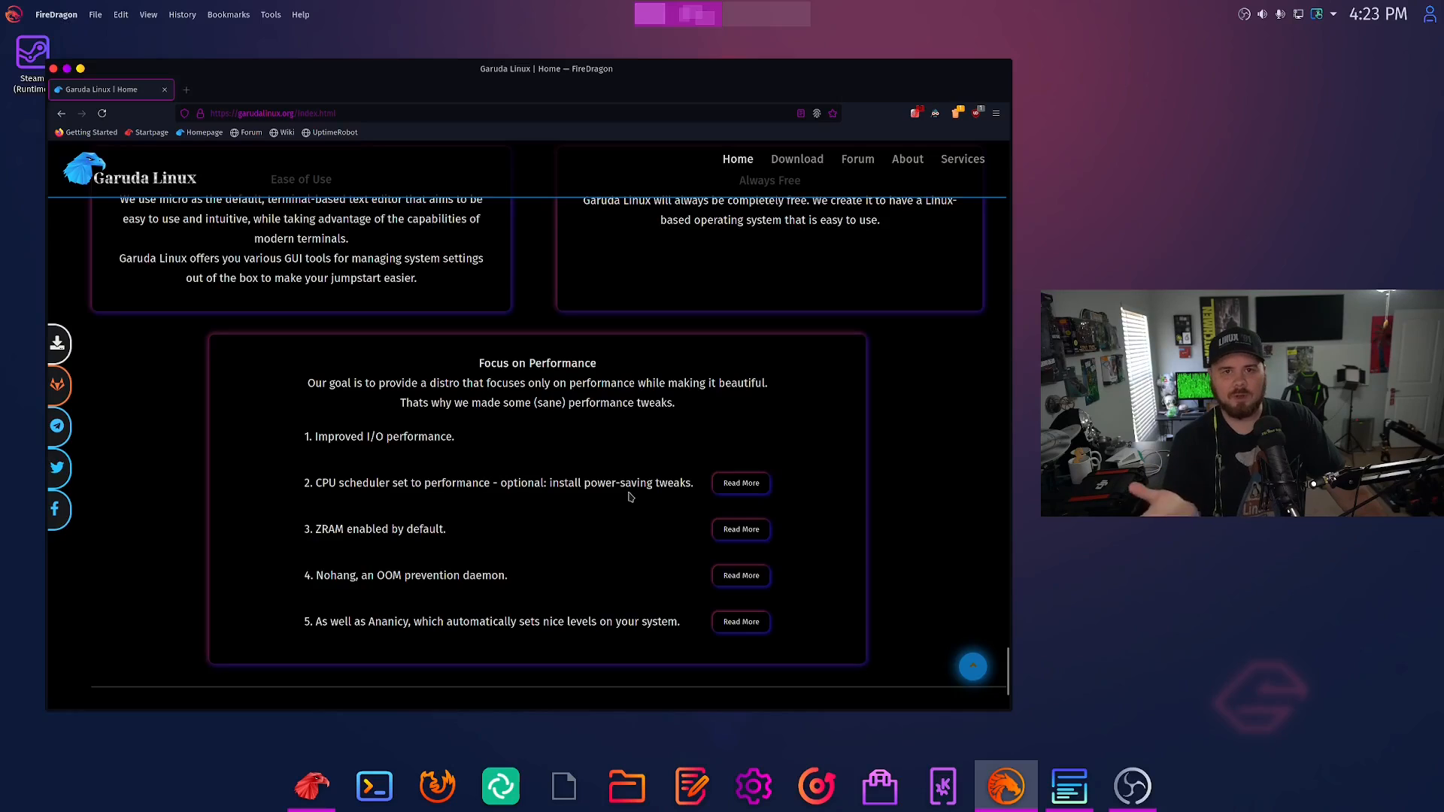
{"action": "mouse_move", "coordinate": [349, 519]}
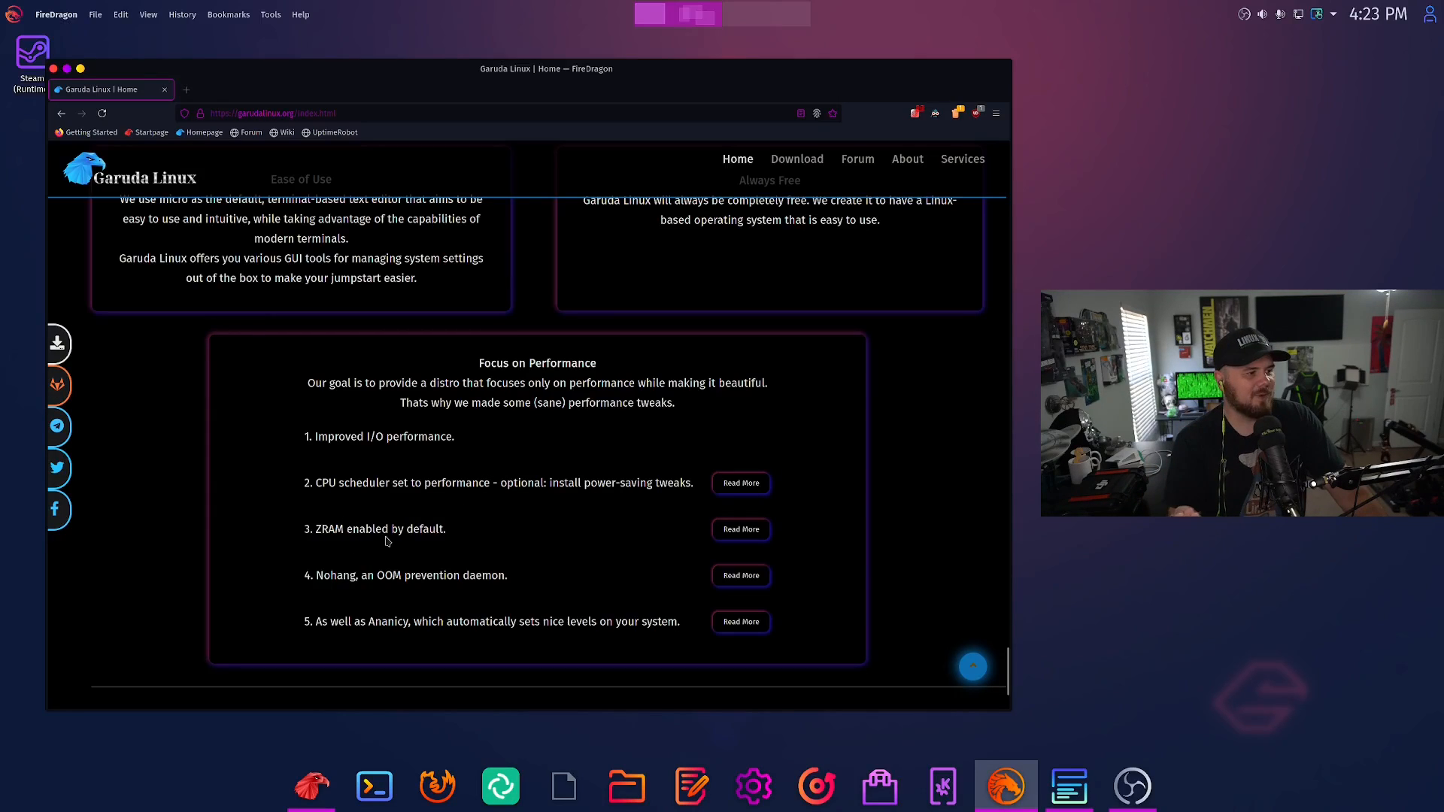
{"action": "mouse_move", "coordinate": [403, 589]}
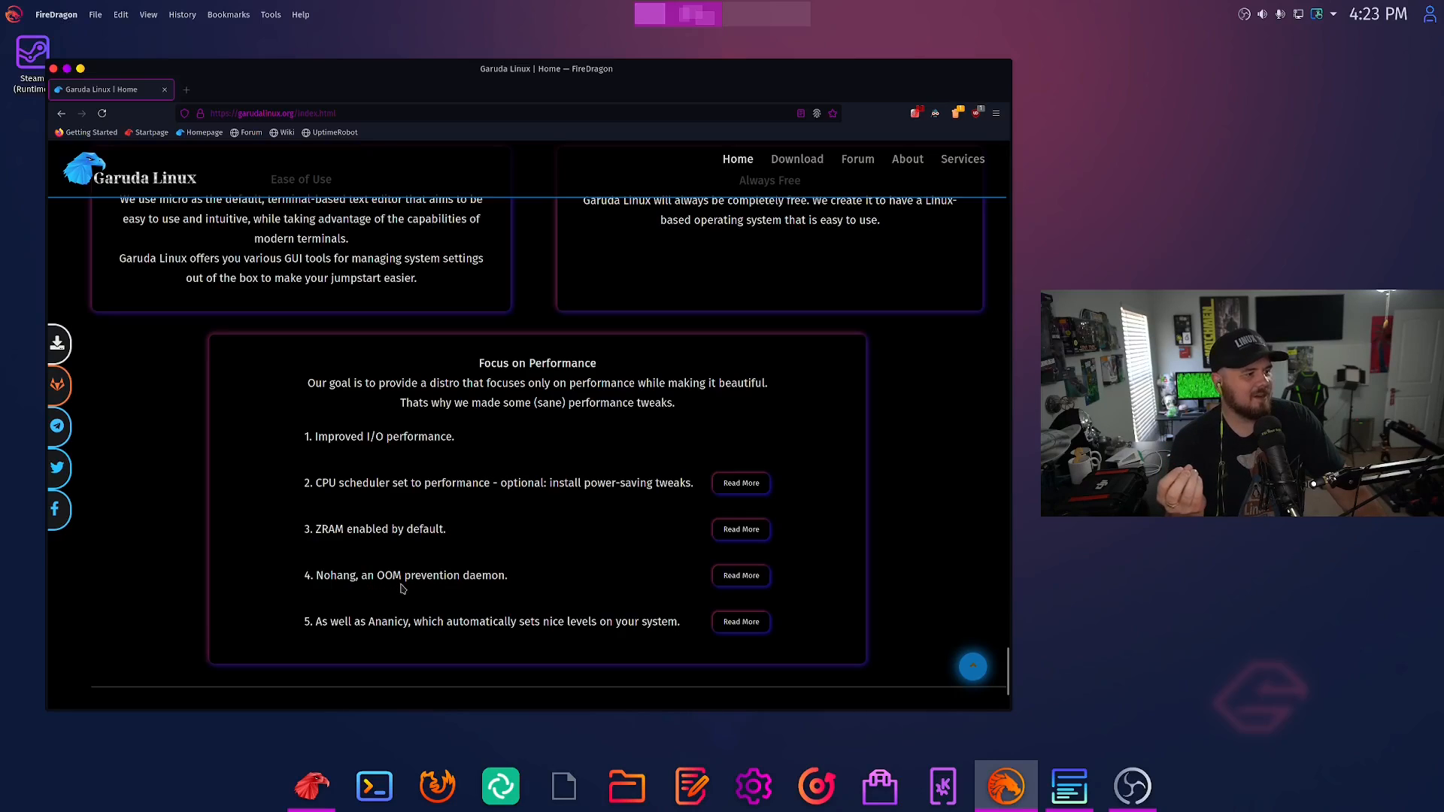
{"action": "mouse_move", "coordinate": [364, 637]}
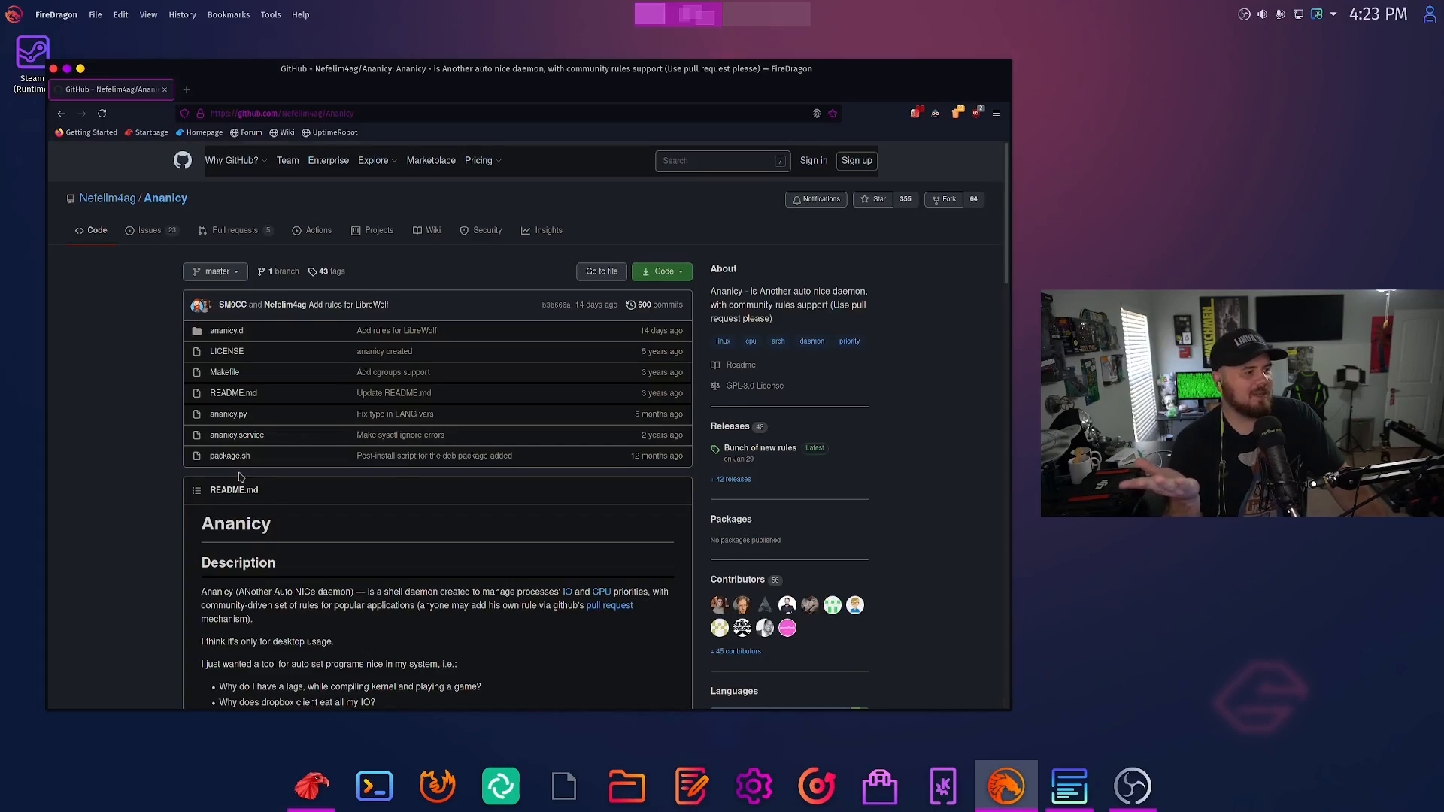
Step: Scroll through the Ananicy repository README describing the auto nice daemon
{"action": "scroll", "scroll_direction": "down", "scroll_amount": 3}
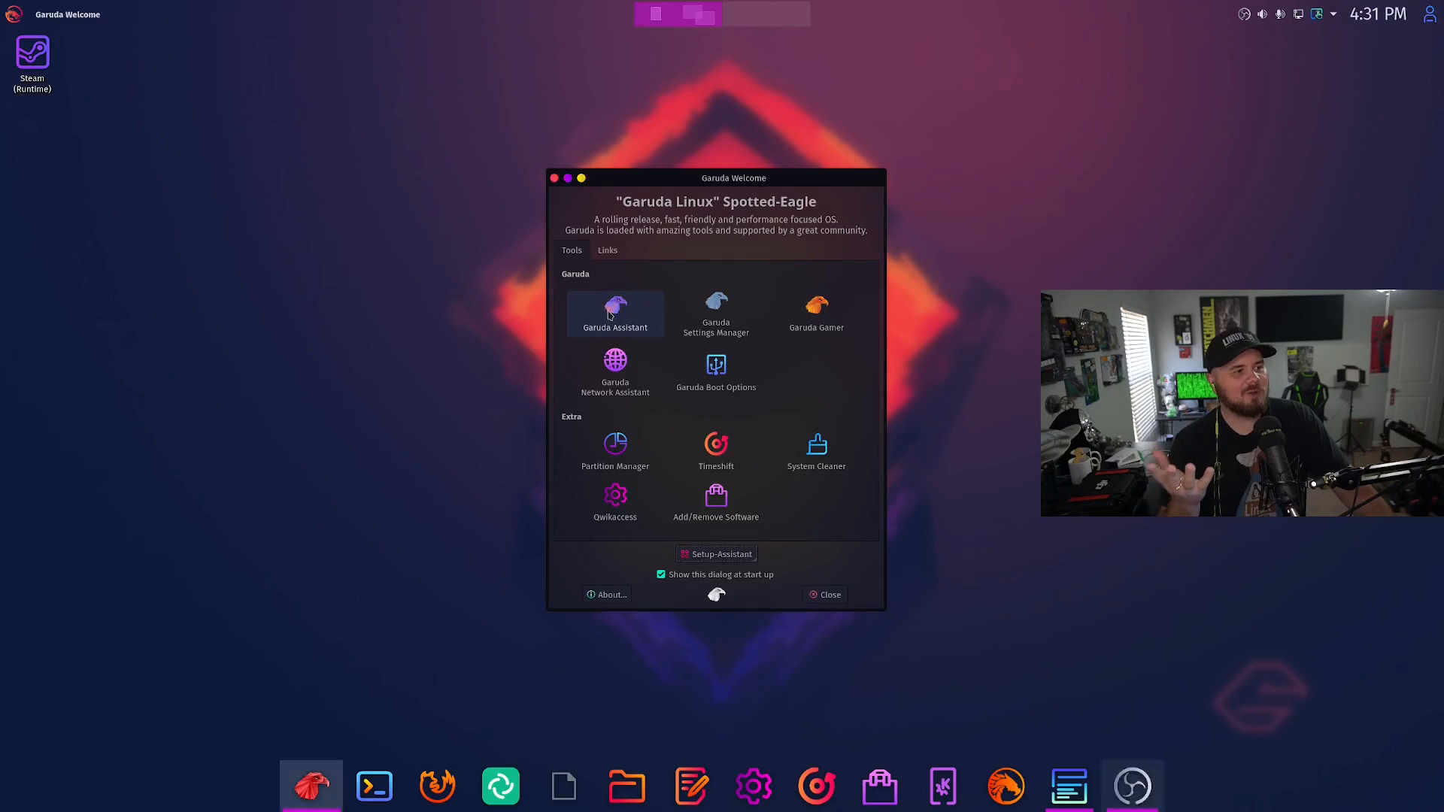
{"action": "left_click", "coordinate": [615, 306]}
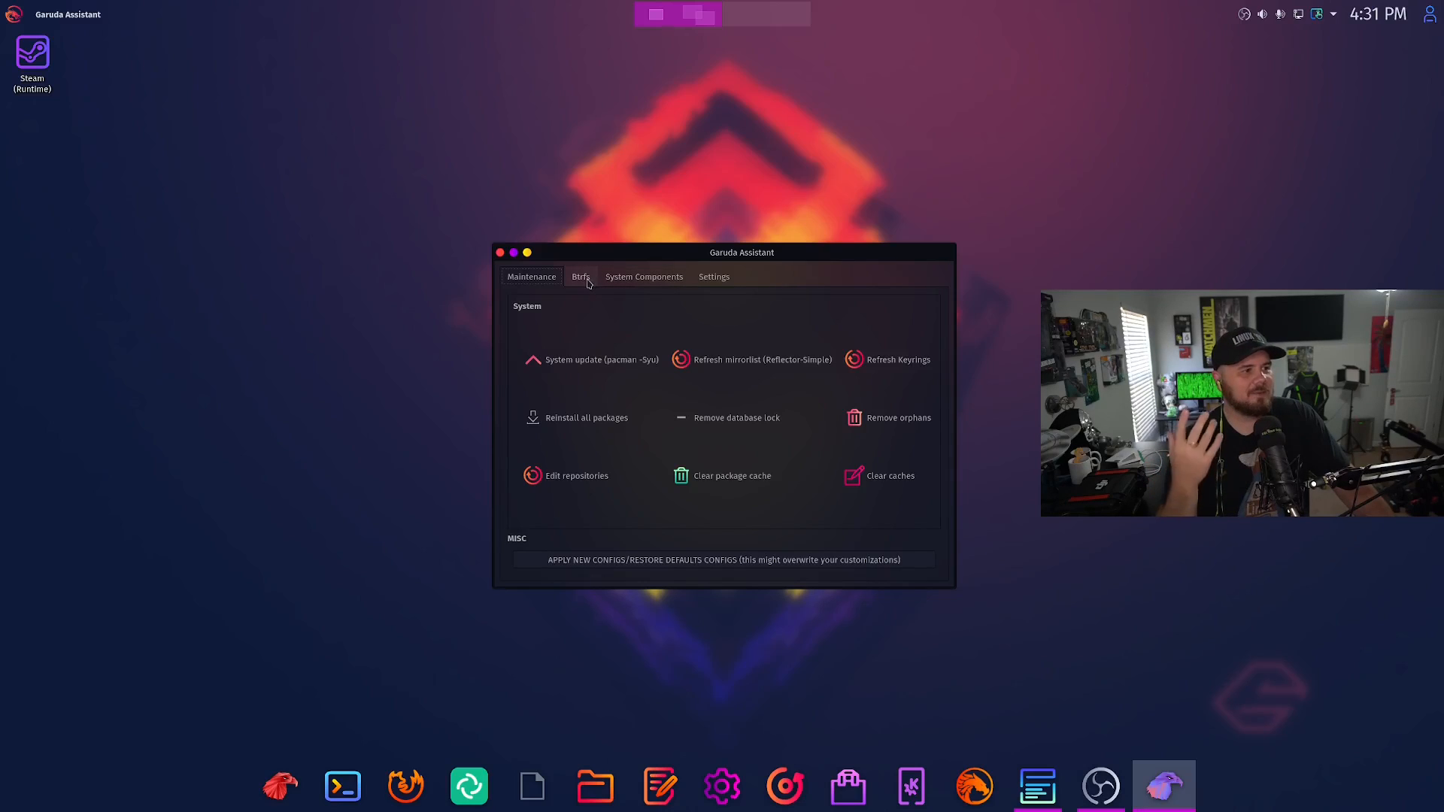
{"action": "left_click", "coordinate": [580, 277]}
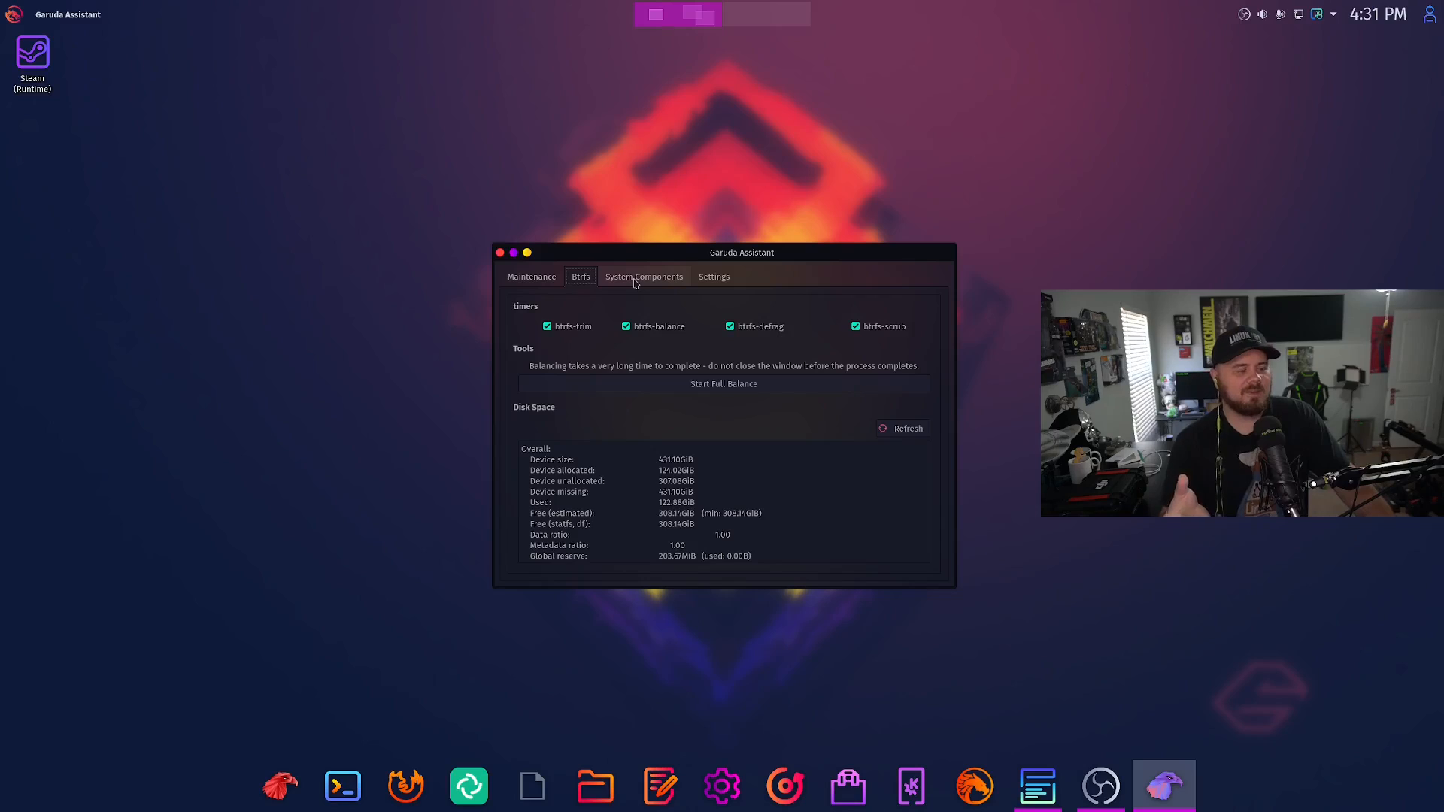
{"action": "left_click", "coordinate": [644, 277]}
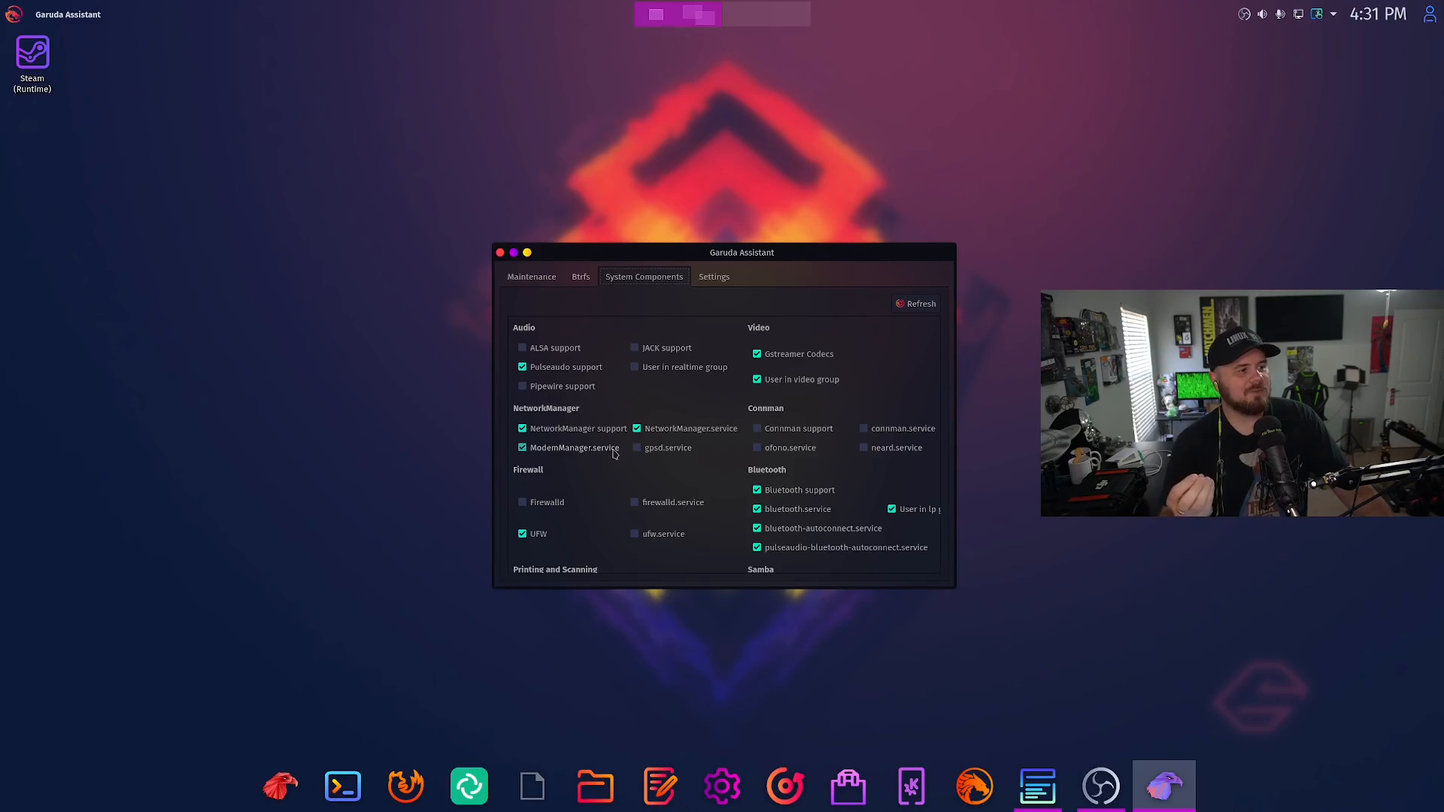
{"action": "left_click", "coordinate": [713, 277]}
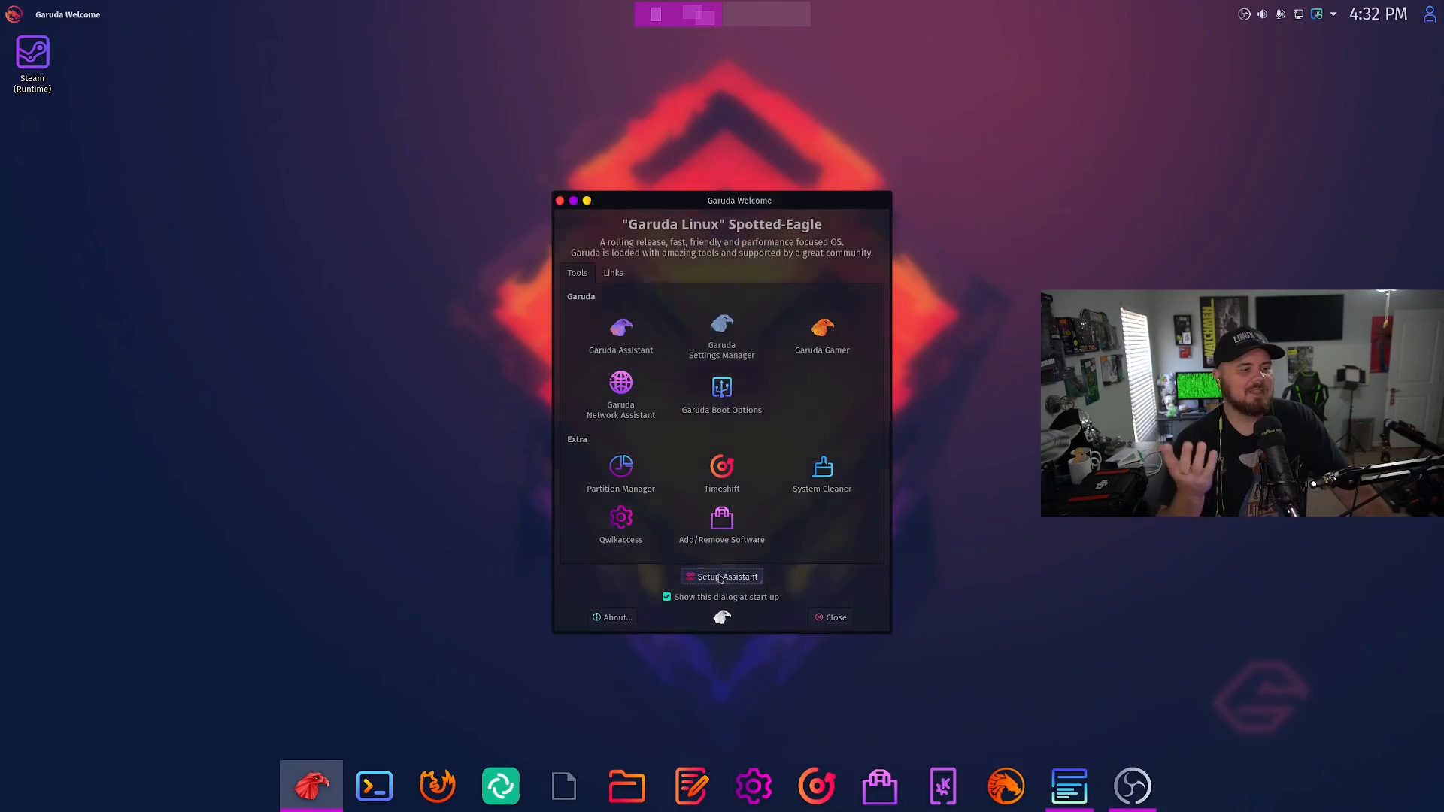
{"action": "left_click", "coordinate": [722, 576]}
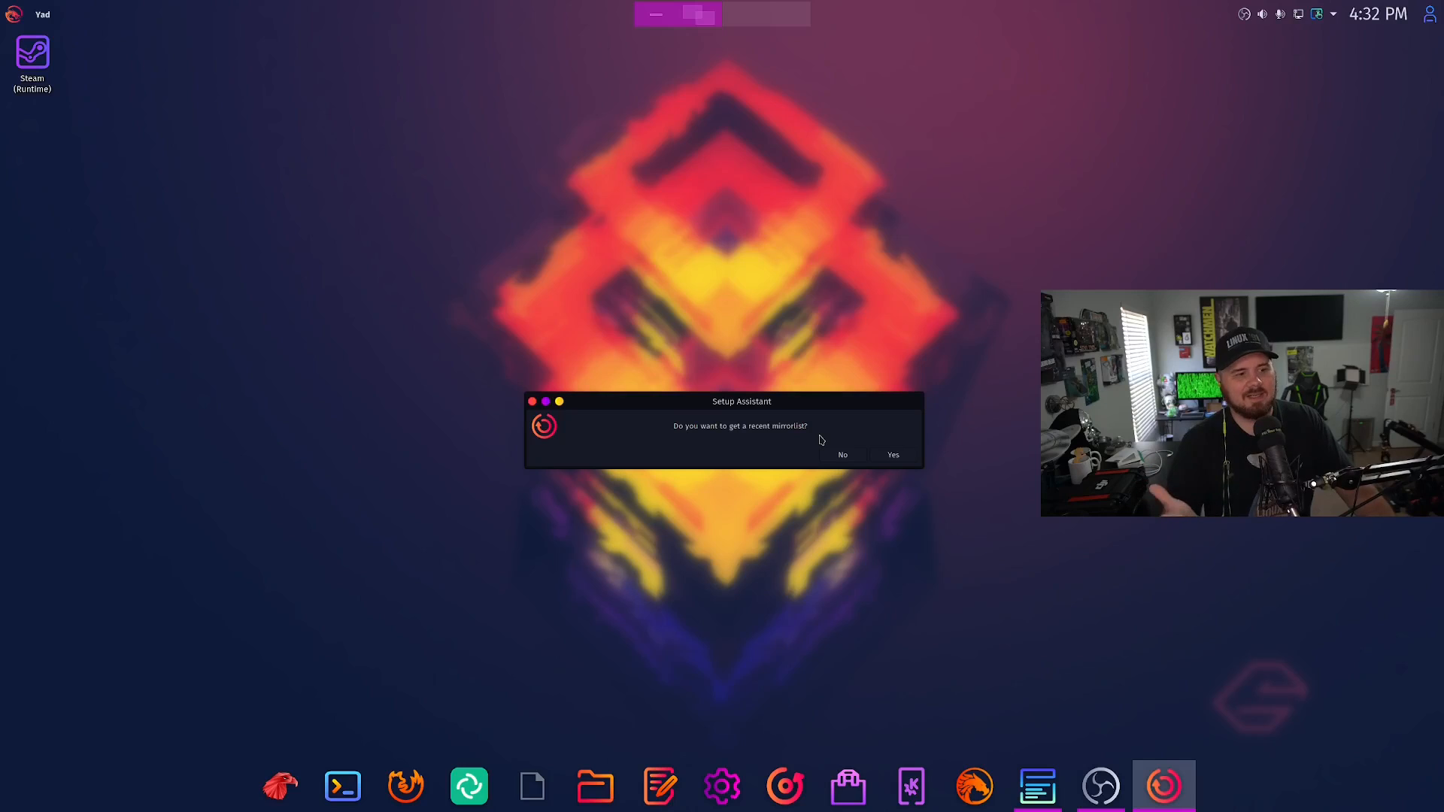
{"action": "mouse_move", "coordinate": [800, 456]}
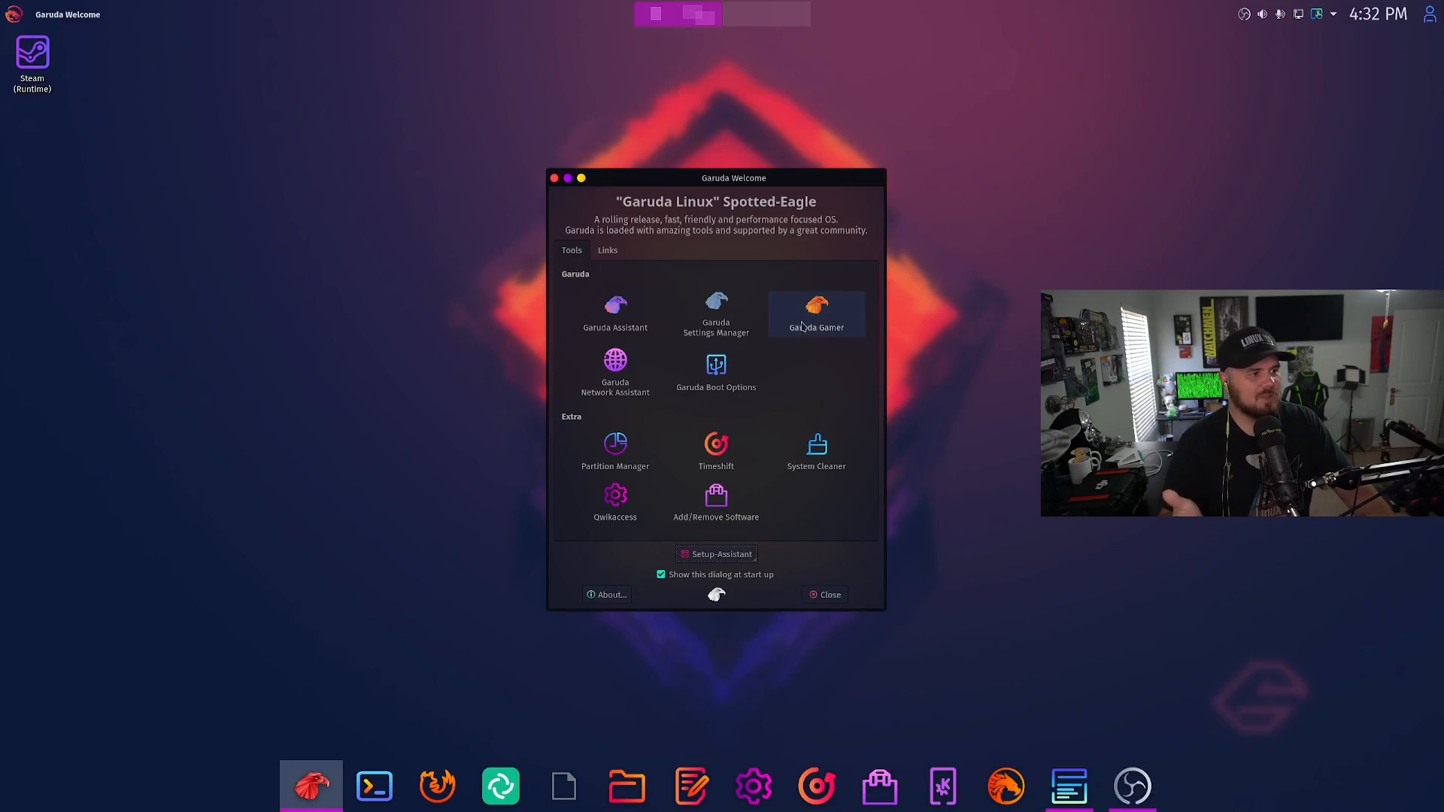
{"action": "left_click", "coordinate": [816, 313]}
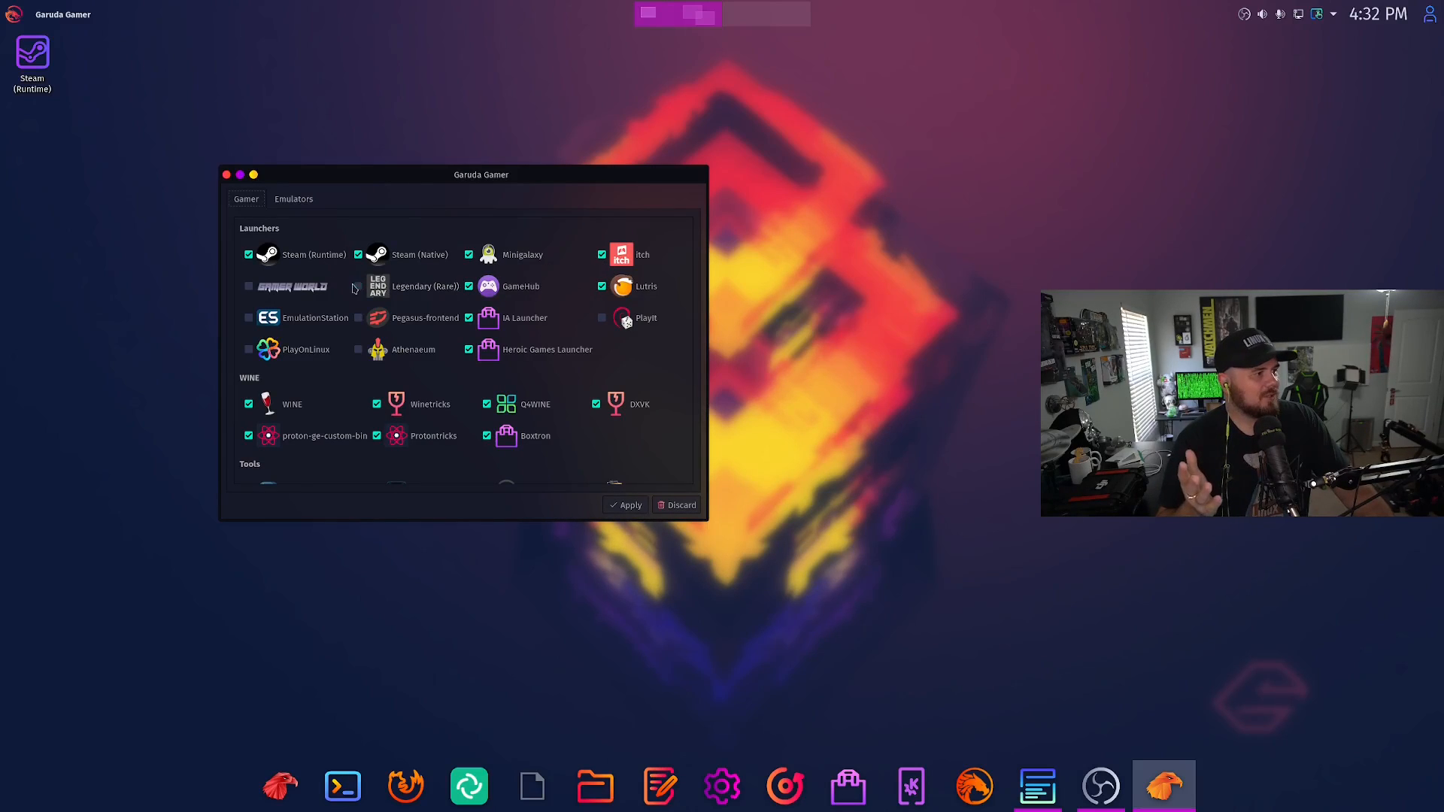
{"action": "scroll", "scroll_direction": "down", "scroll_amount": 3}
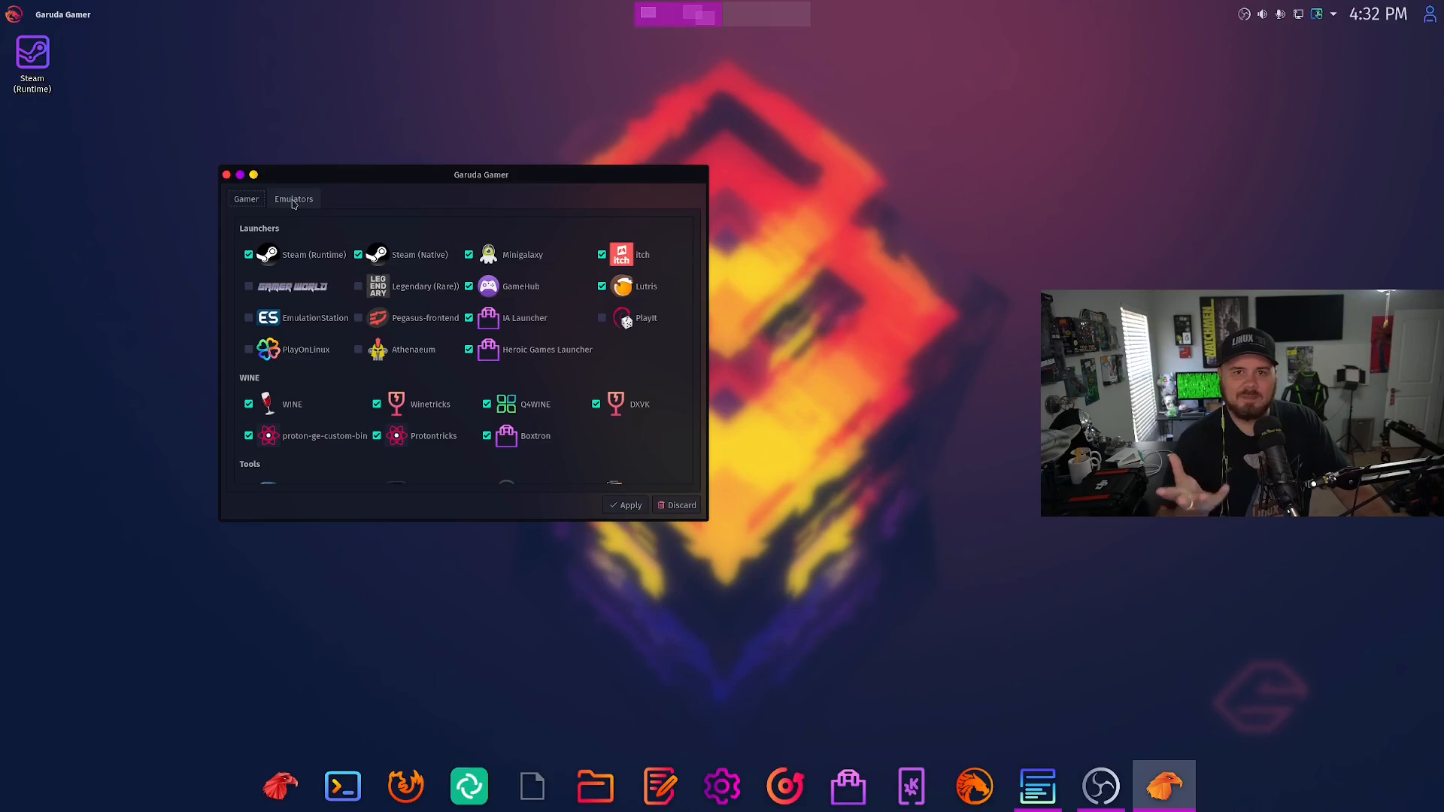
{"action": "left_click", "coordinate": [293, 198]}
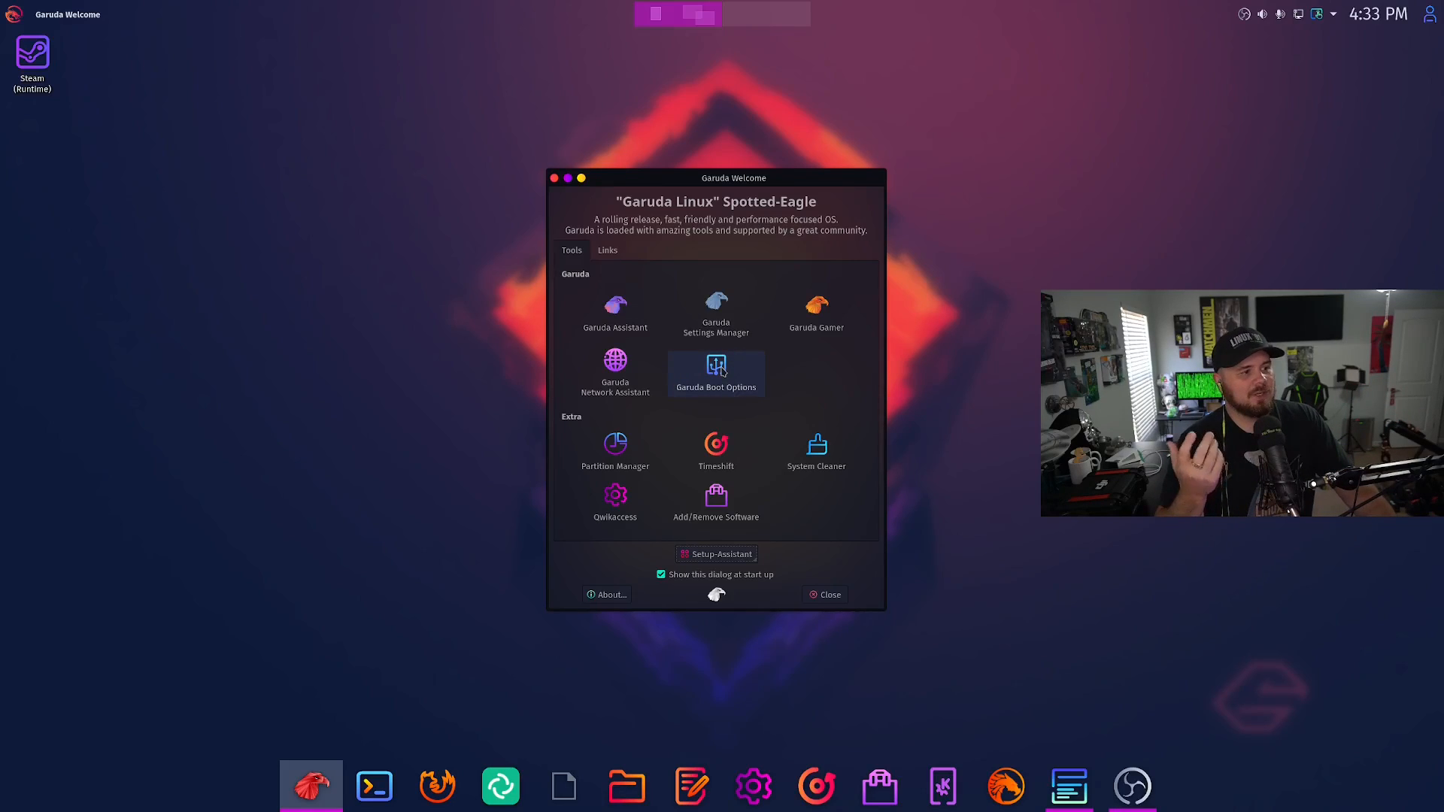
{"action": "mouse_move", "coordinate": [701, 422]}
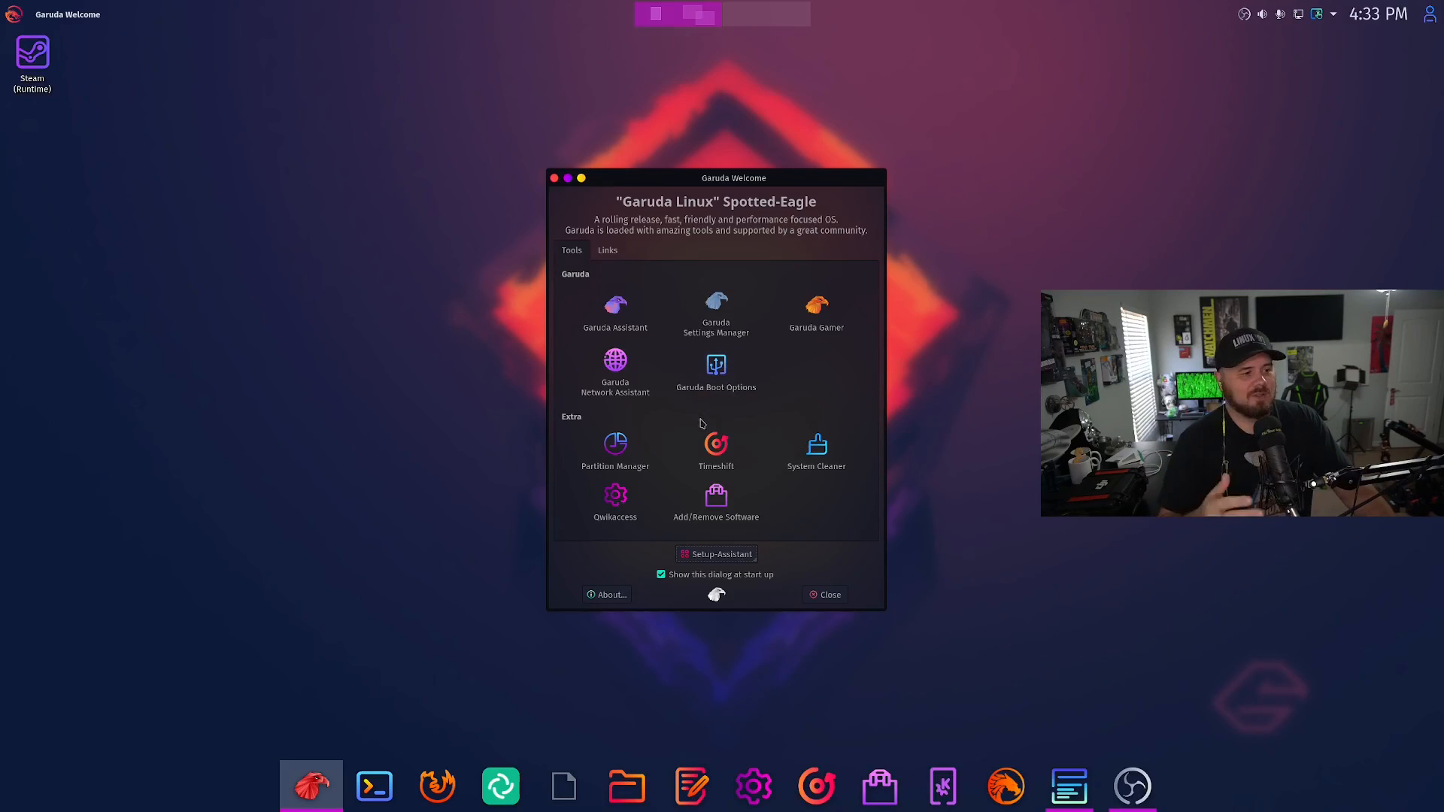
{"action": "mouse_move", "coordinate": [650, 450]}
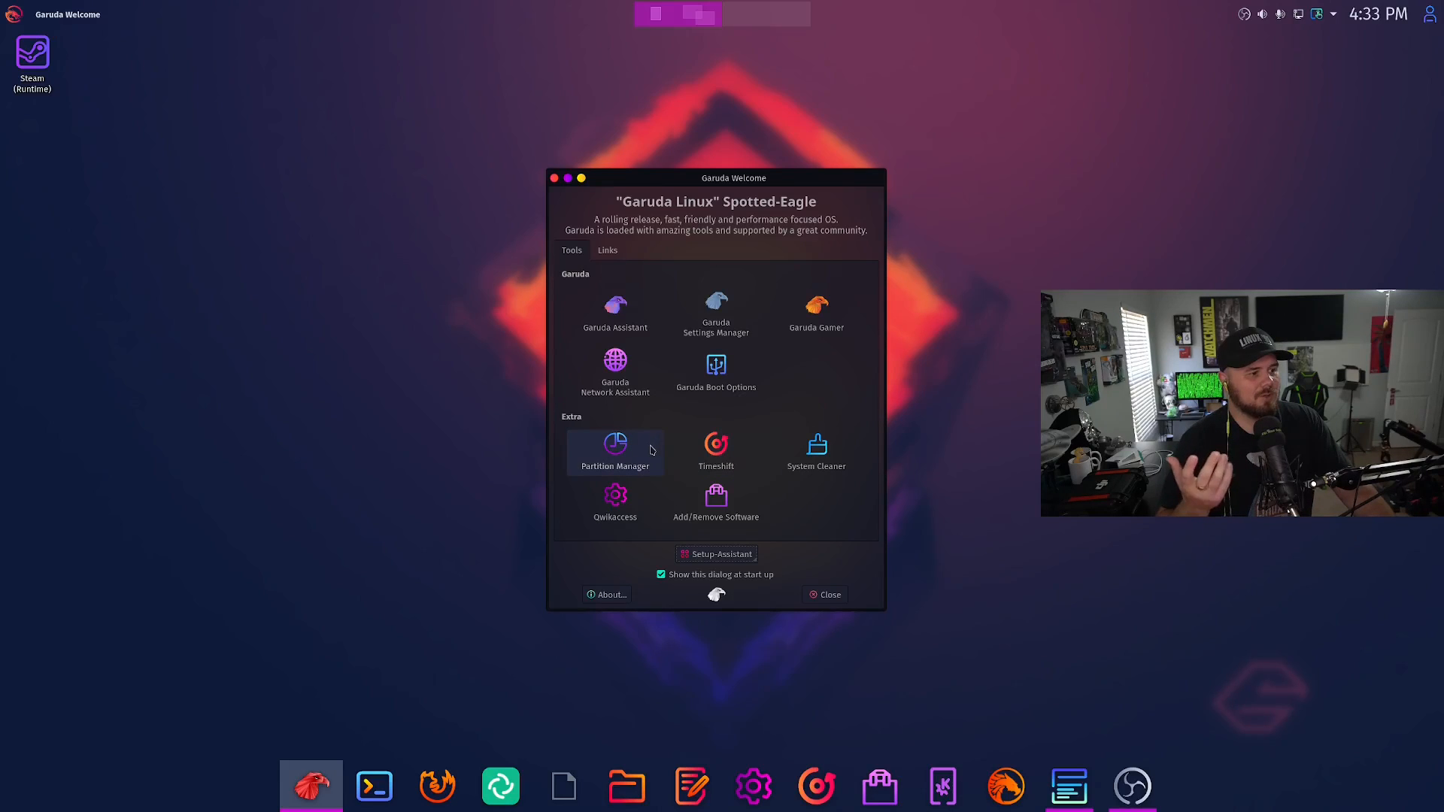
{"action": "mouse_move", "coordinate": [707, 379]}
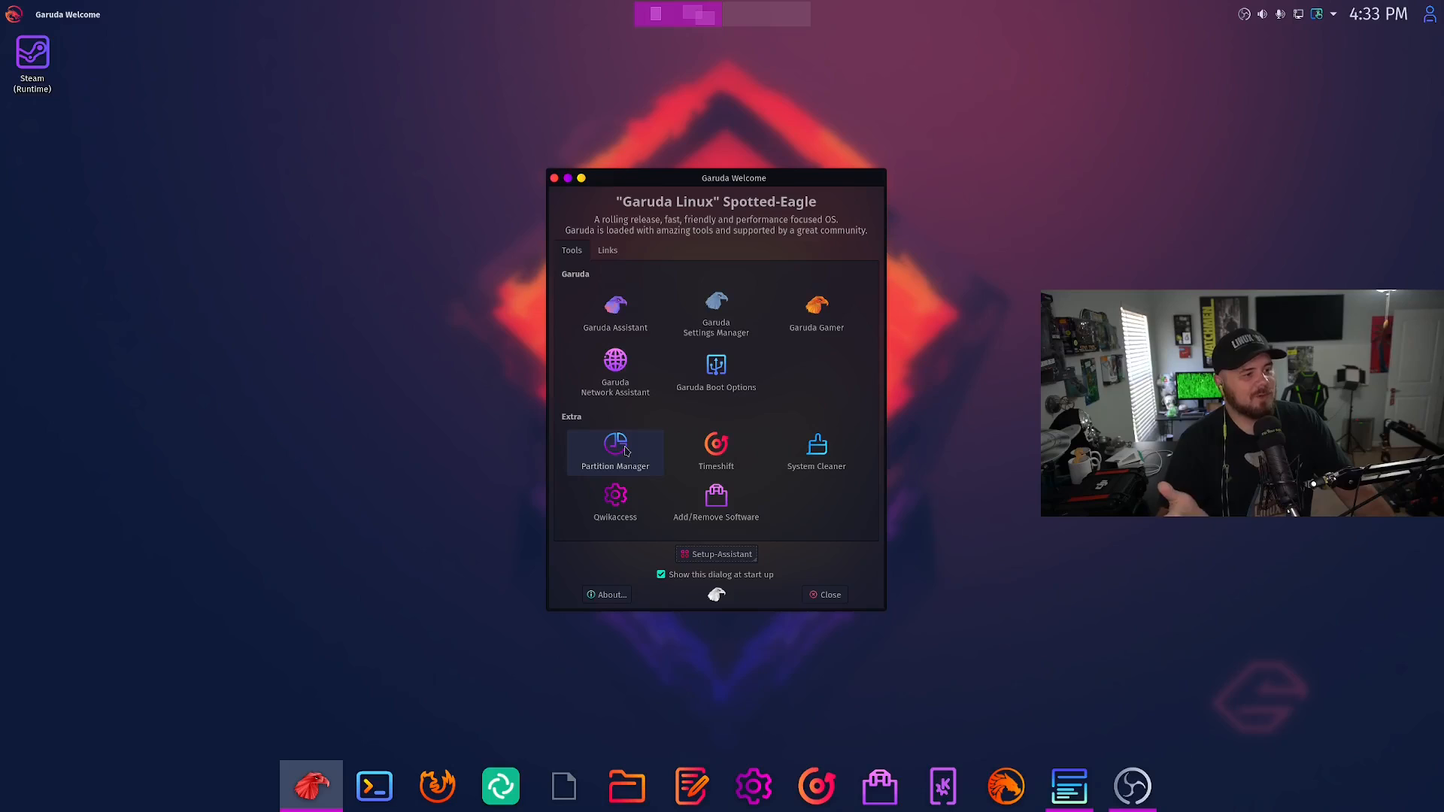
{"action": "mouse_move", "coordinate": [716, 452]}
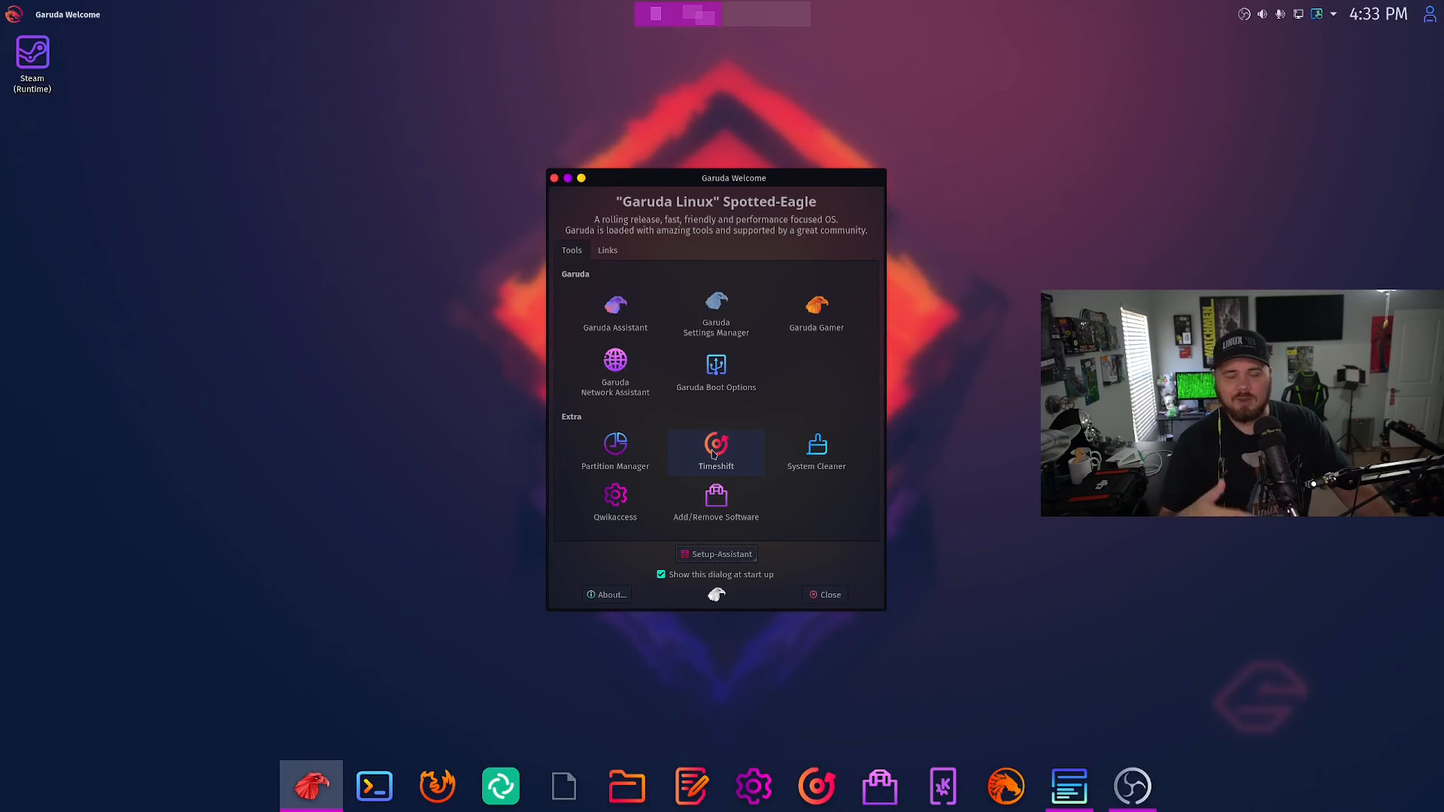
{"action": "mouse_move", "coordinate": [785, 461]}
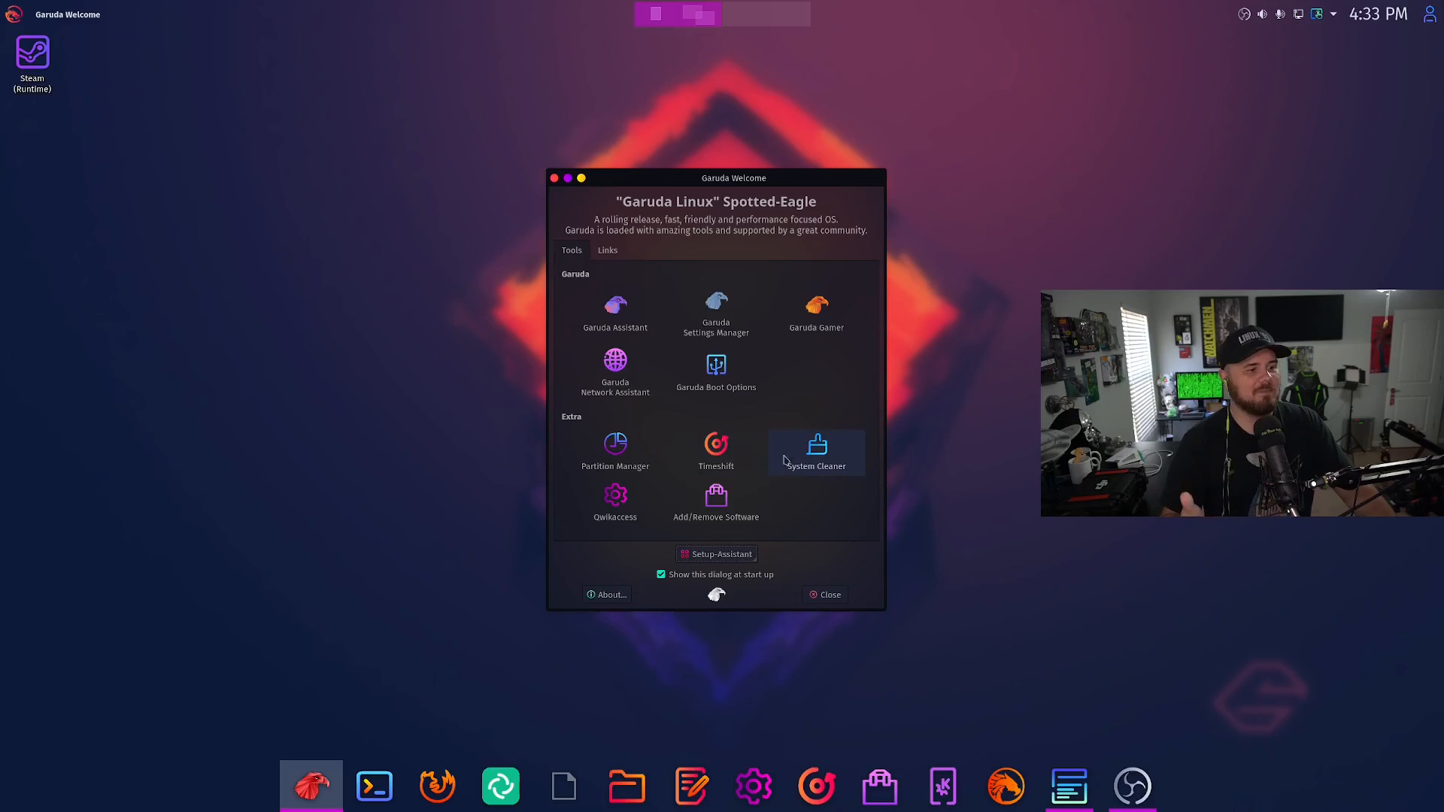
{"action": "mouse_move", "coordinate": [712, 509]}
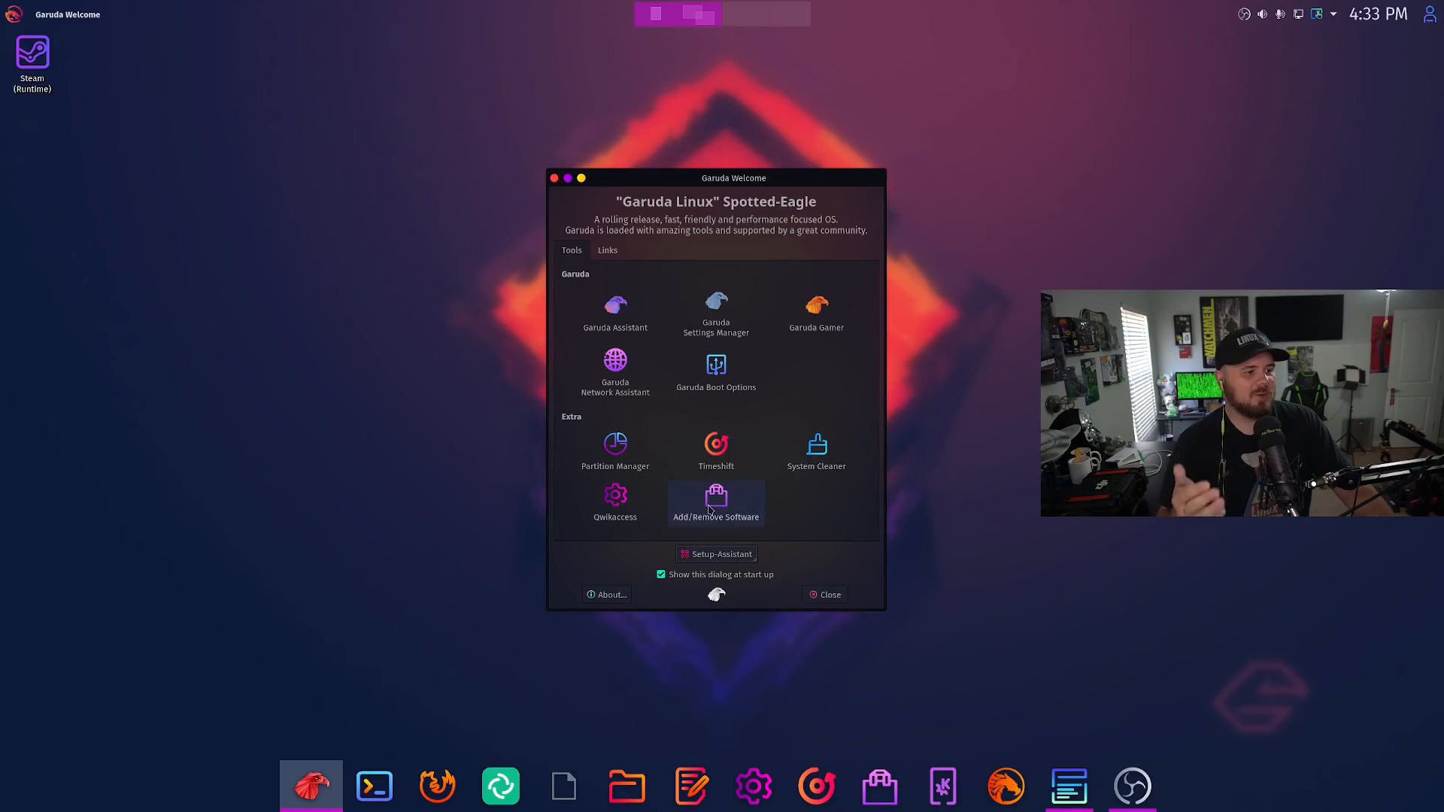
{"action": "mouse_move", "coordinate": [825, 585]}
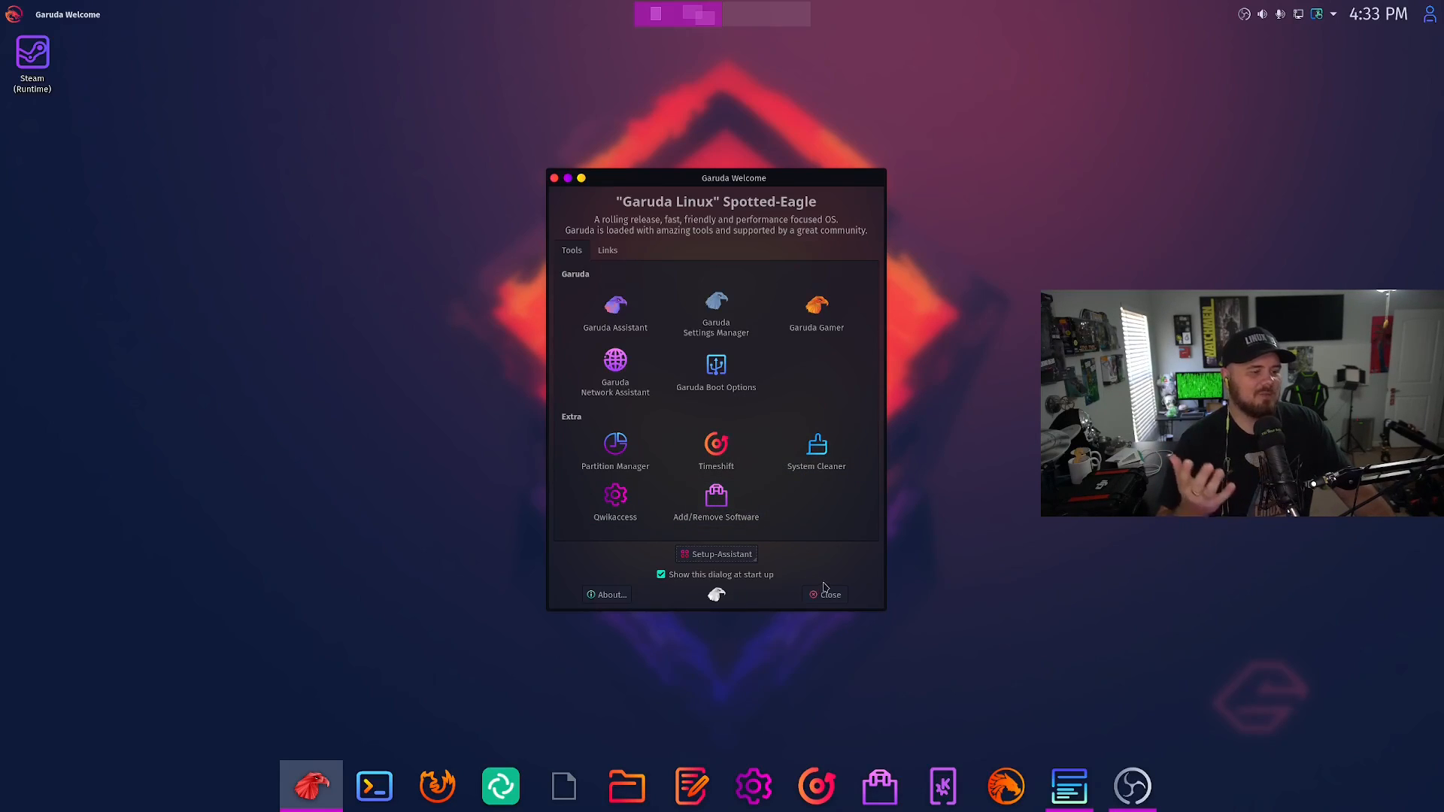
{"action": "mouse_move", "coordinate": [829, 594]}
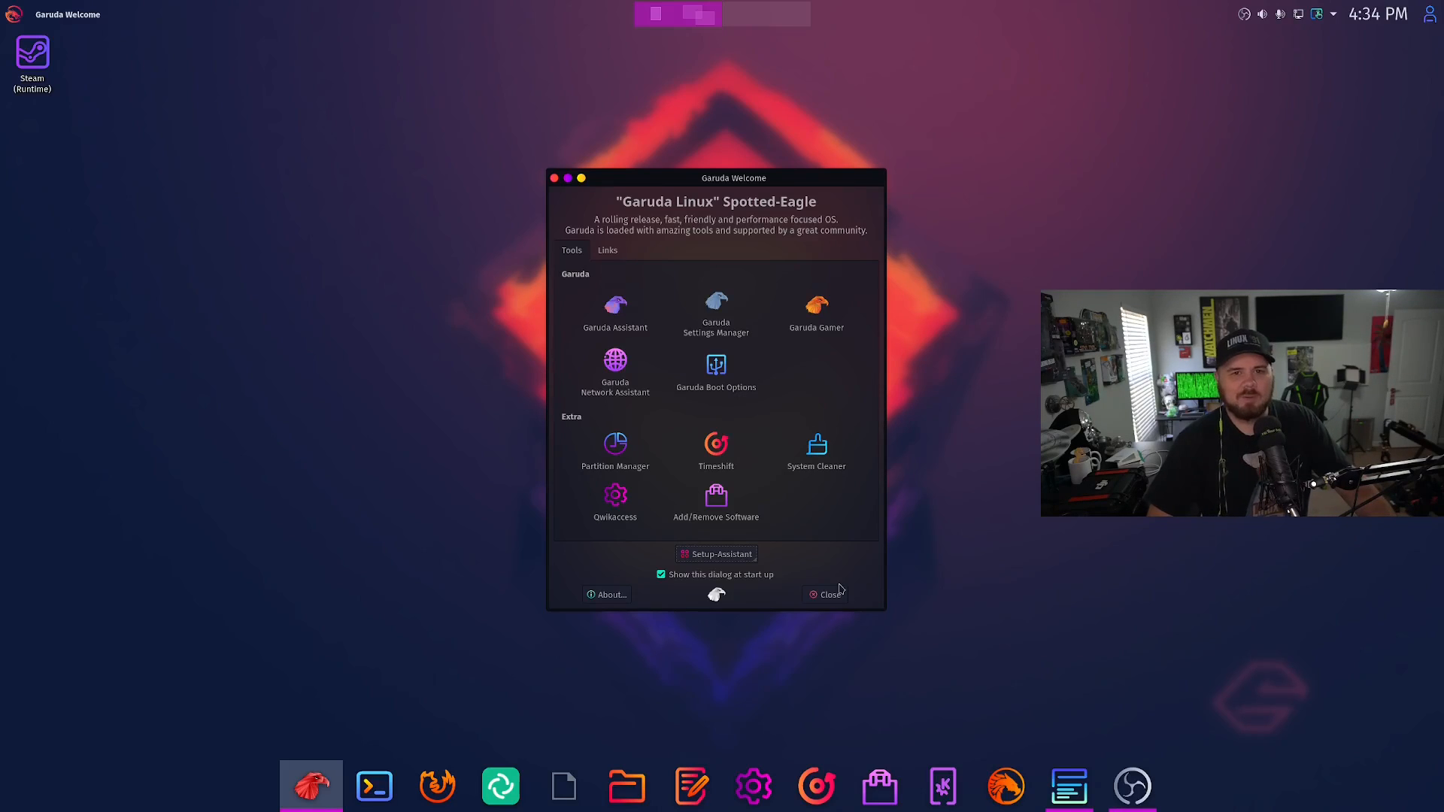
Step: Close the Garuda Welcome window to reveal the empty Plasma desktop
{"action": "left_click", "coordinate": [824, 595]}
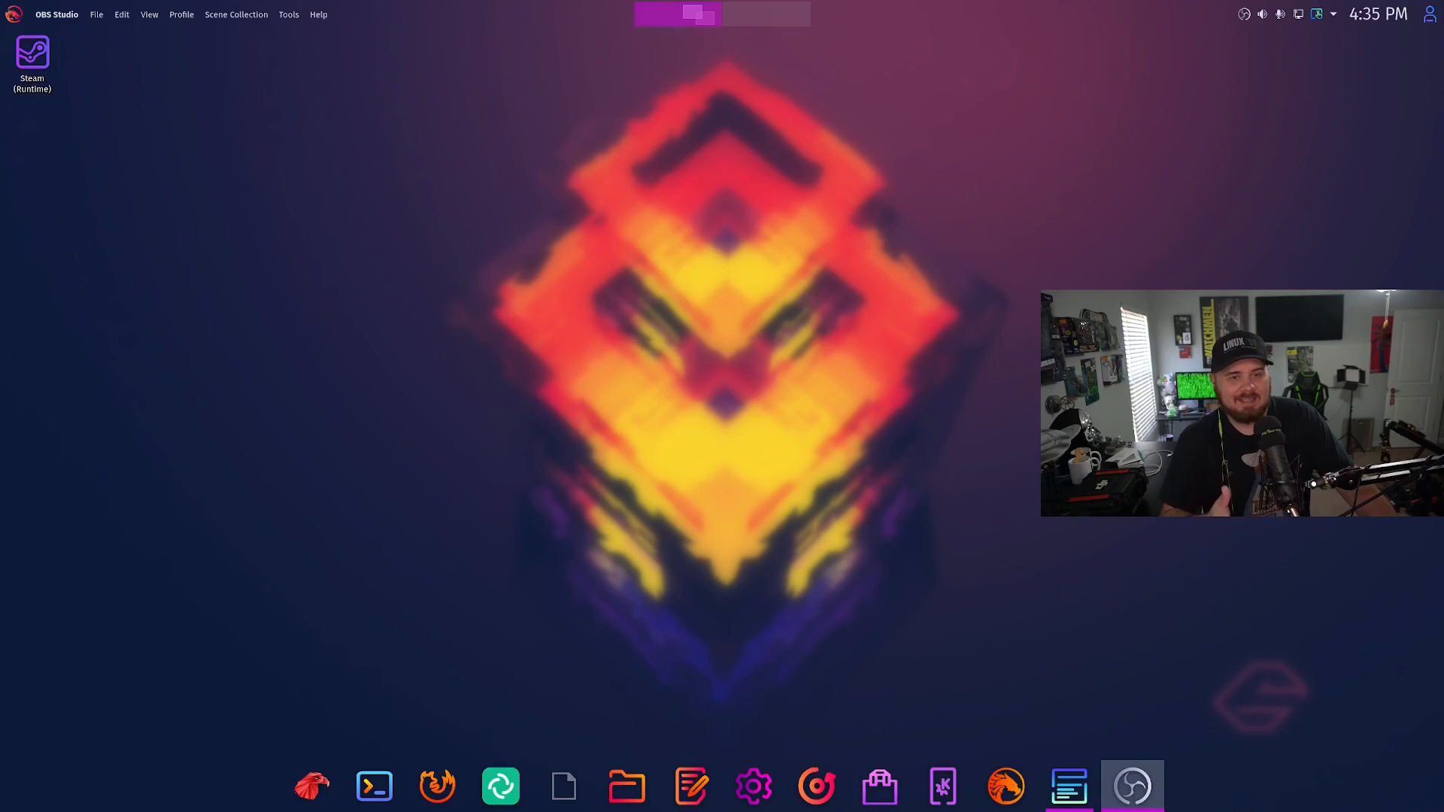
{"action": "mouse_move", "coordinate": [636, 486]}
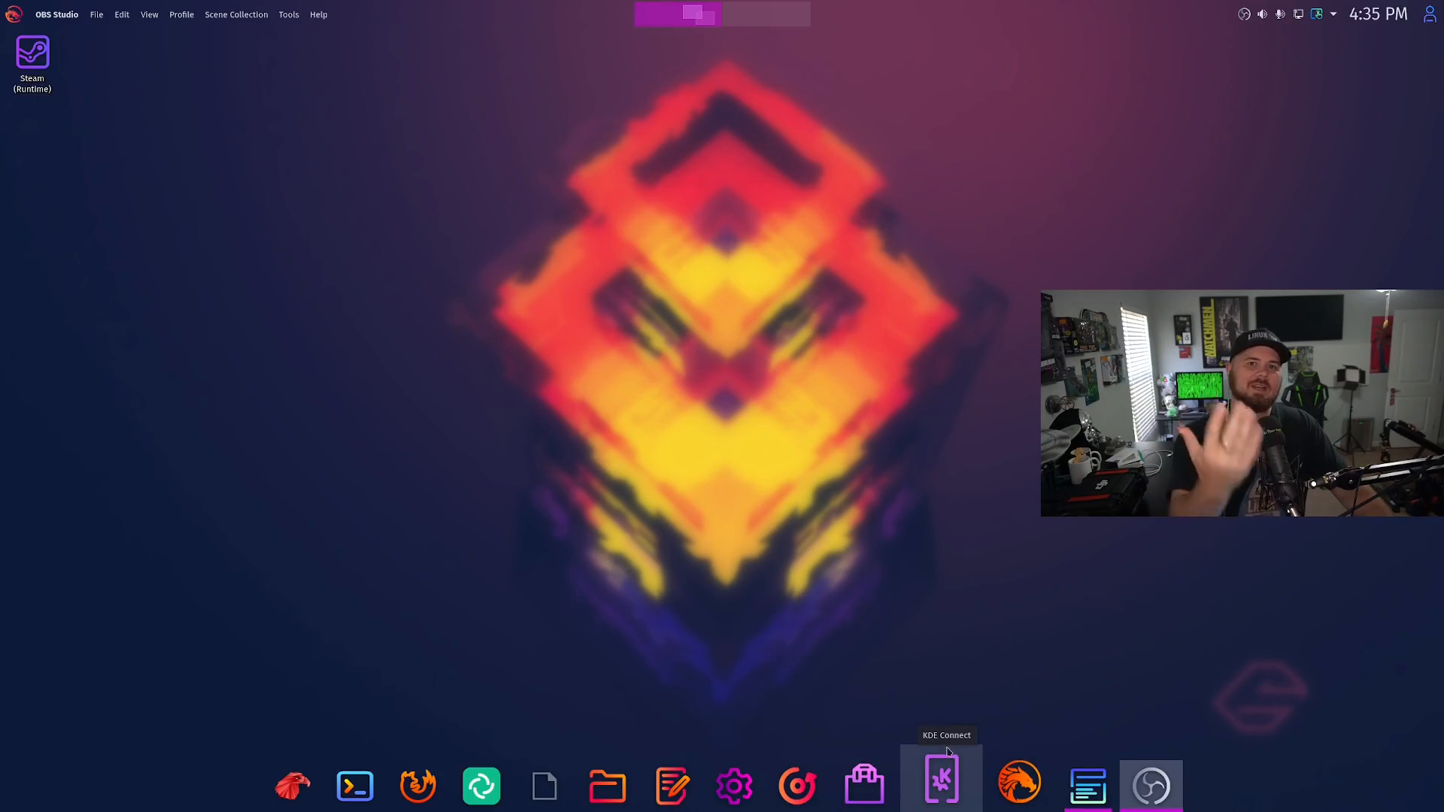
{"action": "mouse_move", "coordinate": [879, 780]}
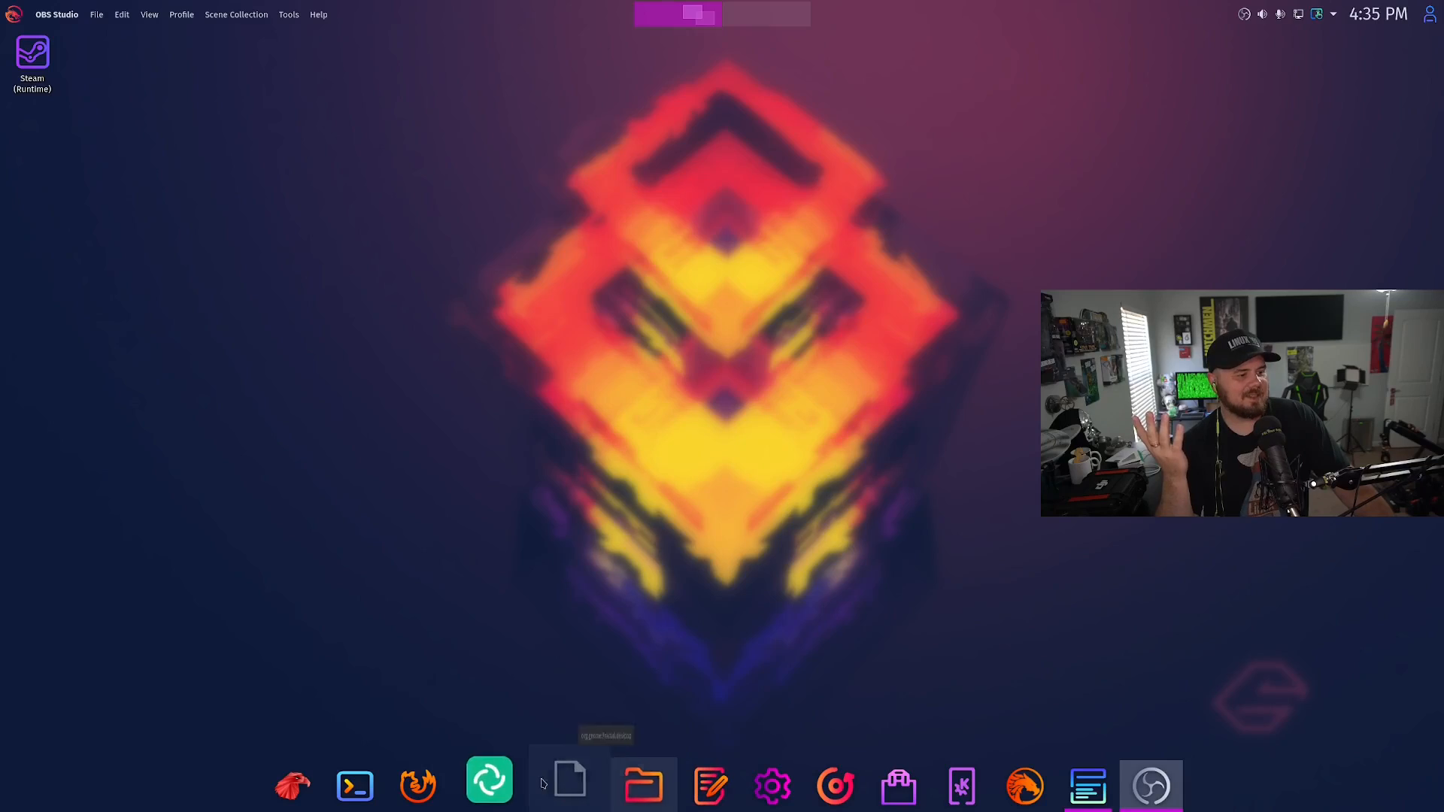
Step: Launch Dolphin on the Home folder from the dock and reposition its window on the desktop
{"action": "left_click", "coordinate": [644, 785]}
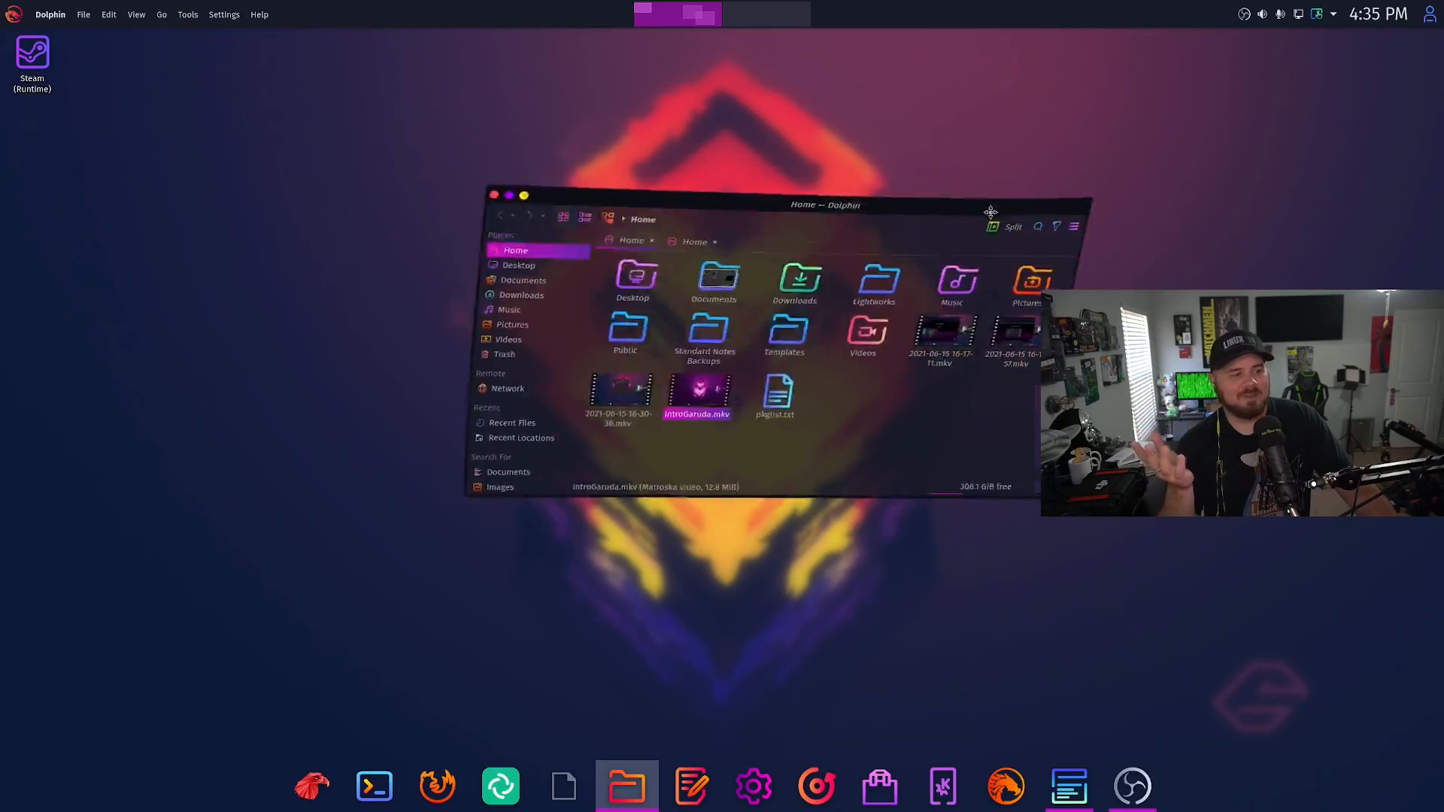
{"action": "left_click_drag", "start_coordinate": [822, 204], "coordinate": [889, 227]}
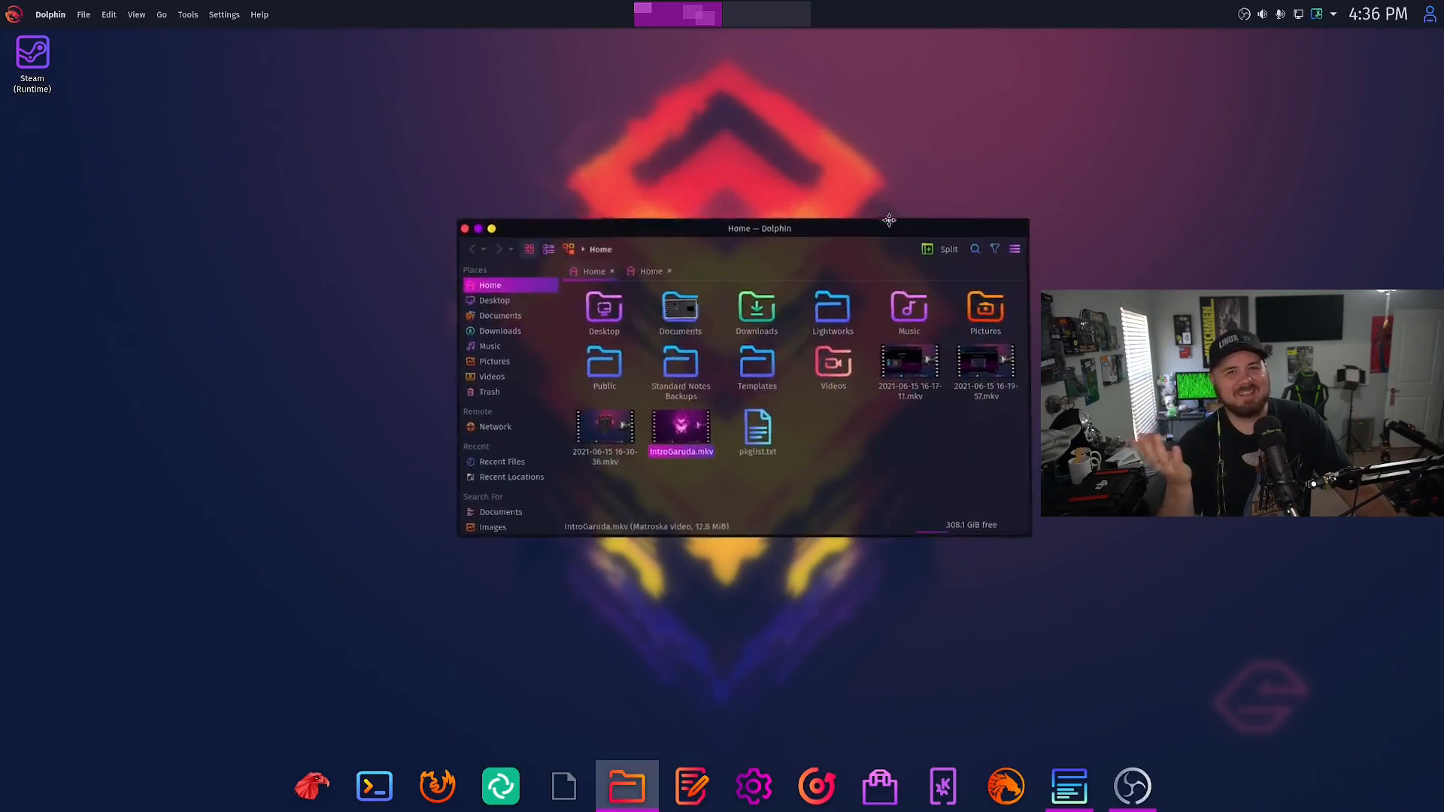
{"action": "left_click_drag", "start_coordinate": [889, 220], "coordinate": [731, 210]}
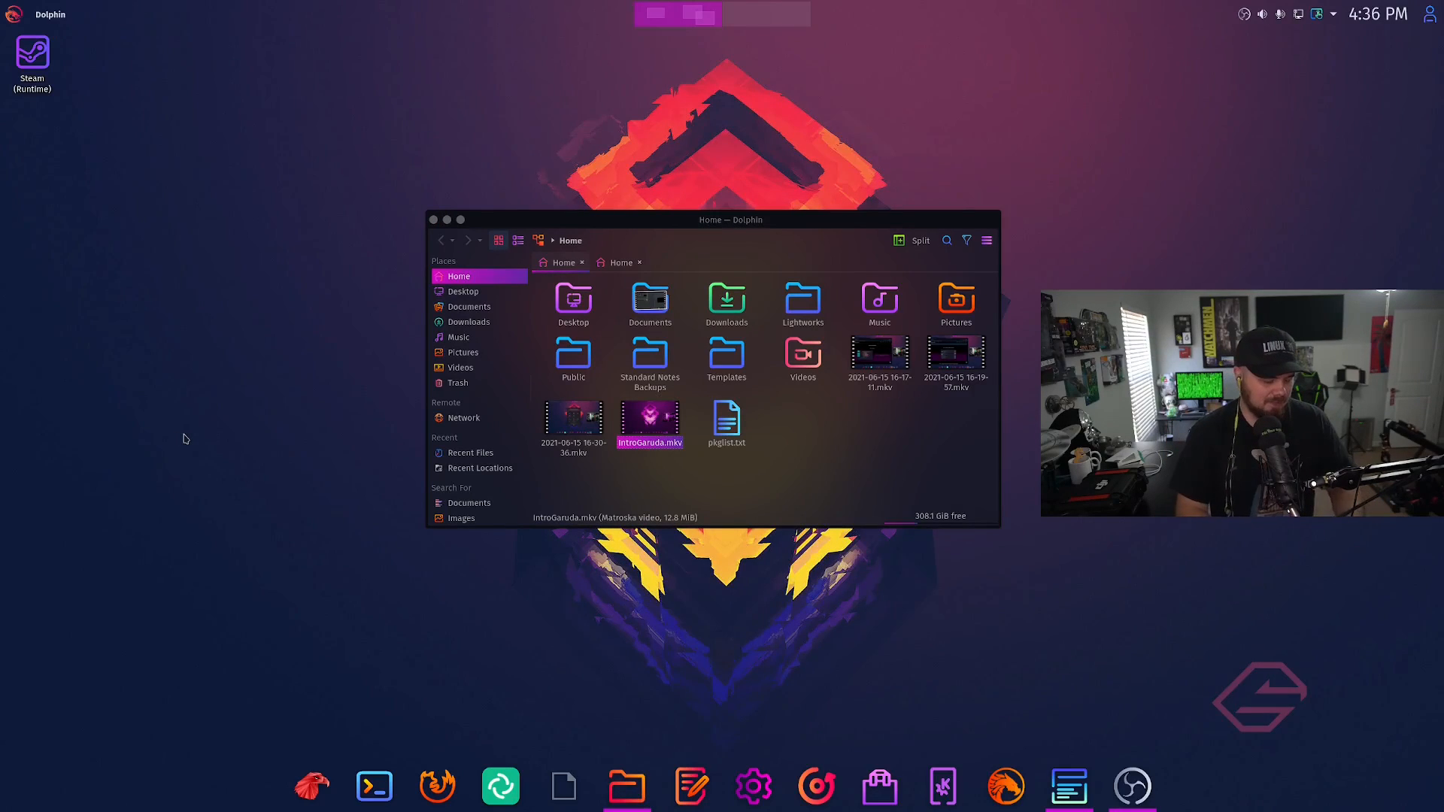
{"action": "type", "text": "effec"}
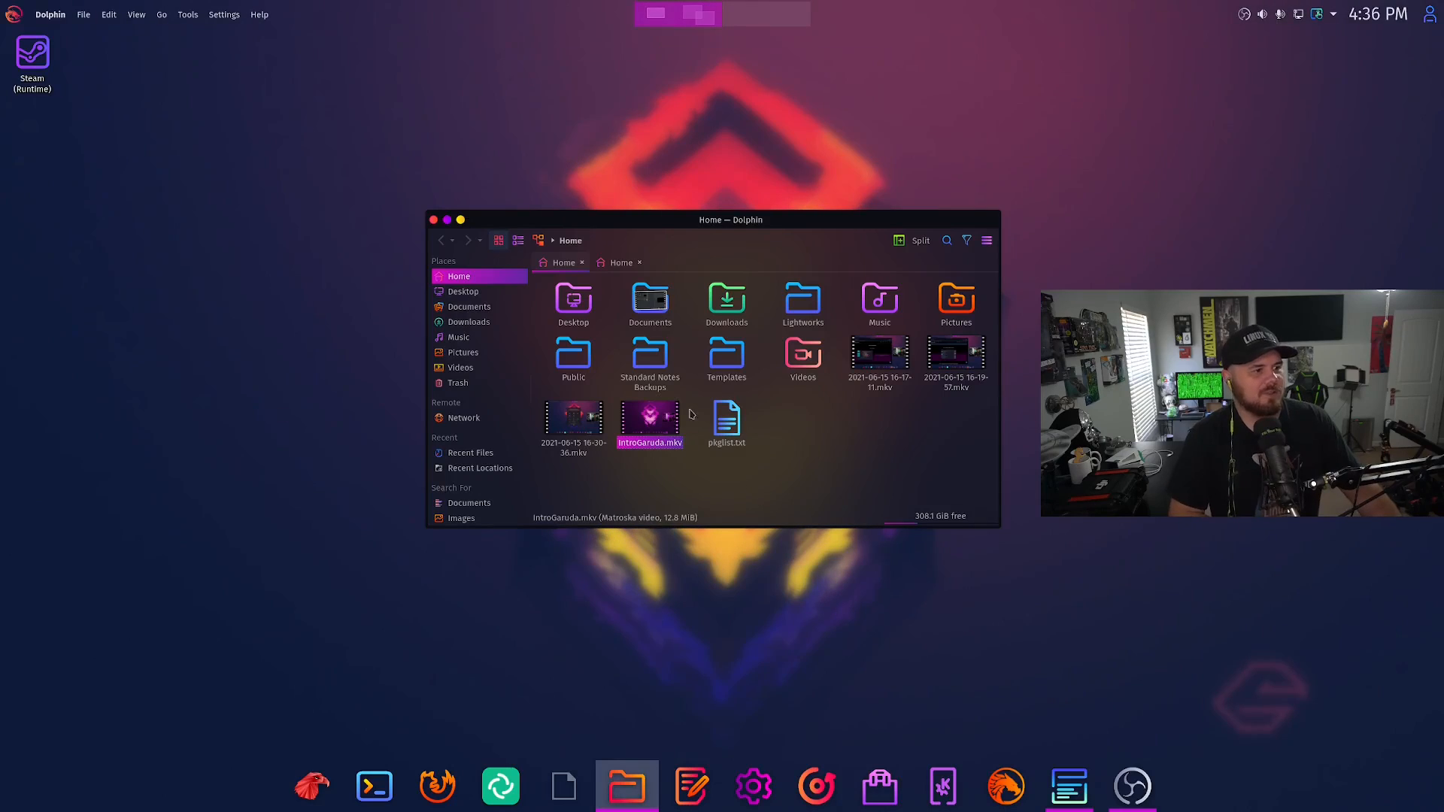
{"action": "left_click", "coordinate": [752, 787]}
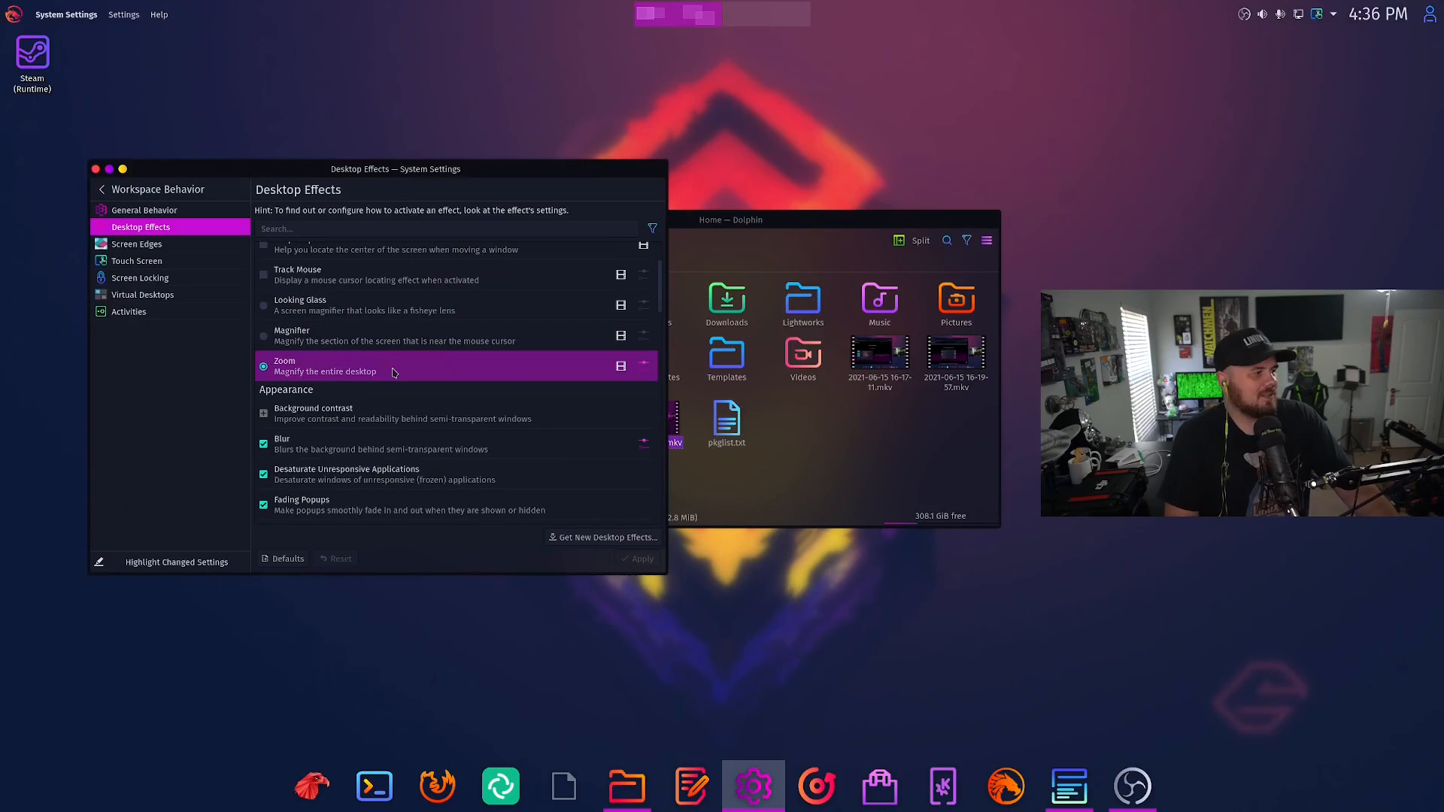
{"action": "scroll", "scroll_direction": "down", "scroll_amount": 3}
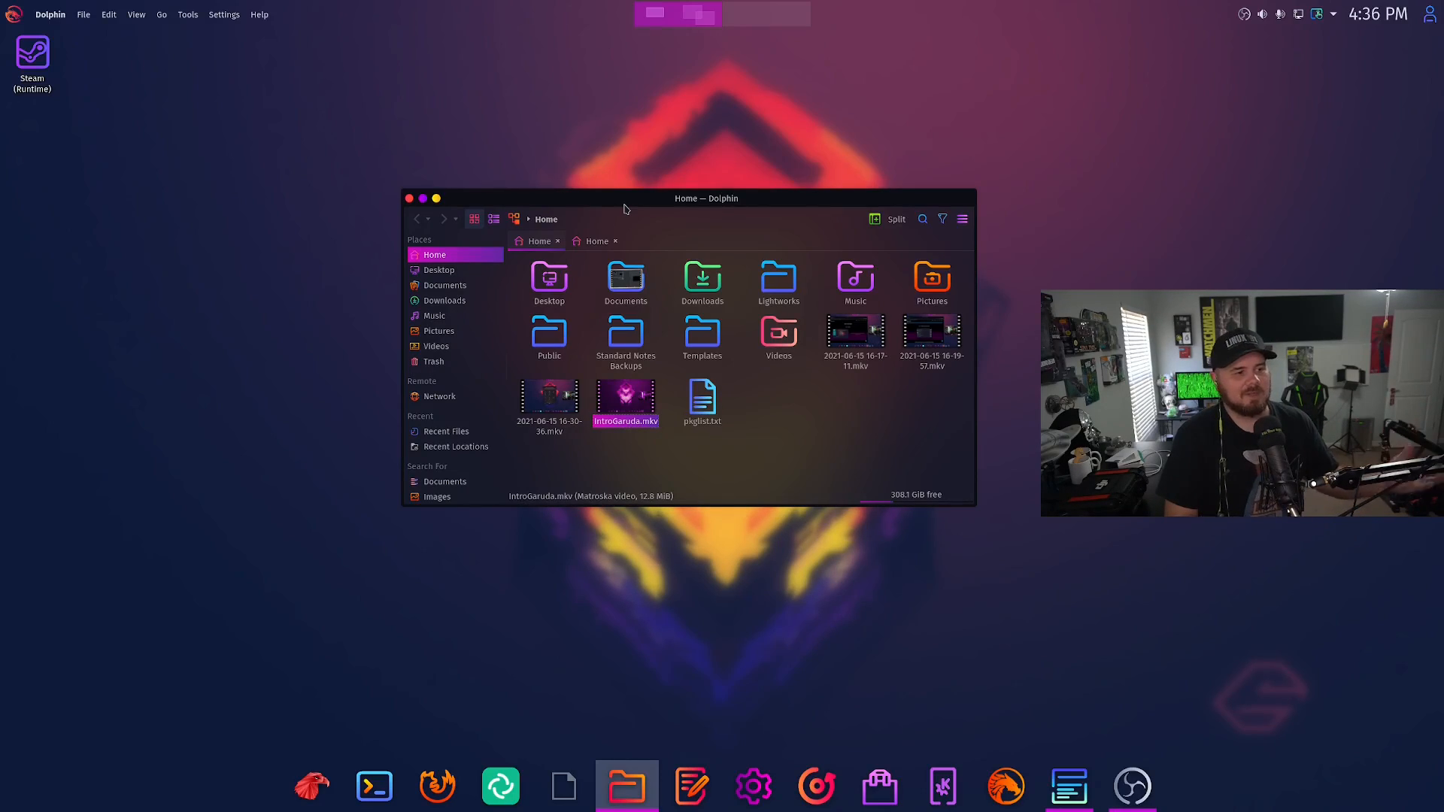
{"action": "mouse_move", "coordinate": [692, 263]}
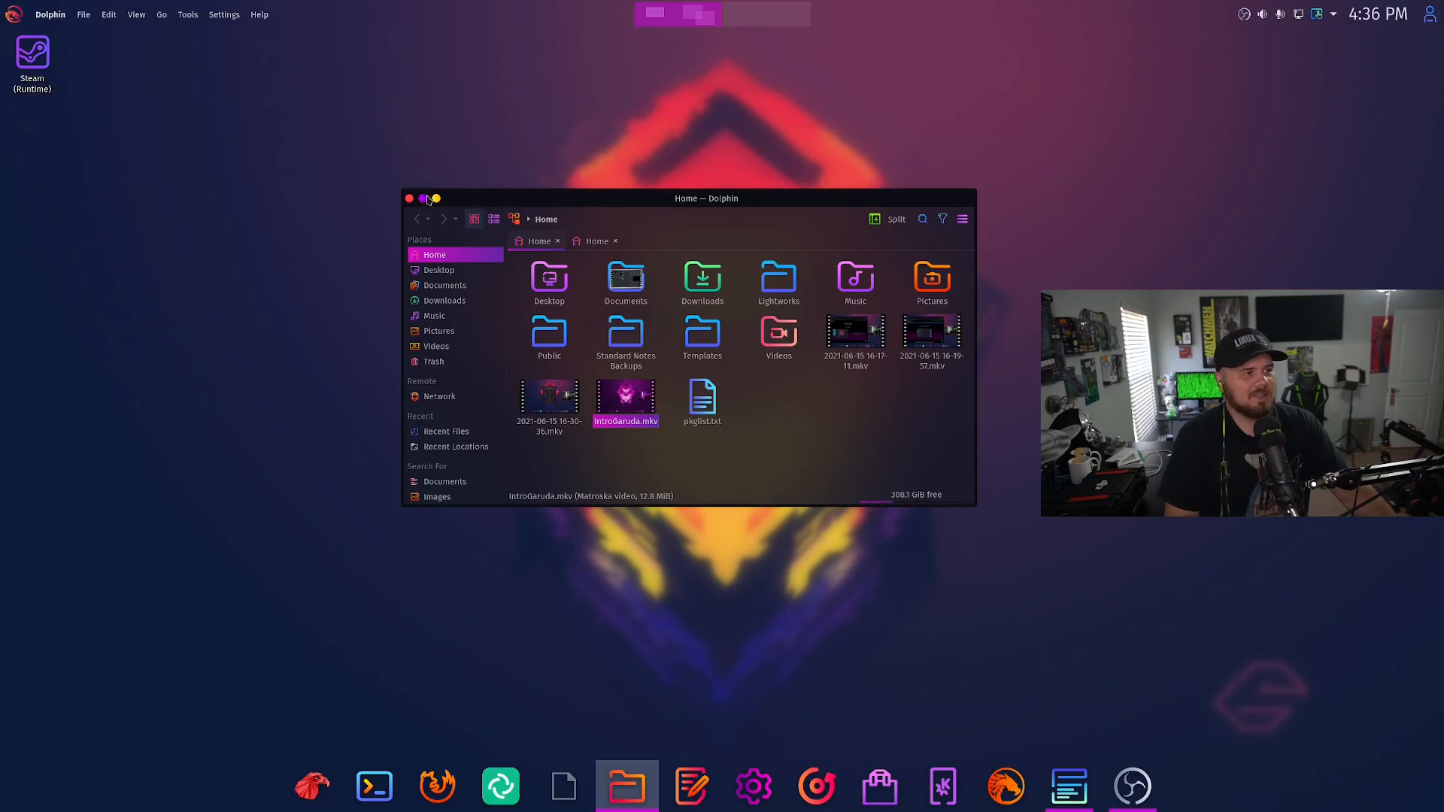
{"action": "left_click", "coordinate": [1133, 785]}
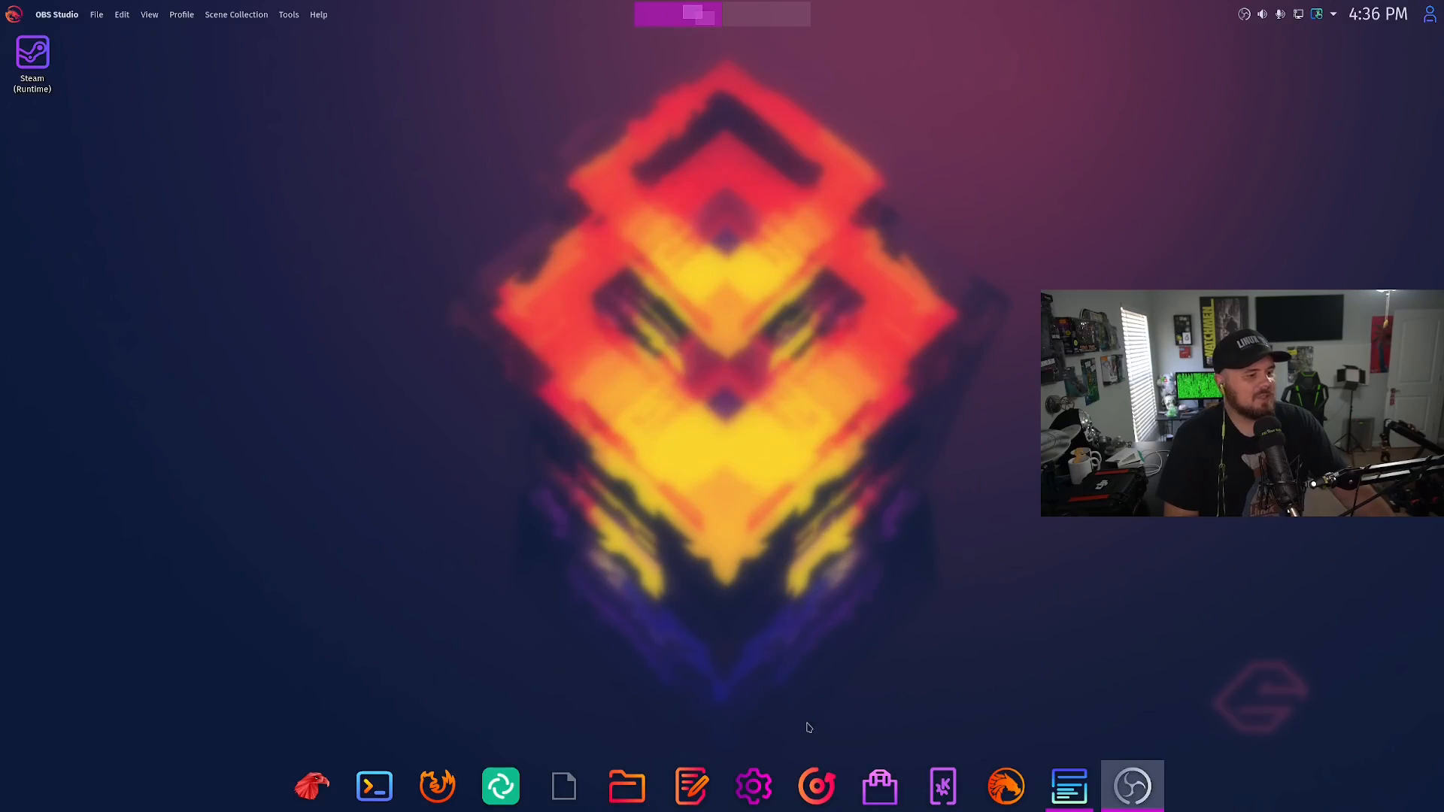
{"action": "mouse_move", "coordinate": [904, 102]}
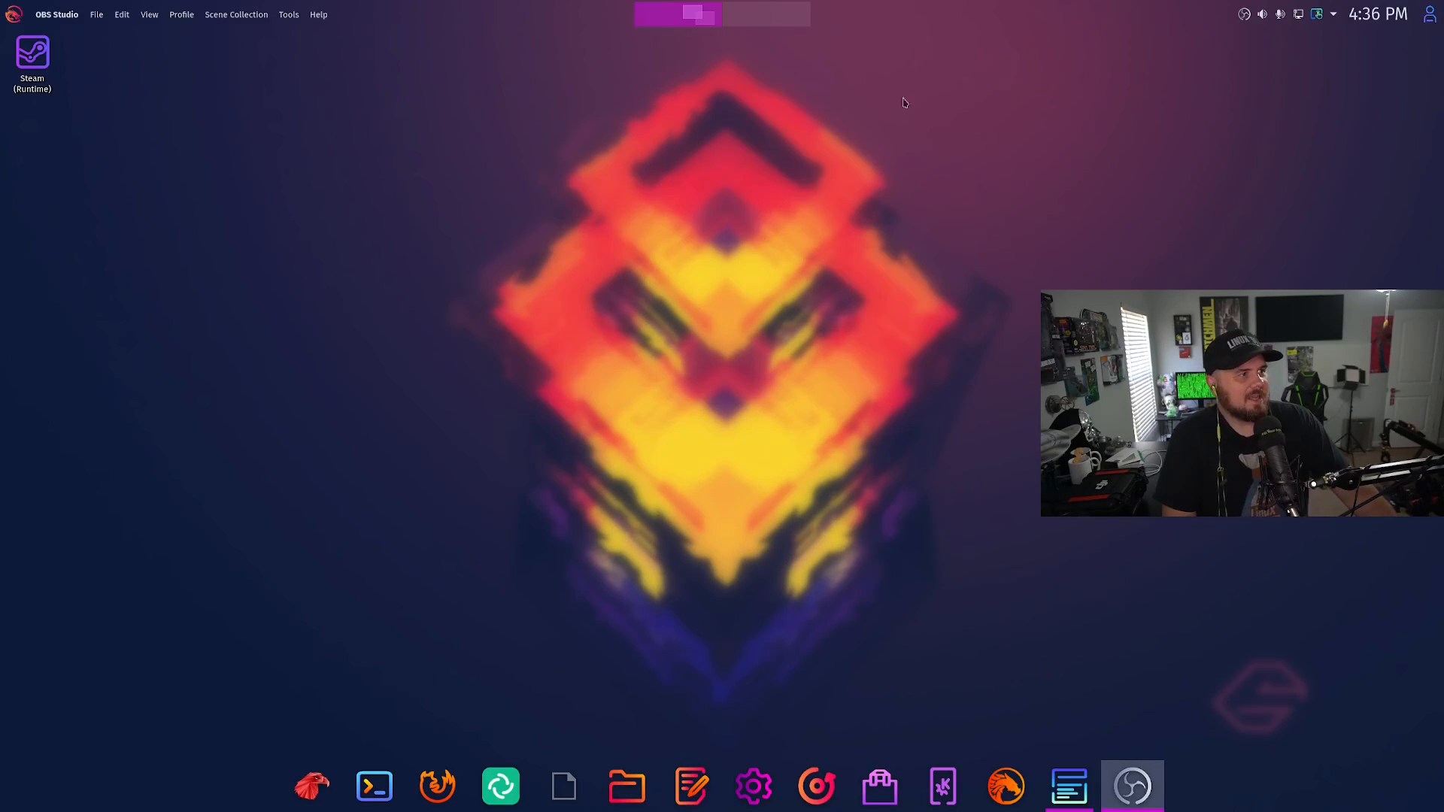
{"action": "mouse_move", "coordinate": [629, 331]}
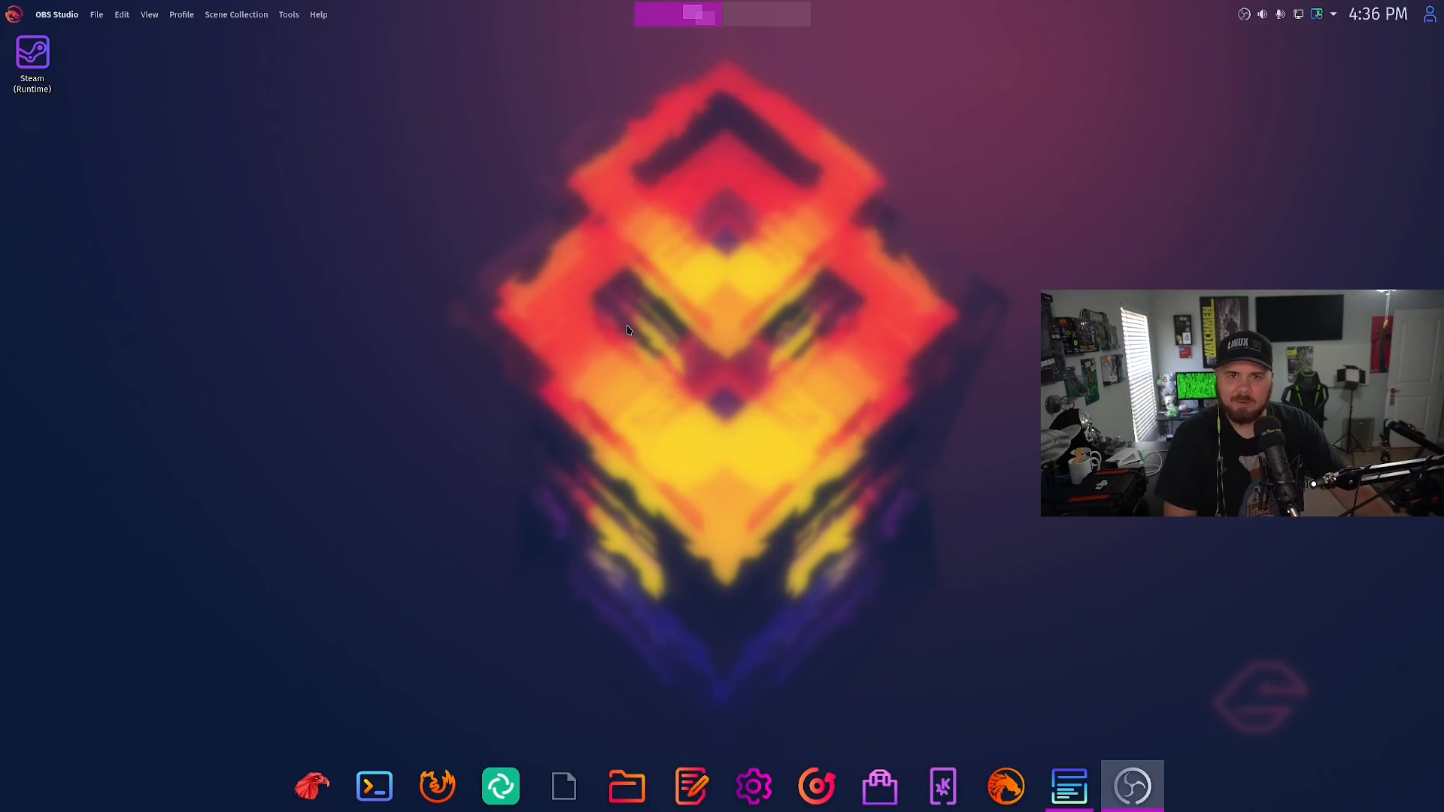
{"action": "mouse_move", "coordinate": [407, 201]}
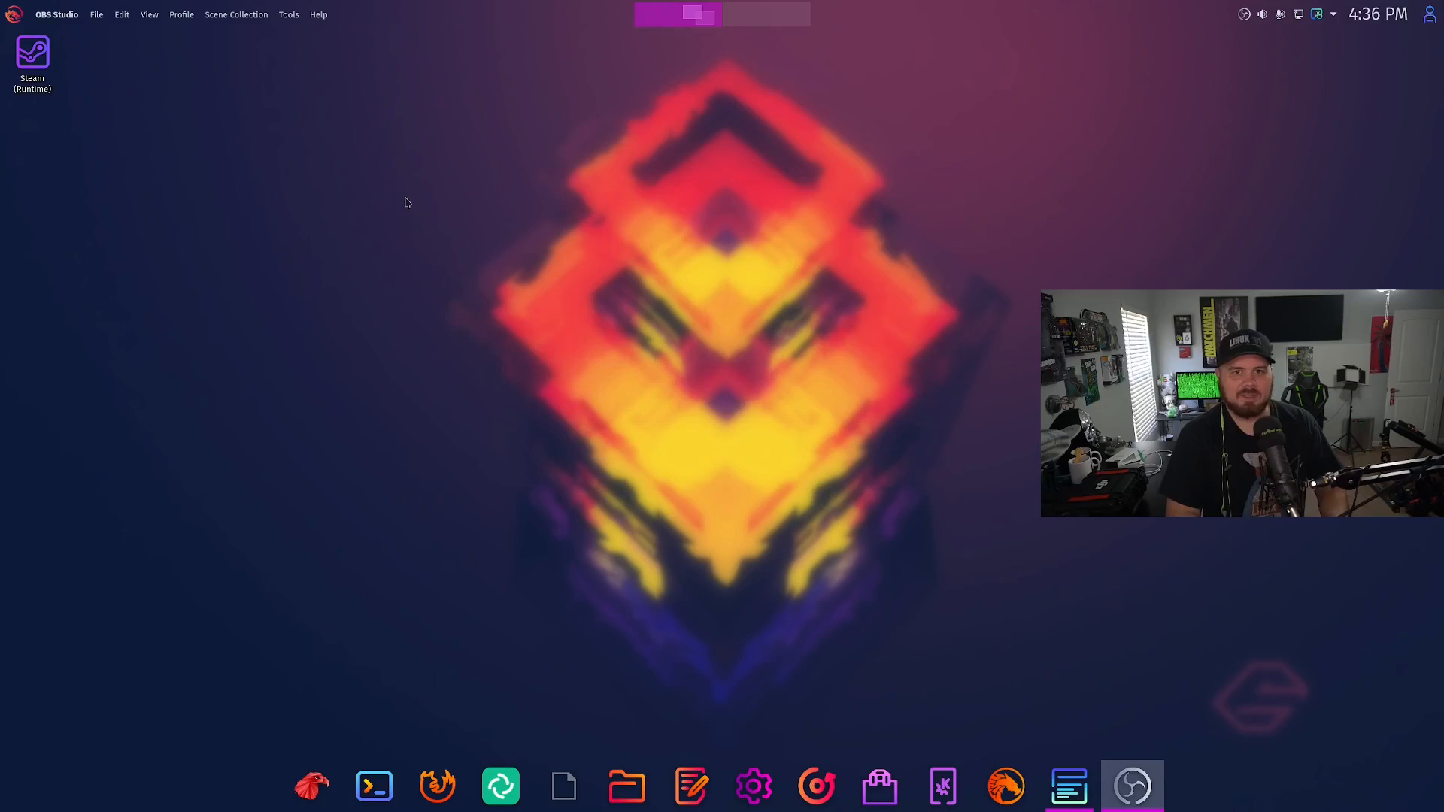
{"action": "left_click", "coordinate": [37, 43]}
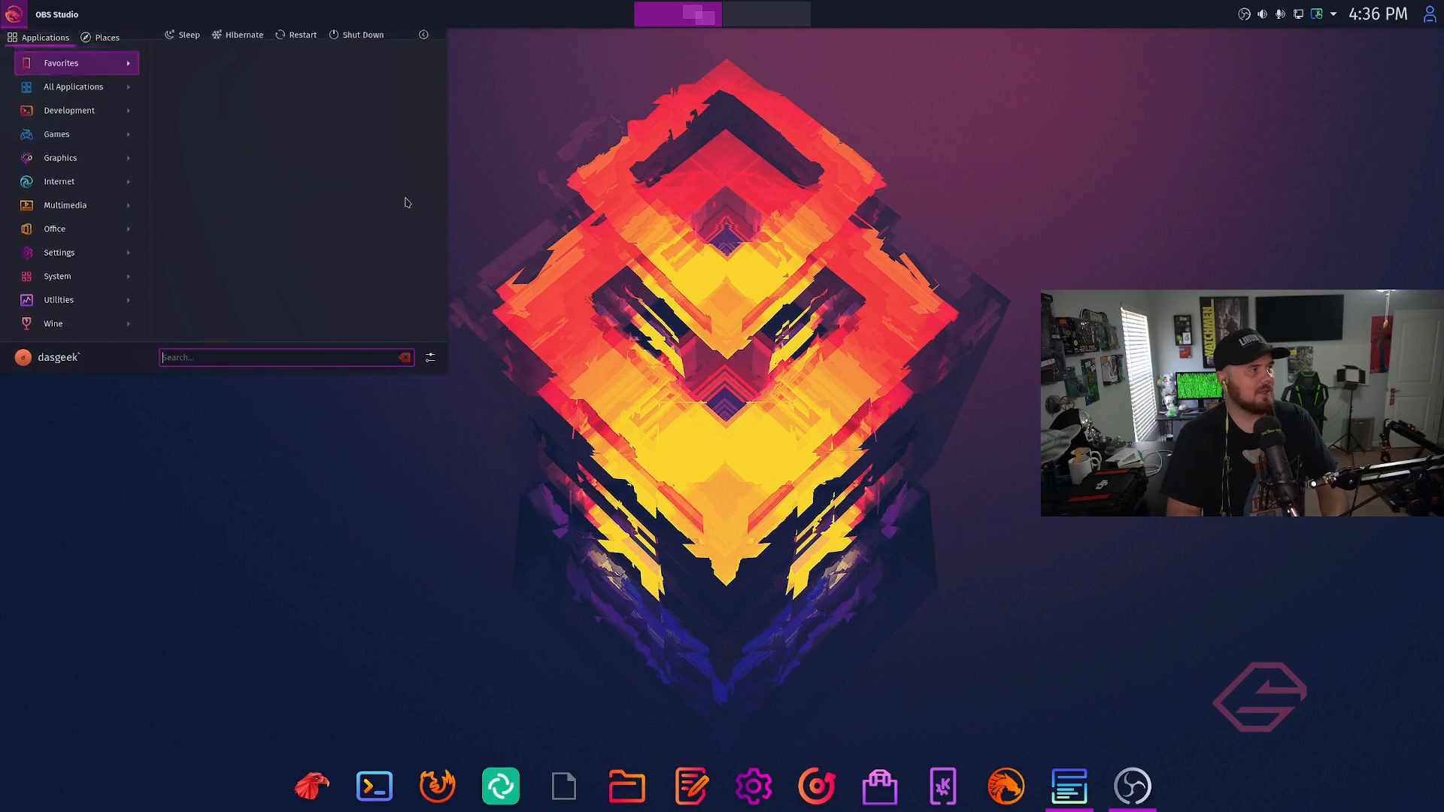
{"action": "type", "text": "themes"}
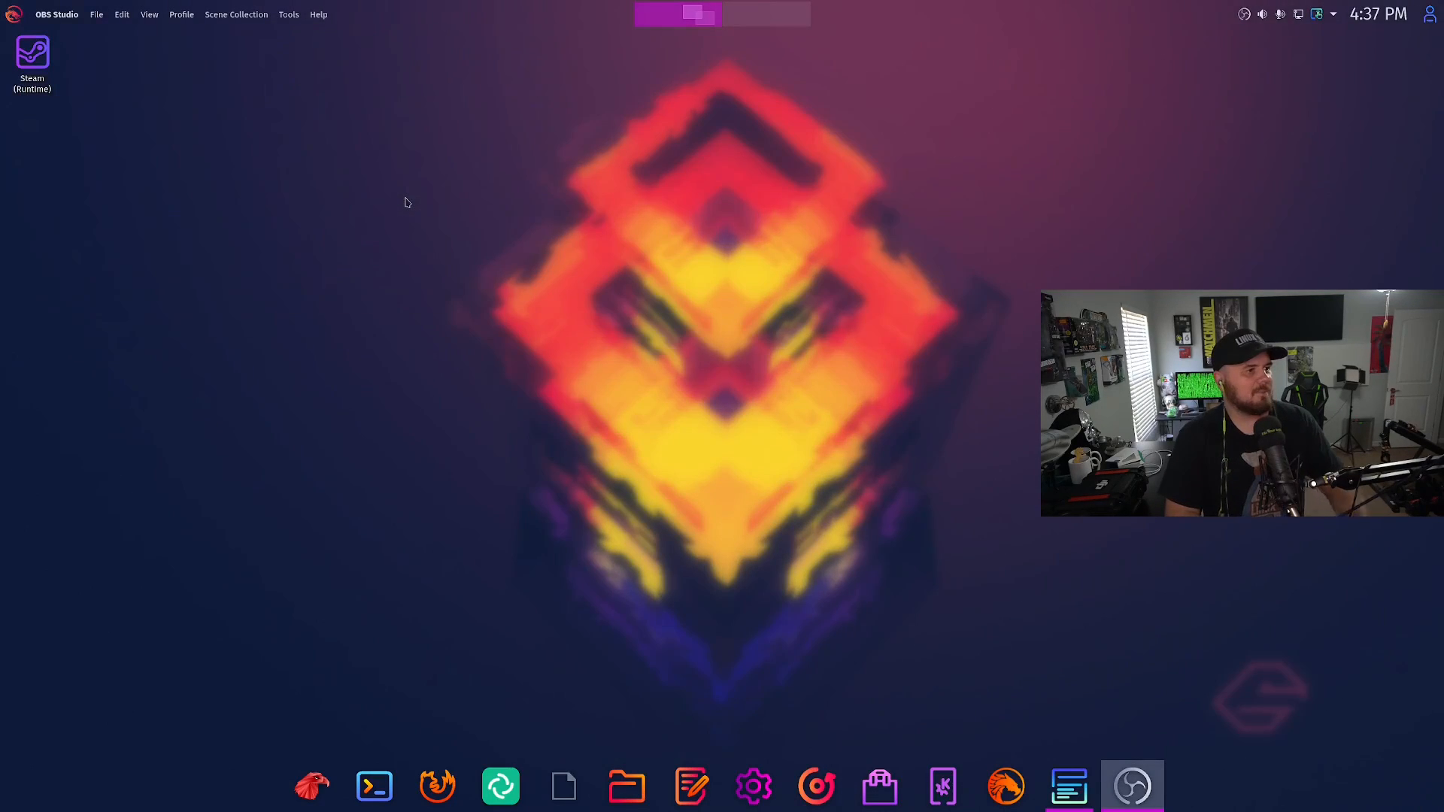
{"action": "left_click", "coordinate": [752, 787]}
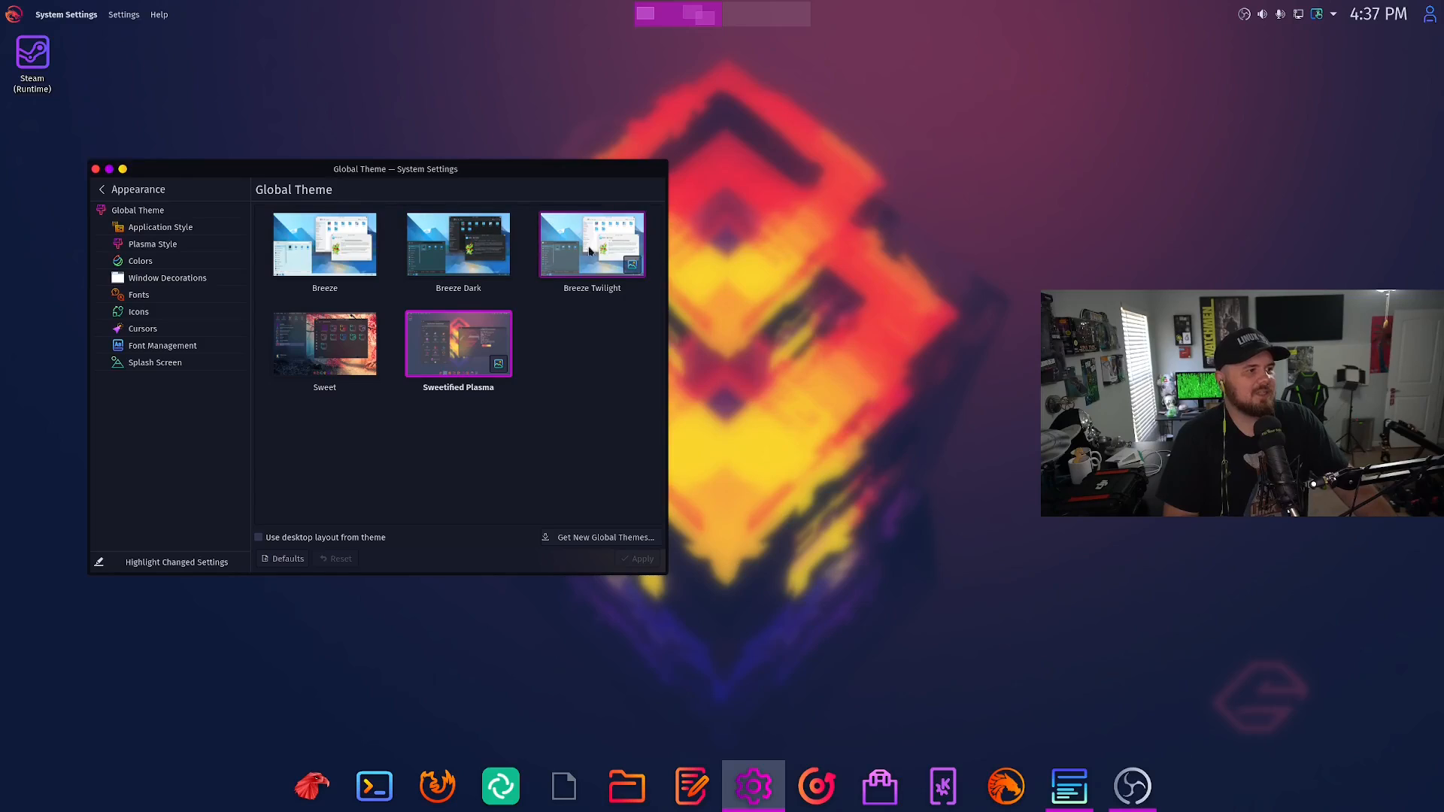
{"action": "left_click", "coordinate": [597, 537]}
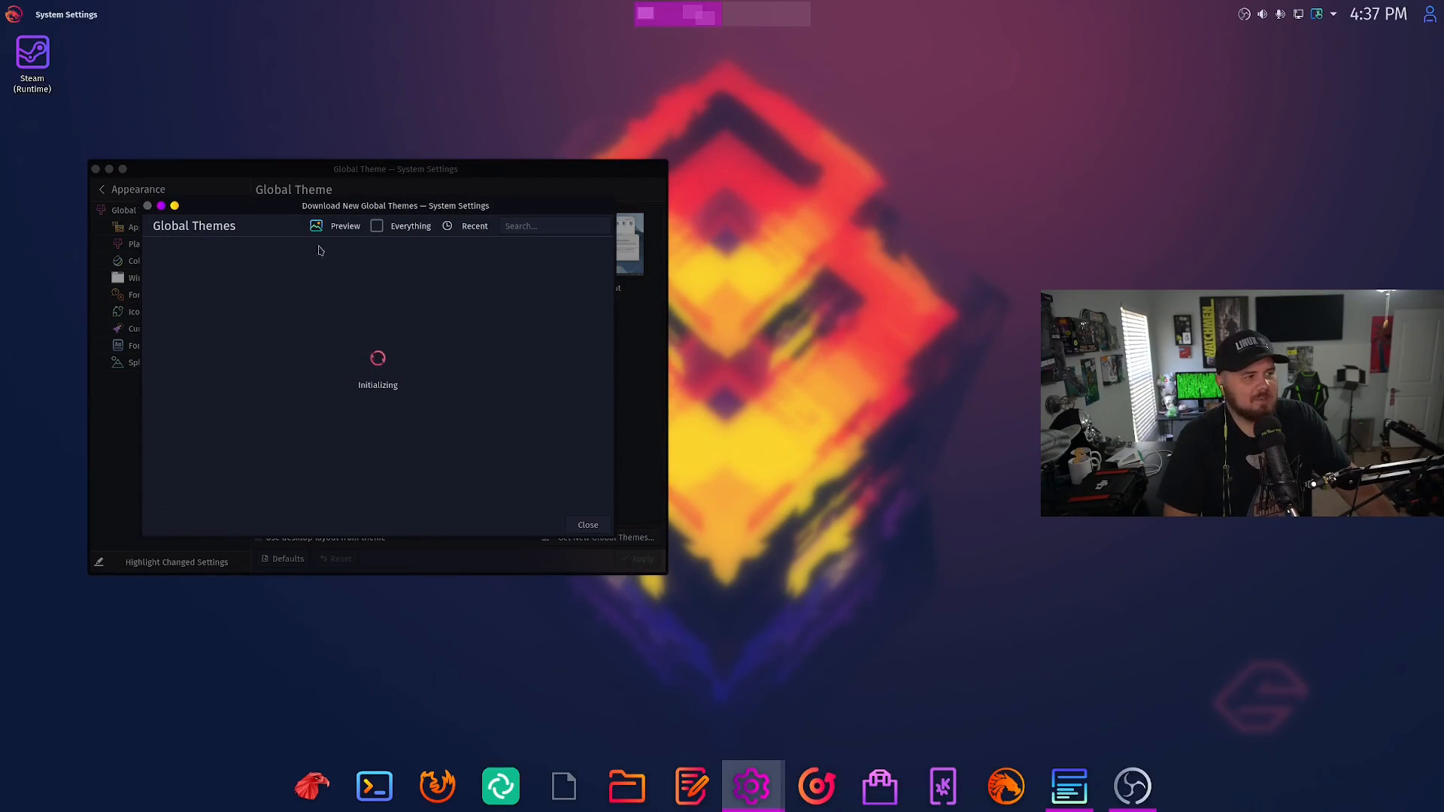
{"action": "mouse_move", "coordinate": [280, 224]}
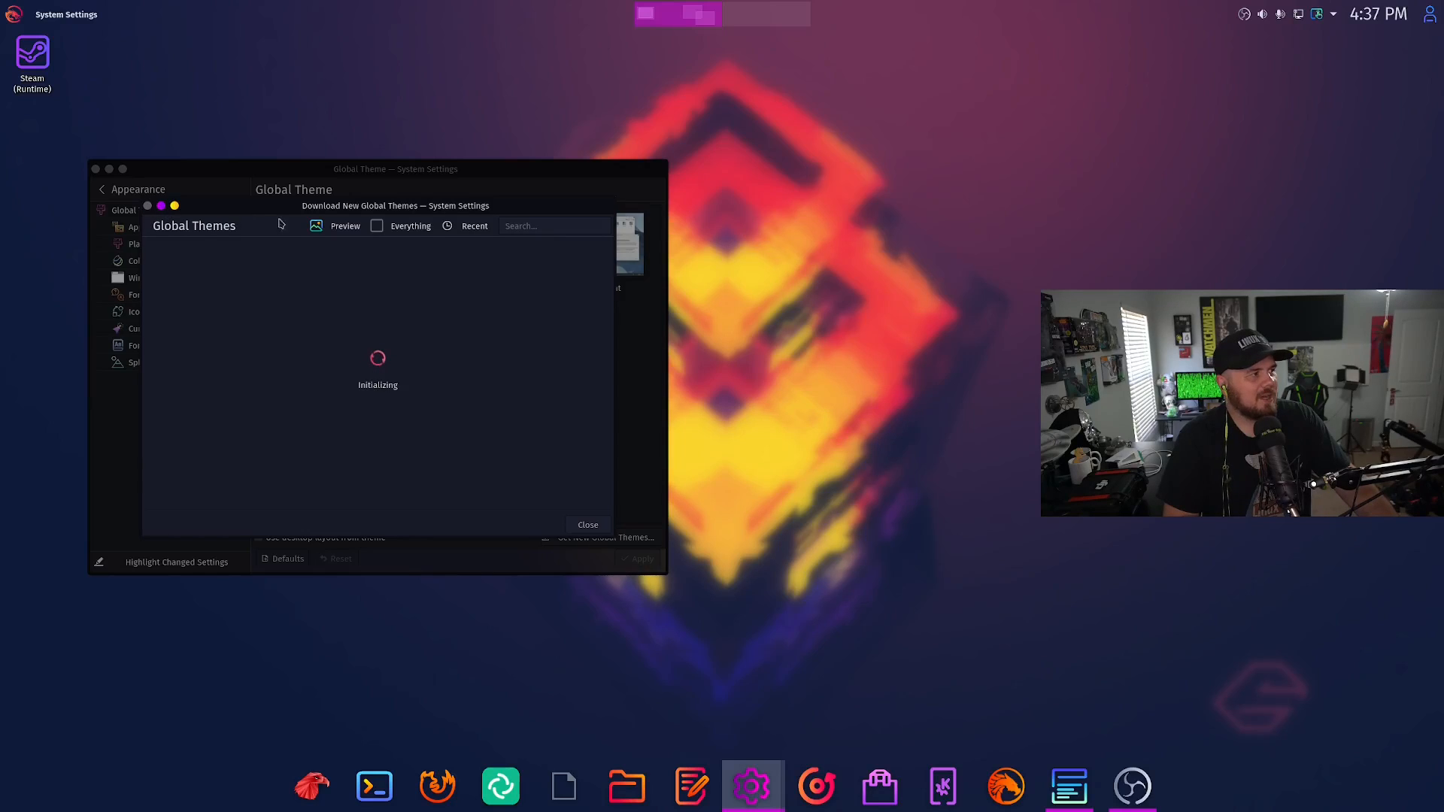
{"action": "mouse_move", "coordinate": [627, 516]}
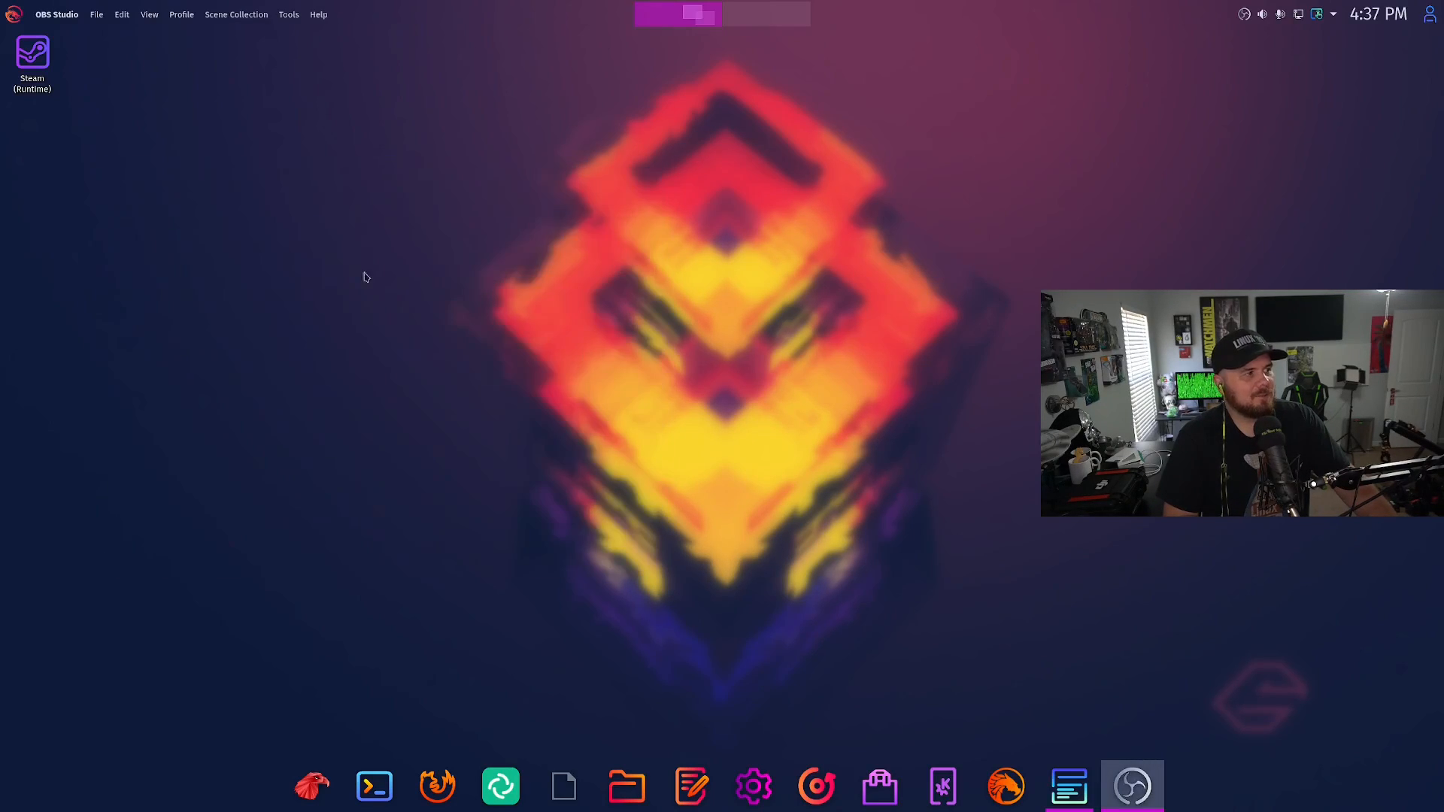
{"action": "mouse_move", "coordinate": [723, 354]}
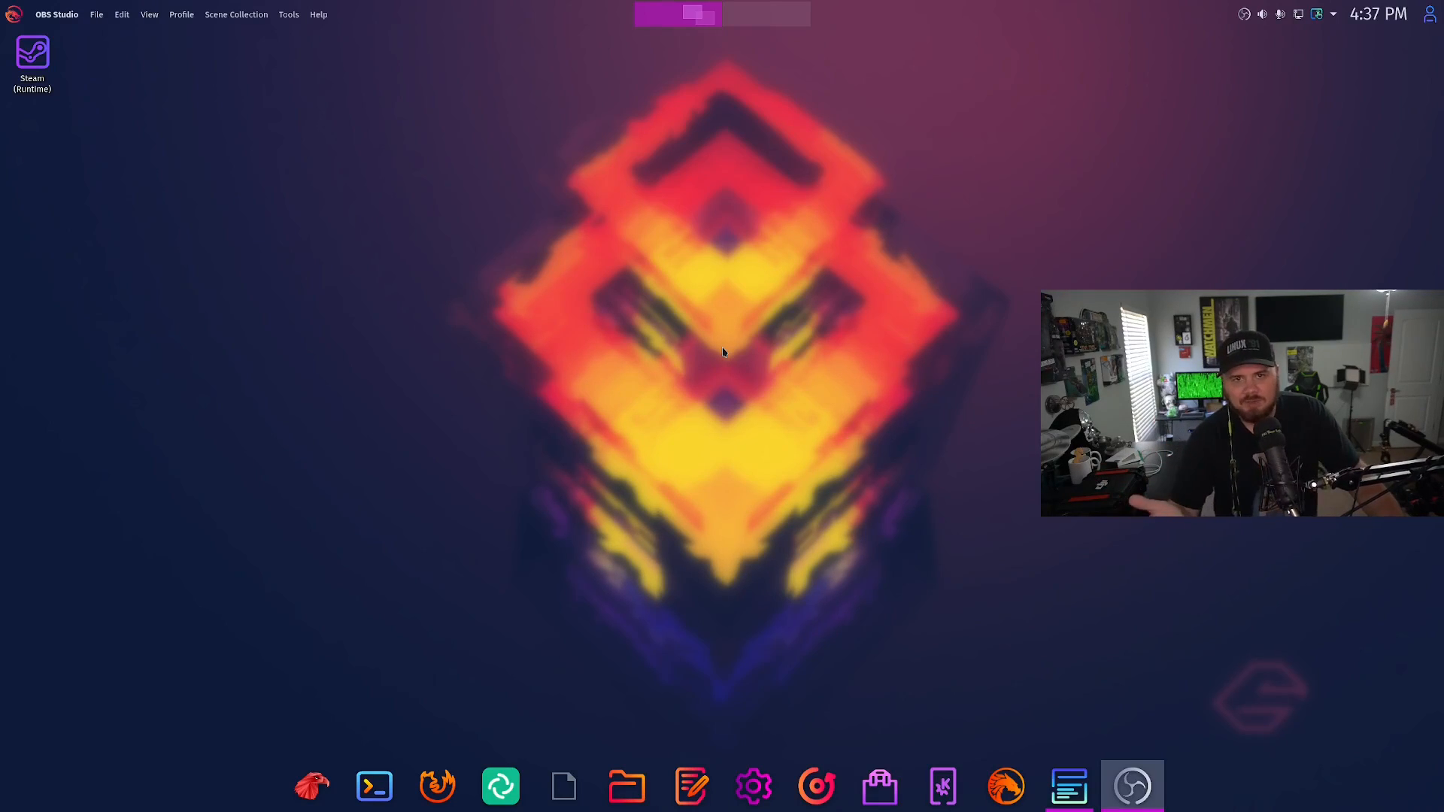
{"action": "right_click", "coordinate": [723, 355]}
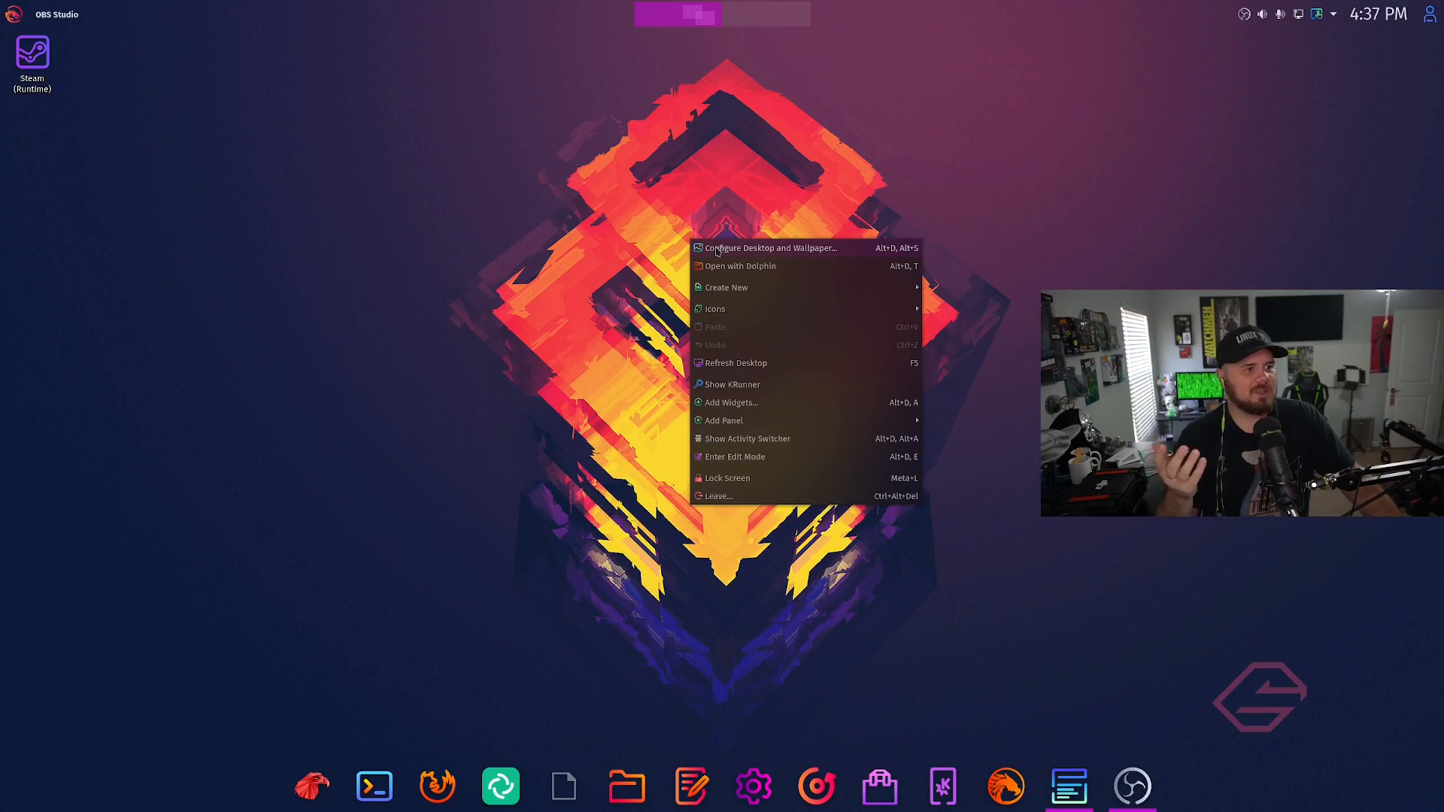
{"action": "left_click", "coordinate": [773, 248]}
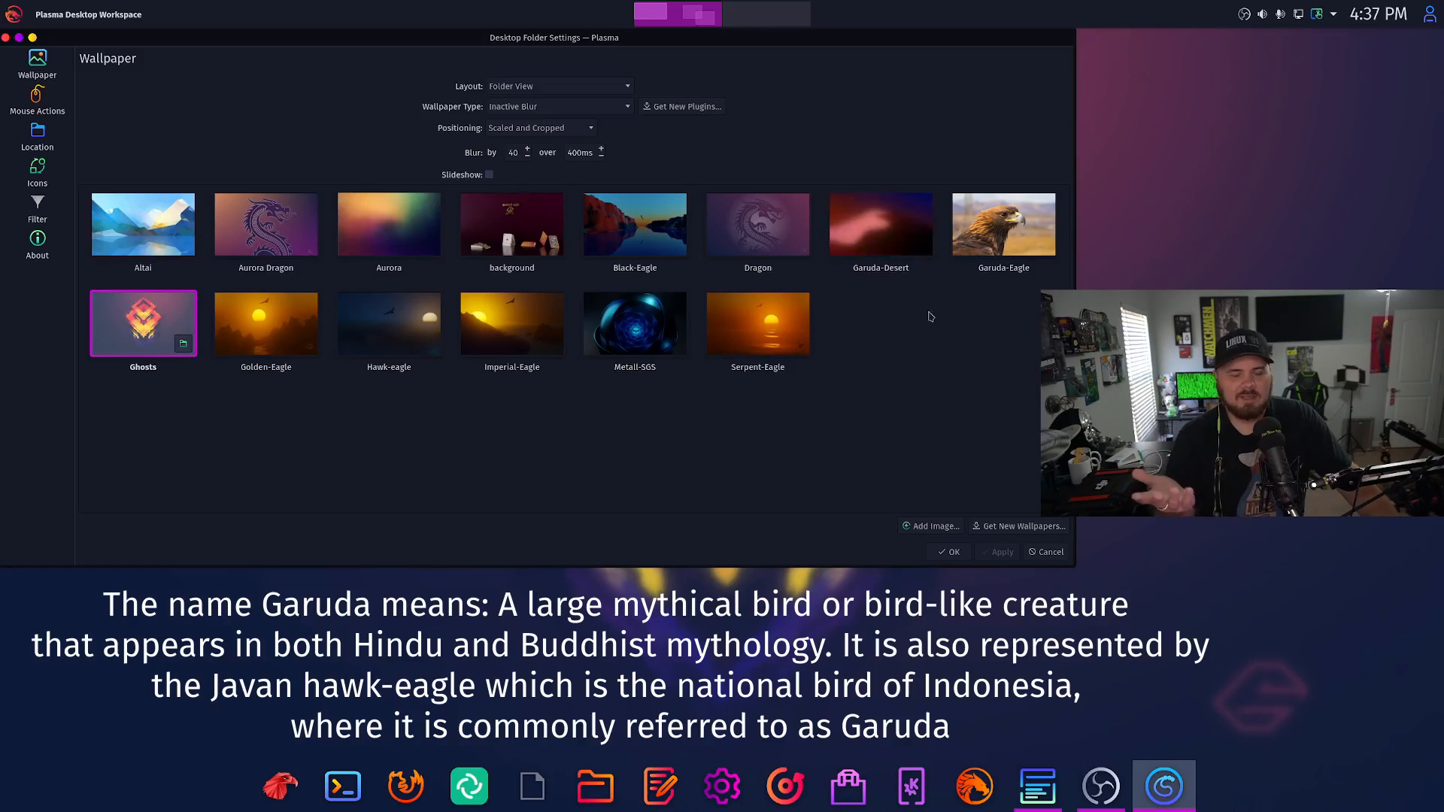
{"action": "mouse_move", "coordinate": [938, 533]}
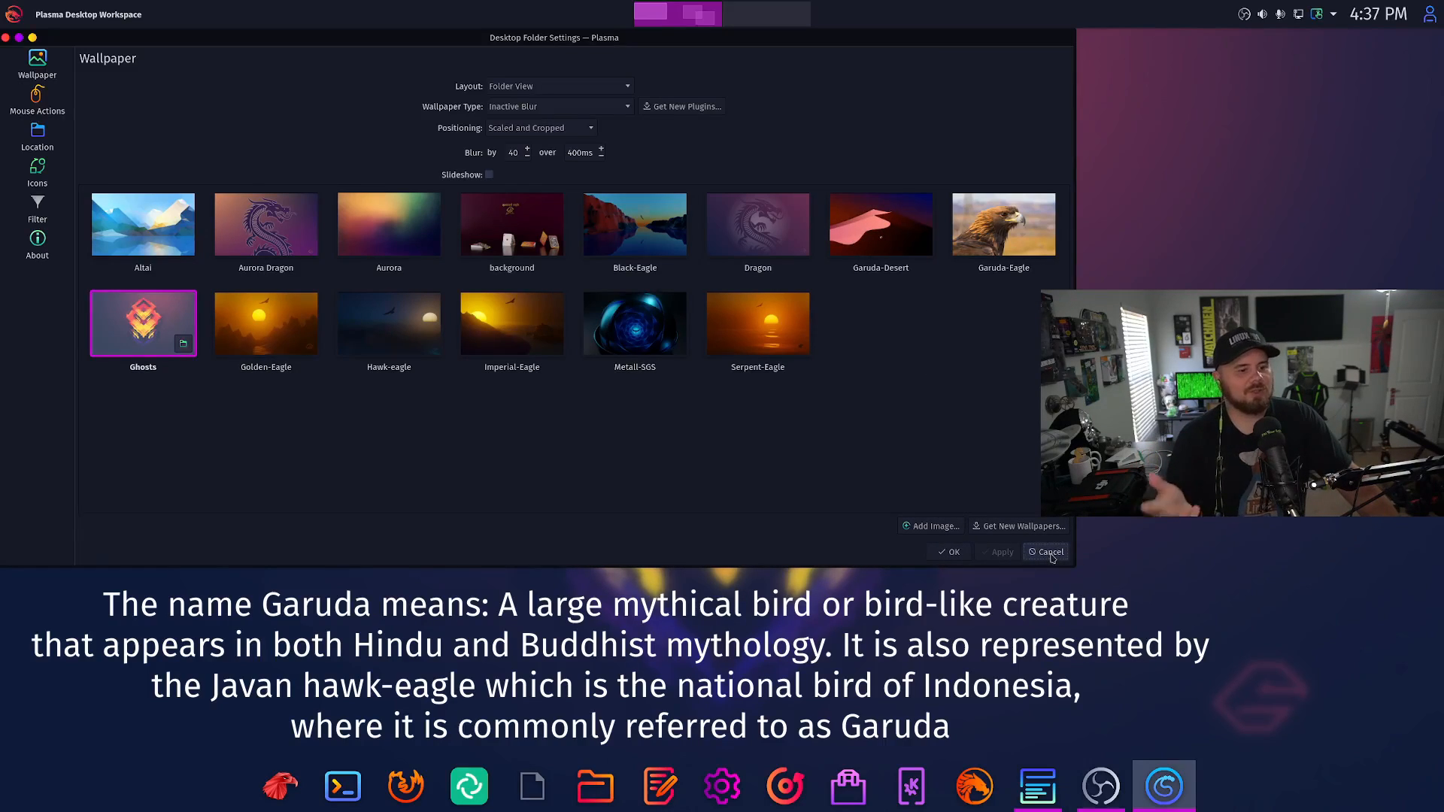
{"action": "left_click", "coordinate": [1047, 552]}
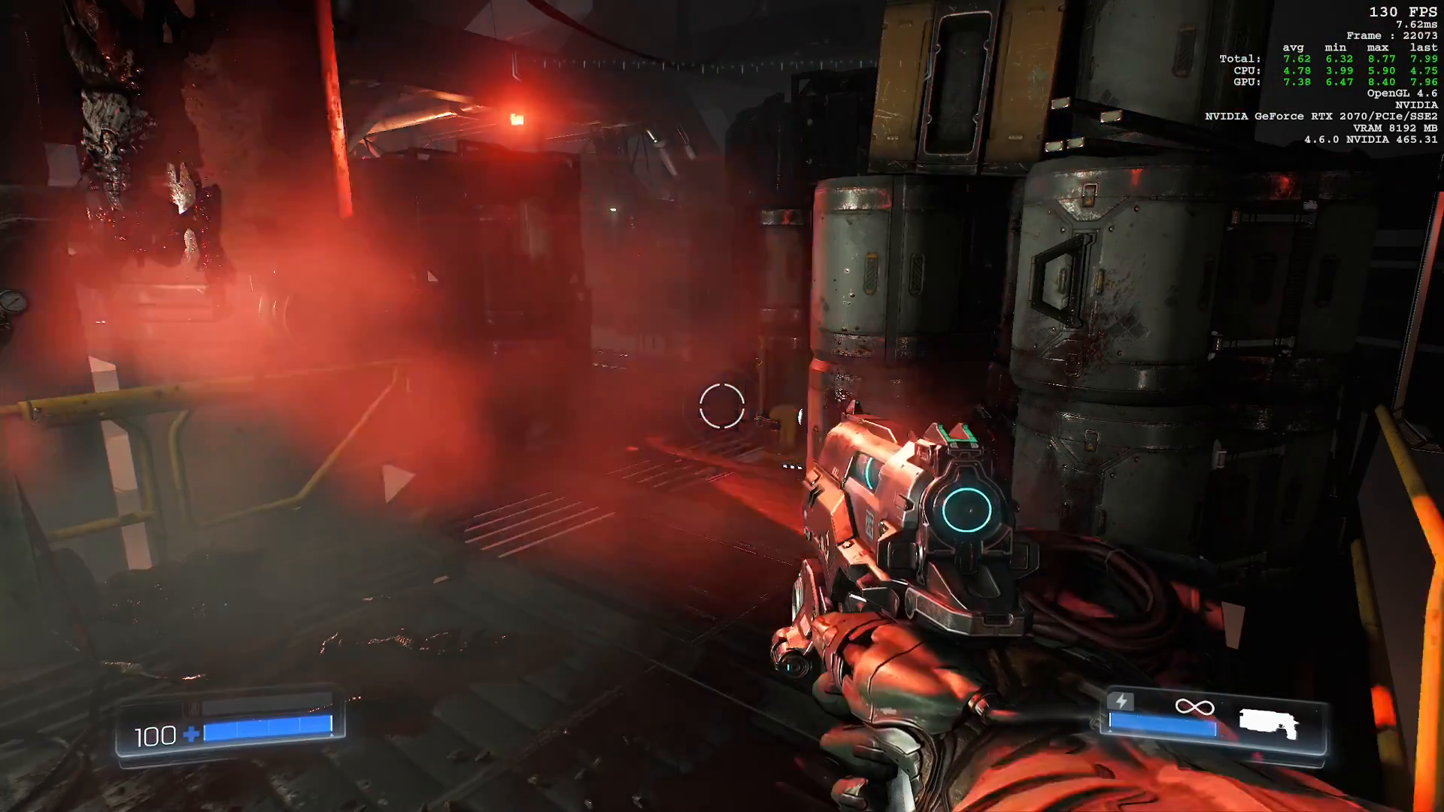
Step: Switch DOOM's Graphics API to Vulkan in Settings > Advanced and let the game restart
{"action": "key", "text": "Escape"}
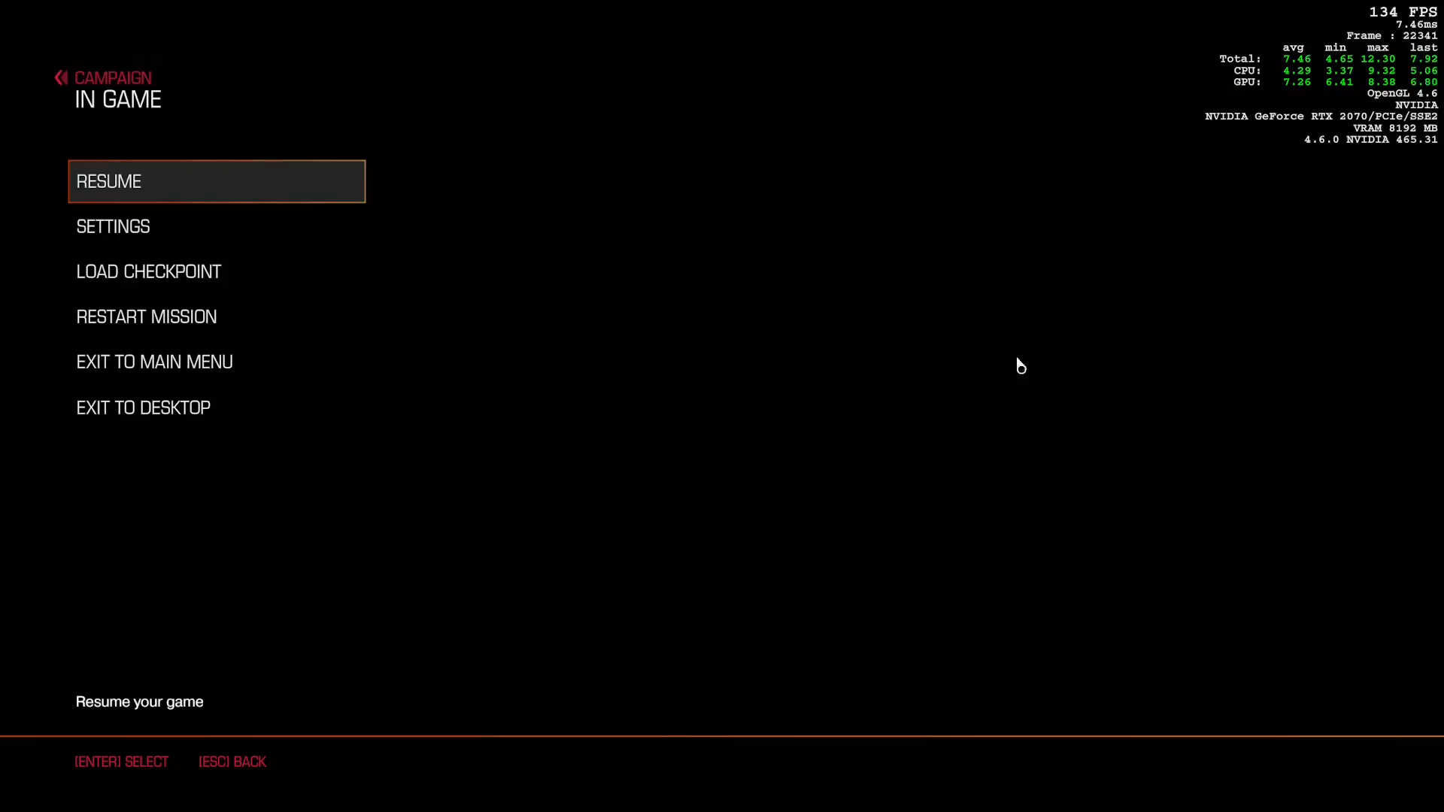
{"action": "mouse_move", "coordinate": [135, 262]}
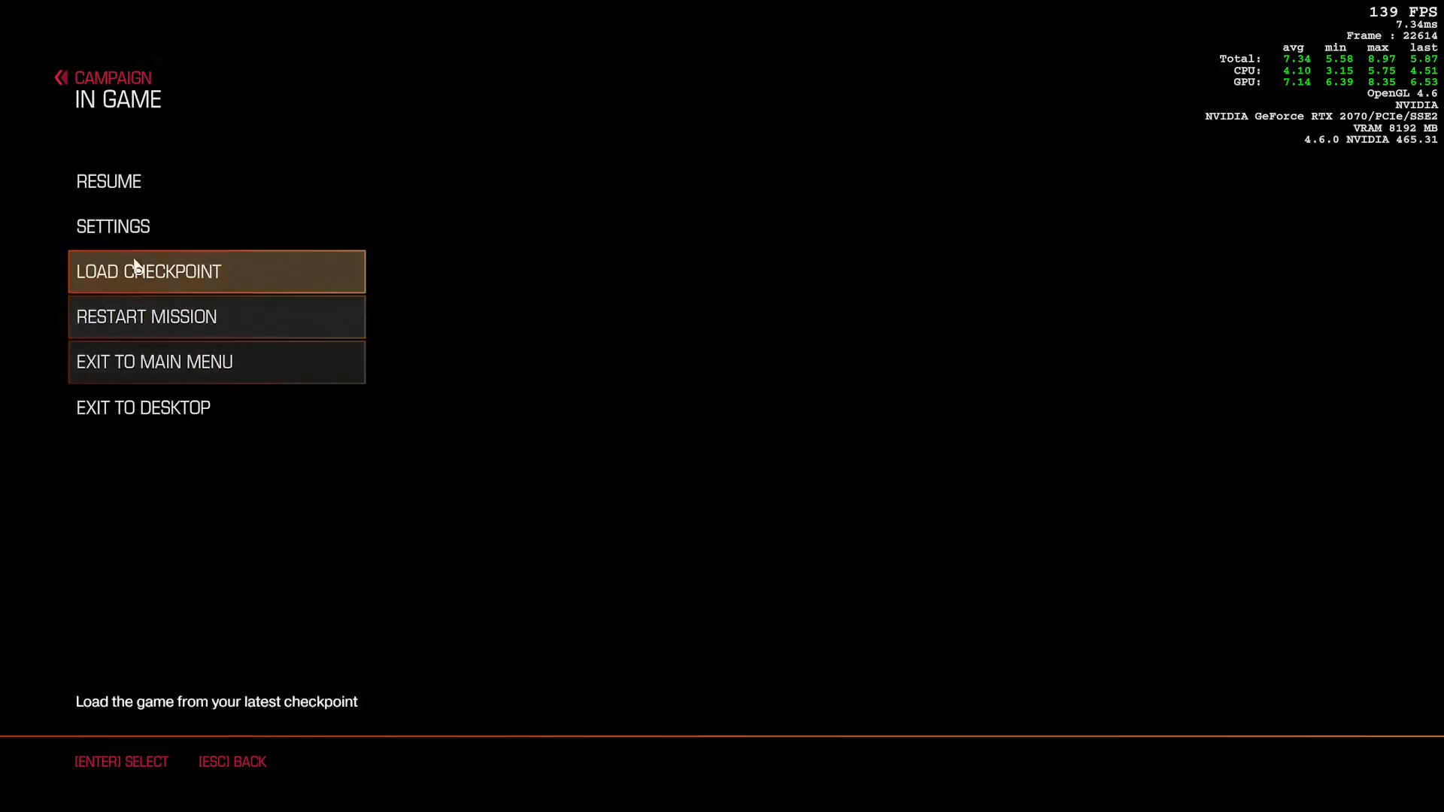
{"action": "left_click", "coordinate": [115, 226]}
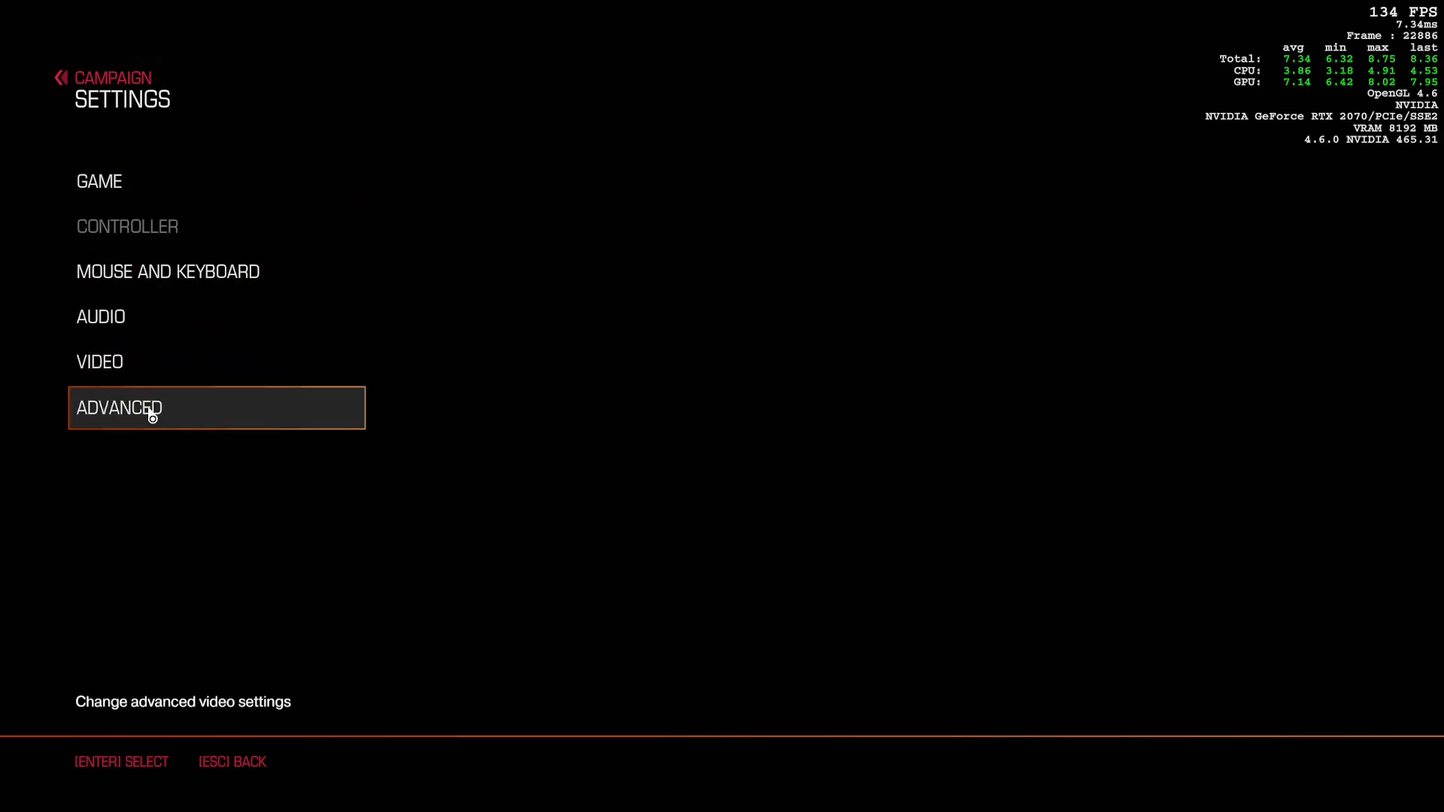
{"action": "left_click", "coordinate": [149, 417]}
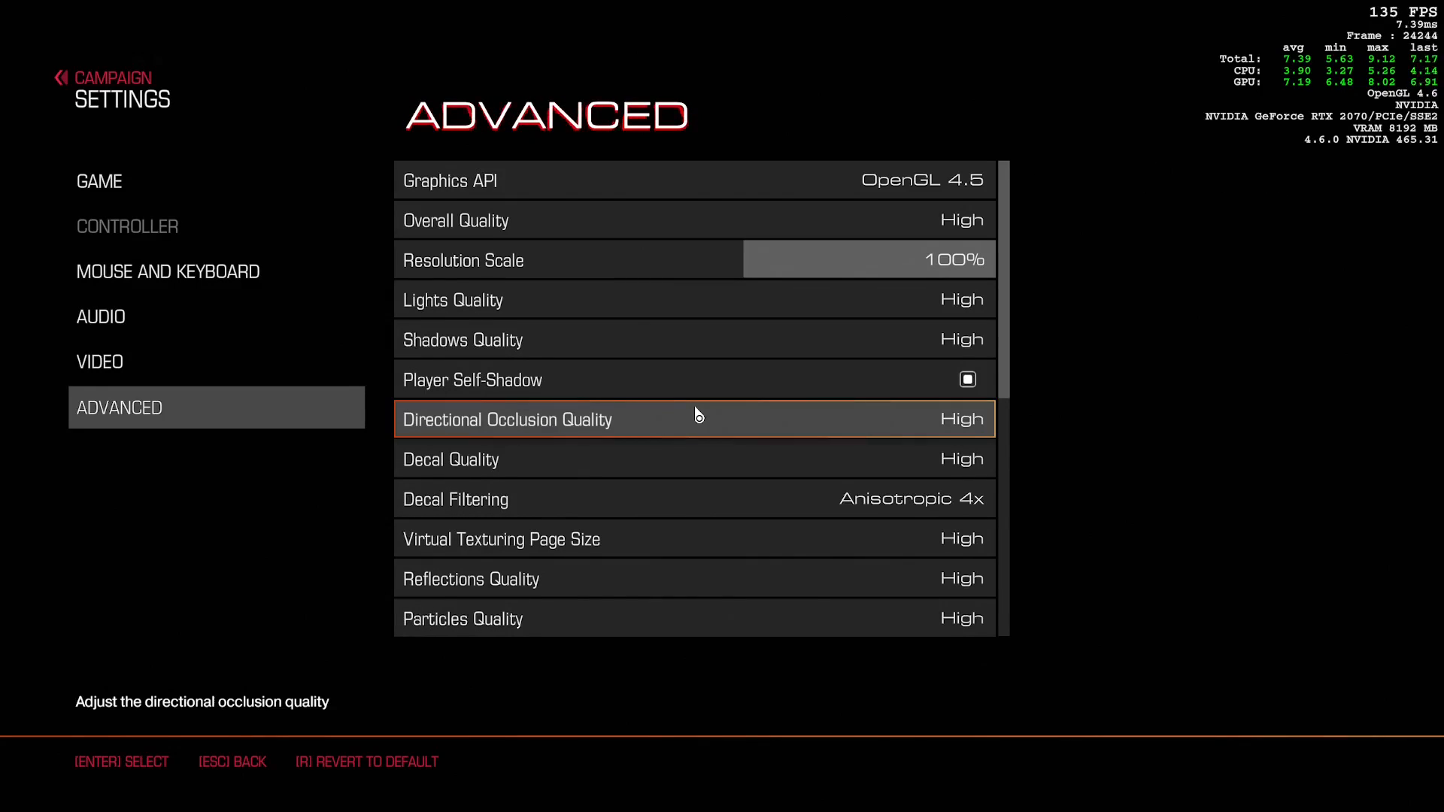
{"action": "key", "text": "Escape"}
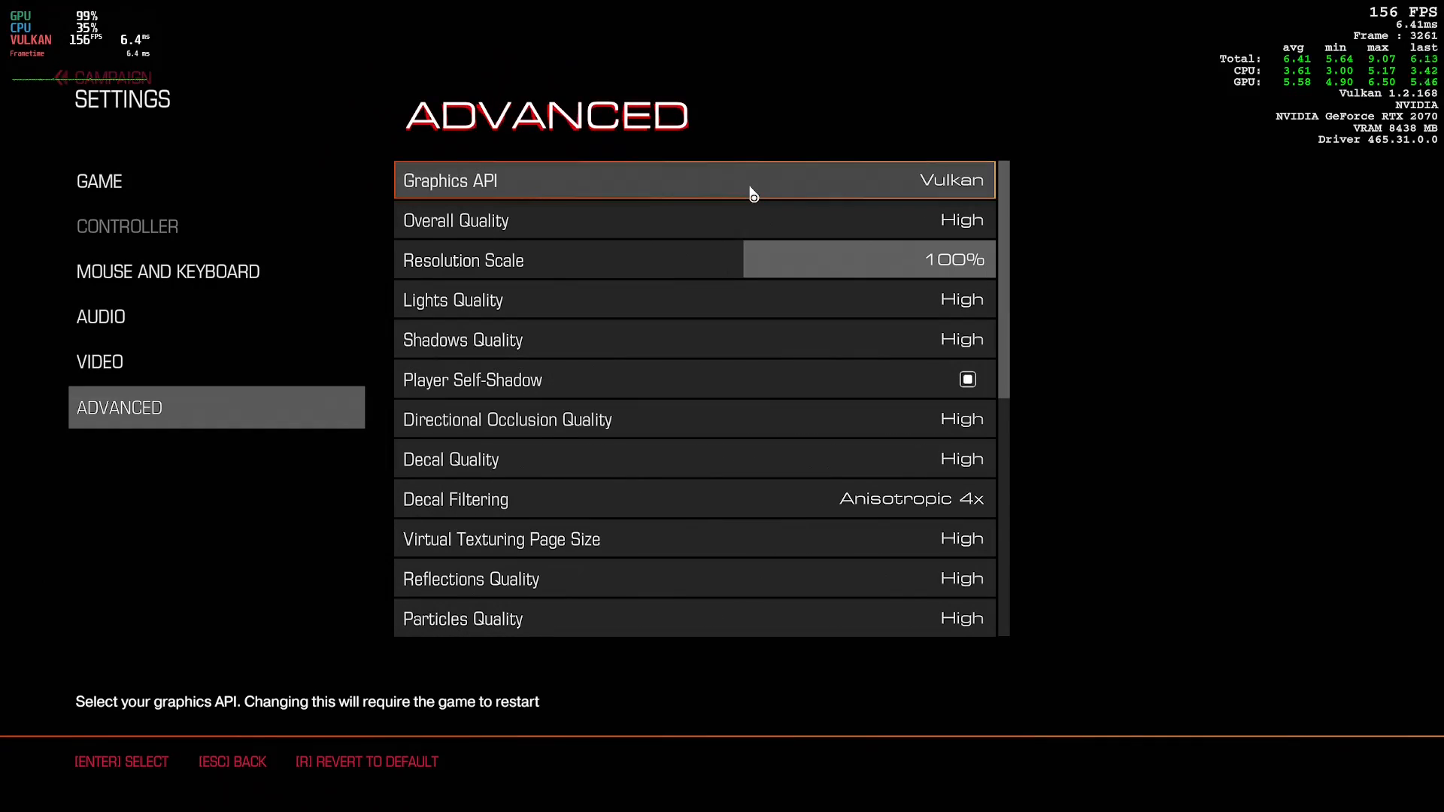
{"action": "mouse_move", "coordinate": [842, 169]}
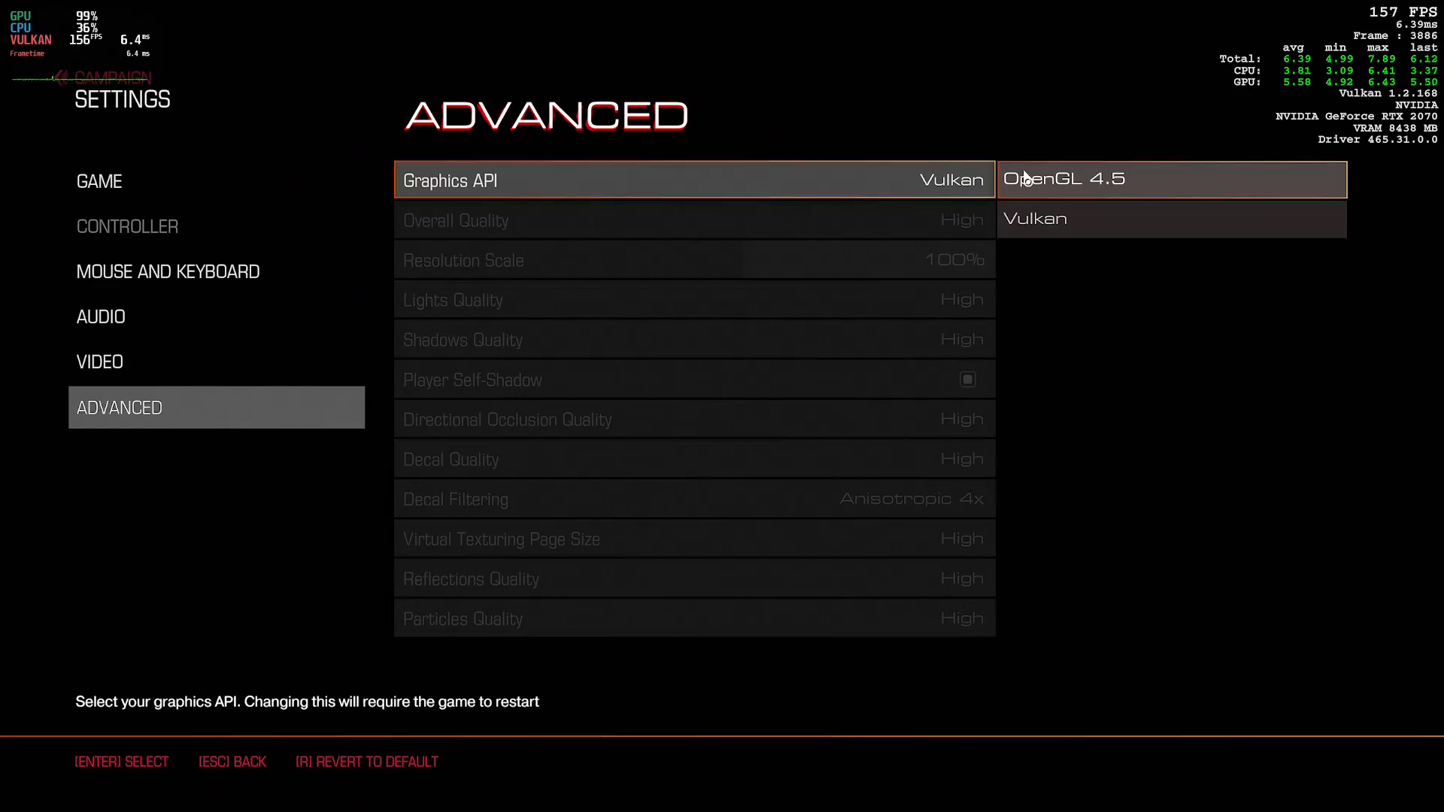
{"action": "mouse_move", "coordinate": [1038, 190]}
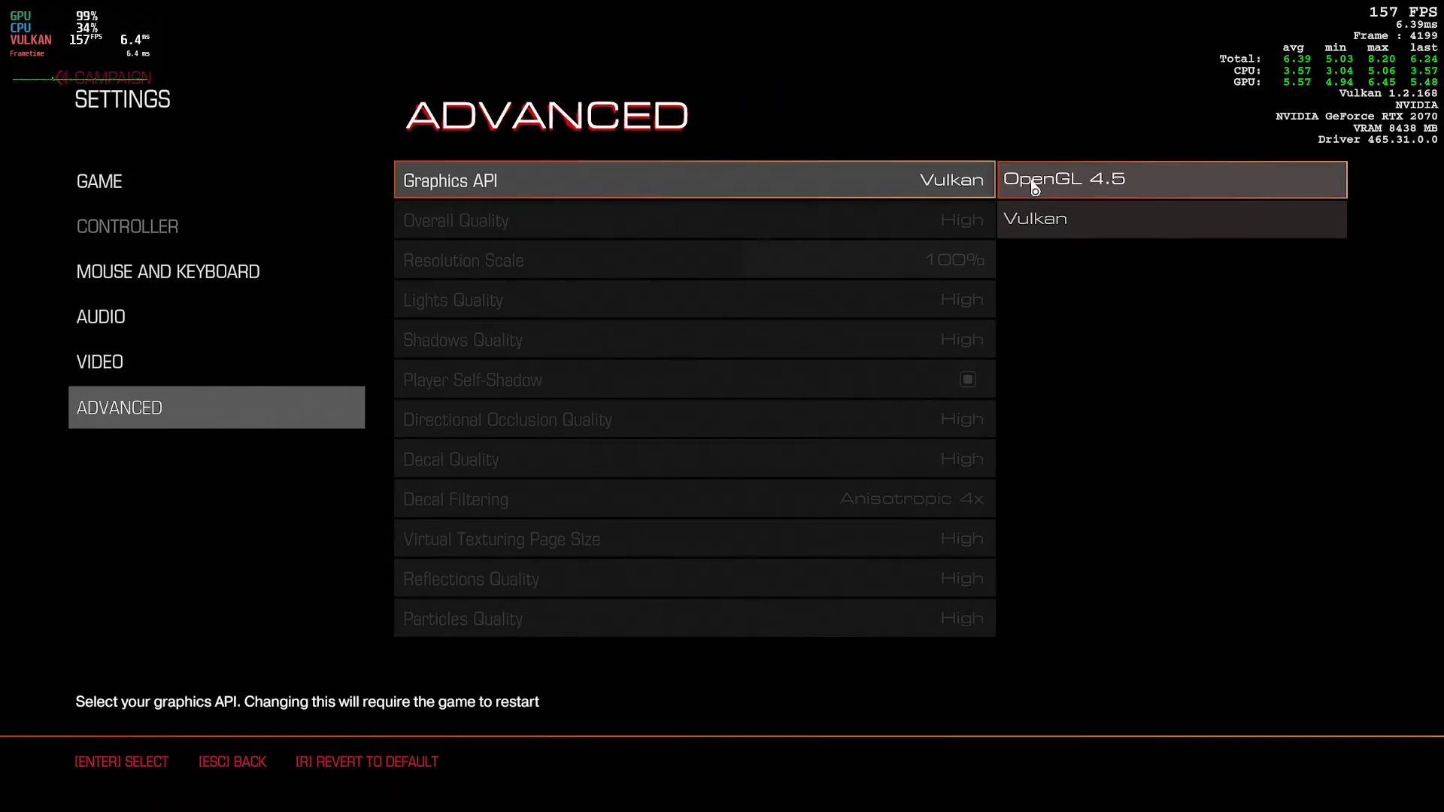
Step: Keep Vulkan in the Graphics API dropdown and leave the menus to resume gameplay
{"action": "left_click", "coordinate": [1035, 220]}
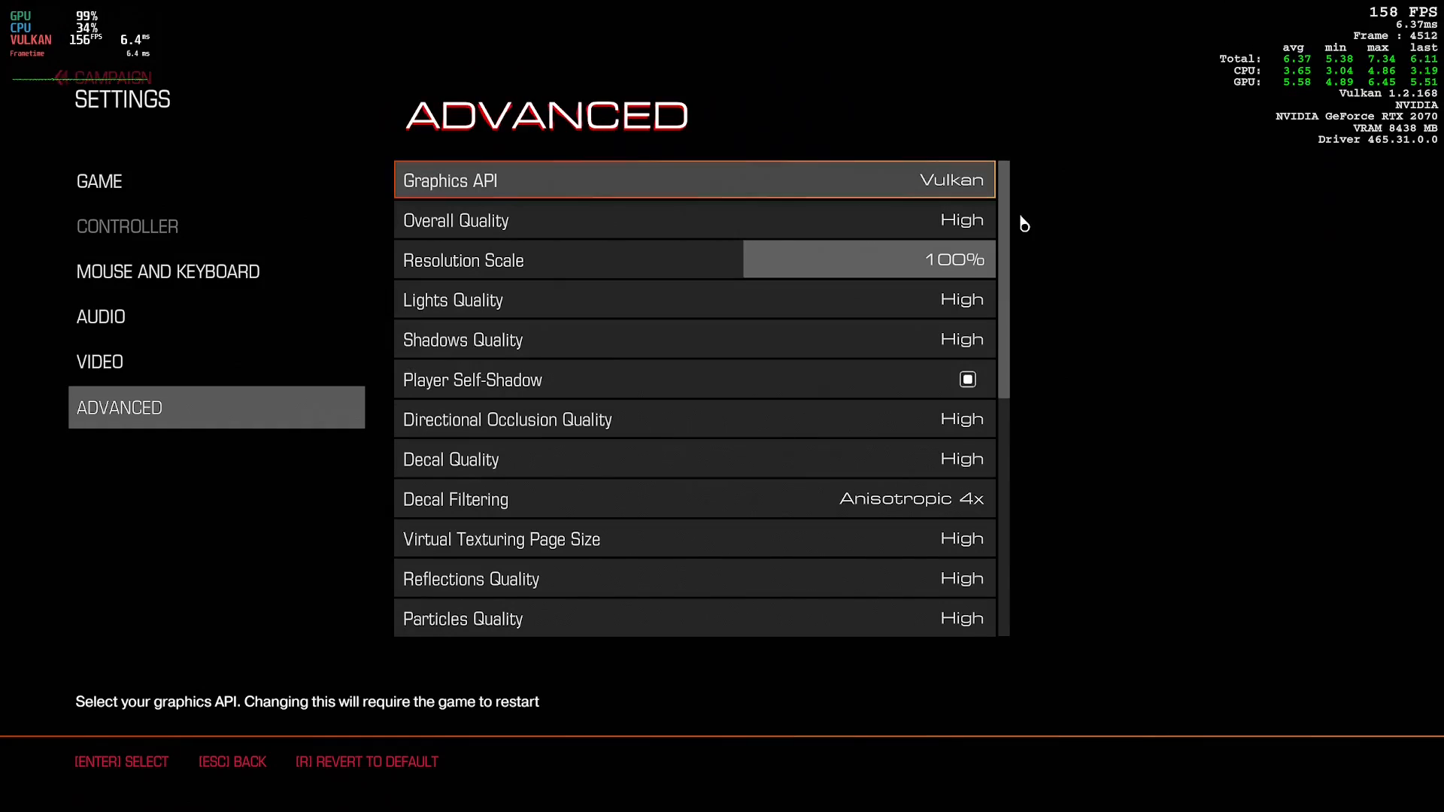
{"action": "key", "text": "Escape"}
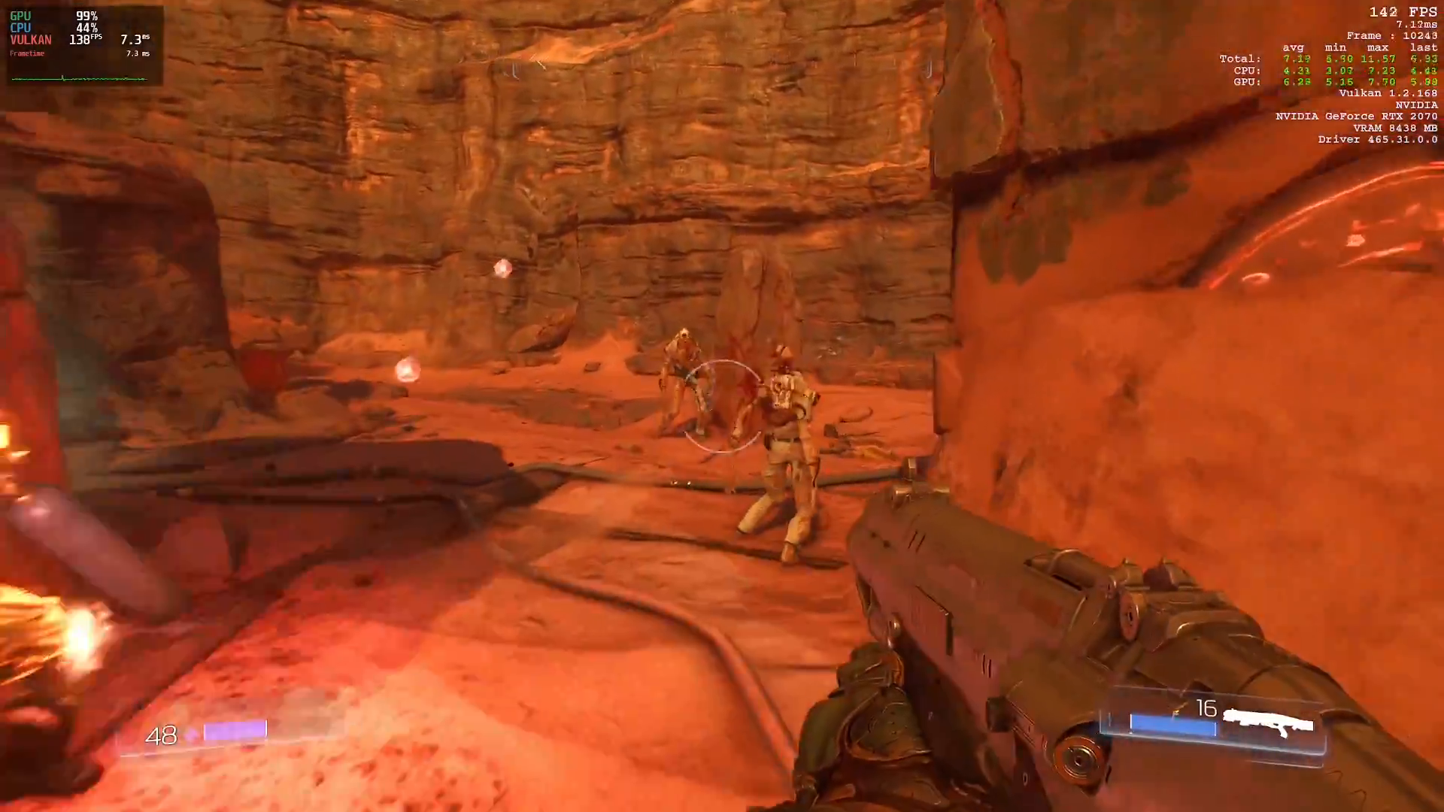
{"action": "left_click", "coordinate": [714, 403]}
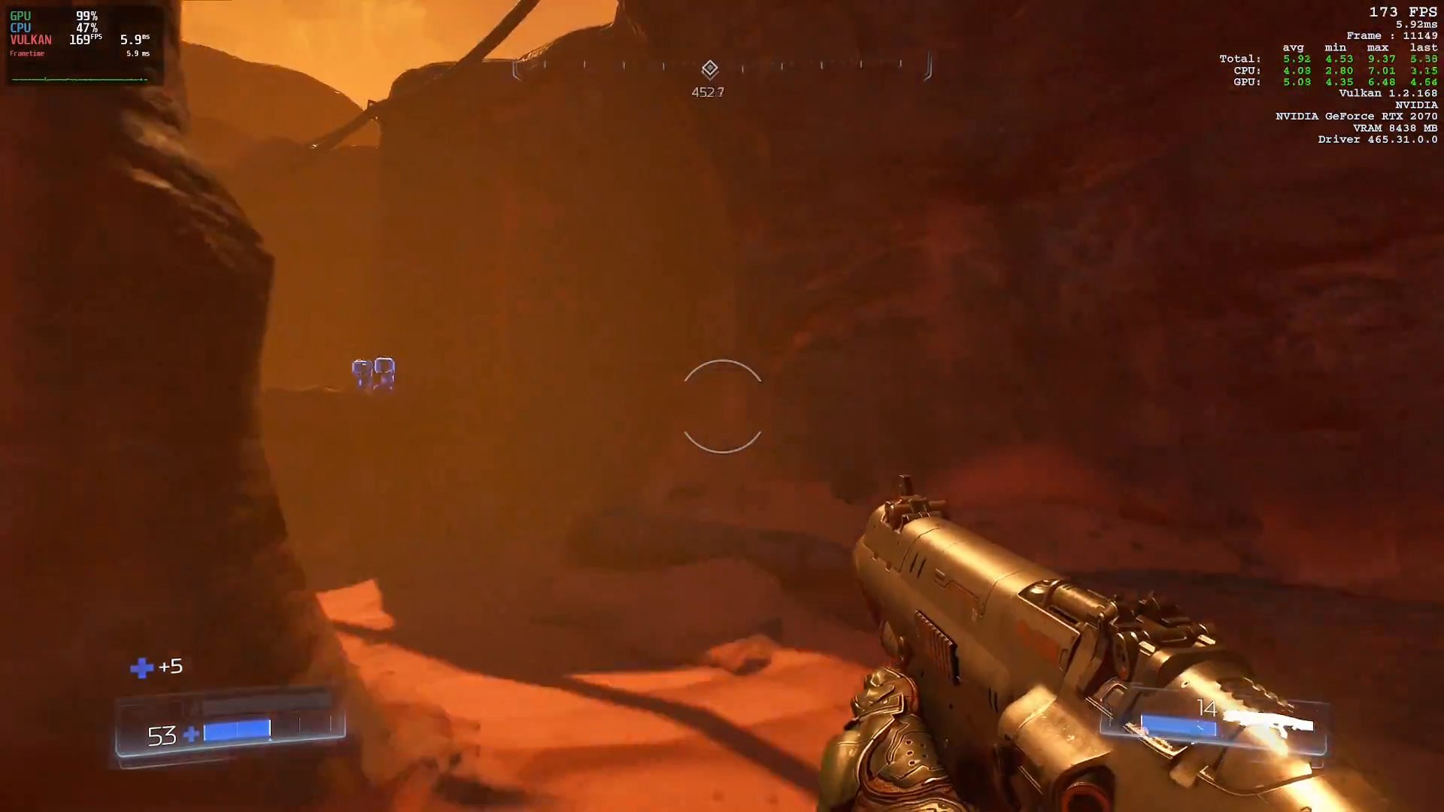
{"action": "left_click", "coordinate": [722, 406]}
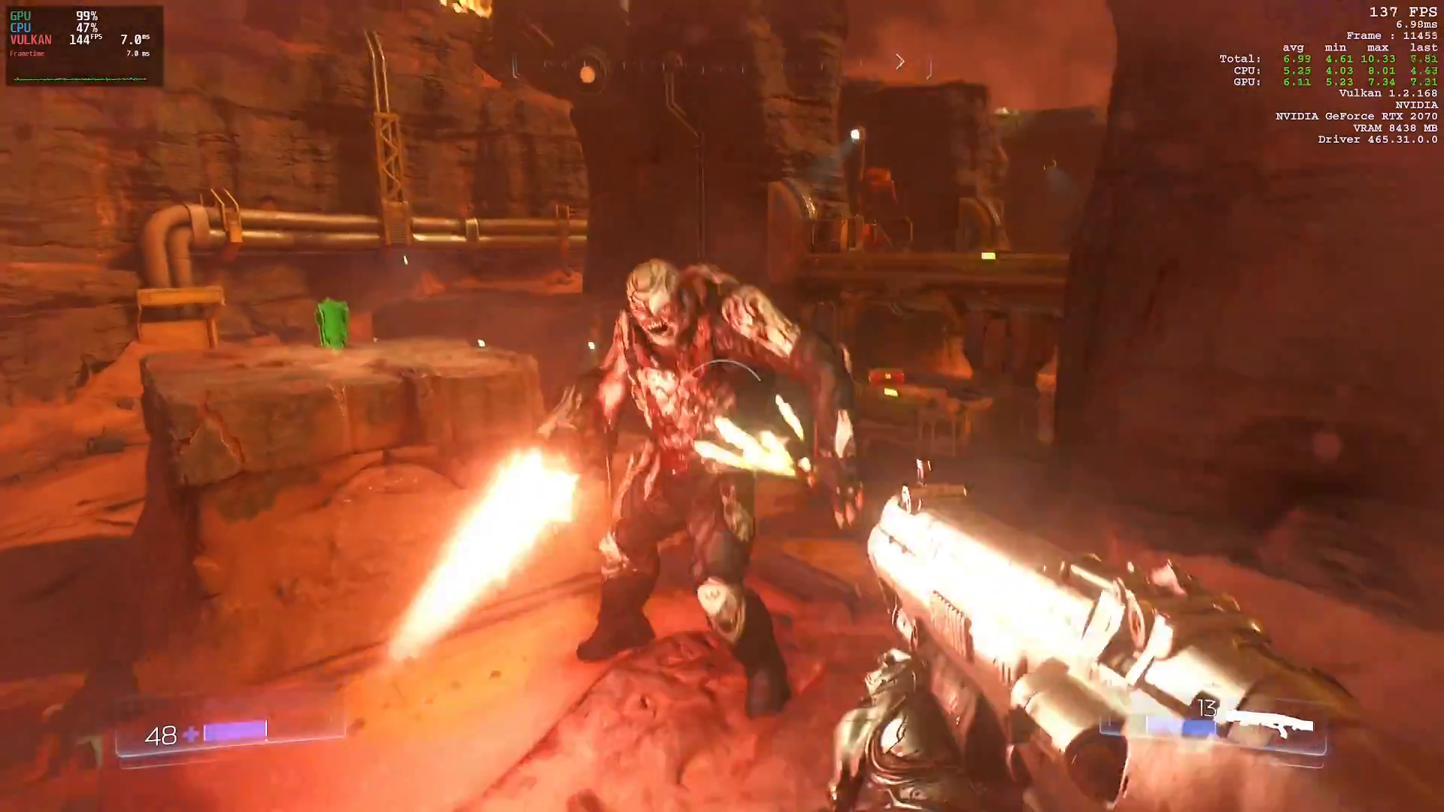